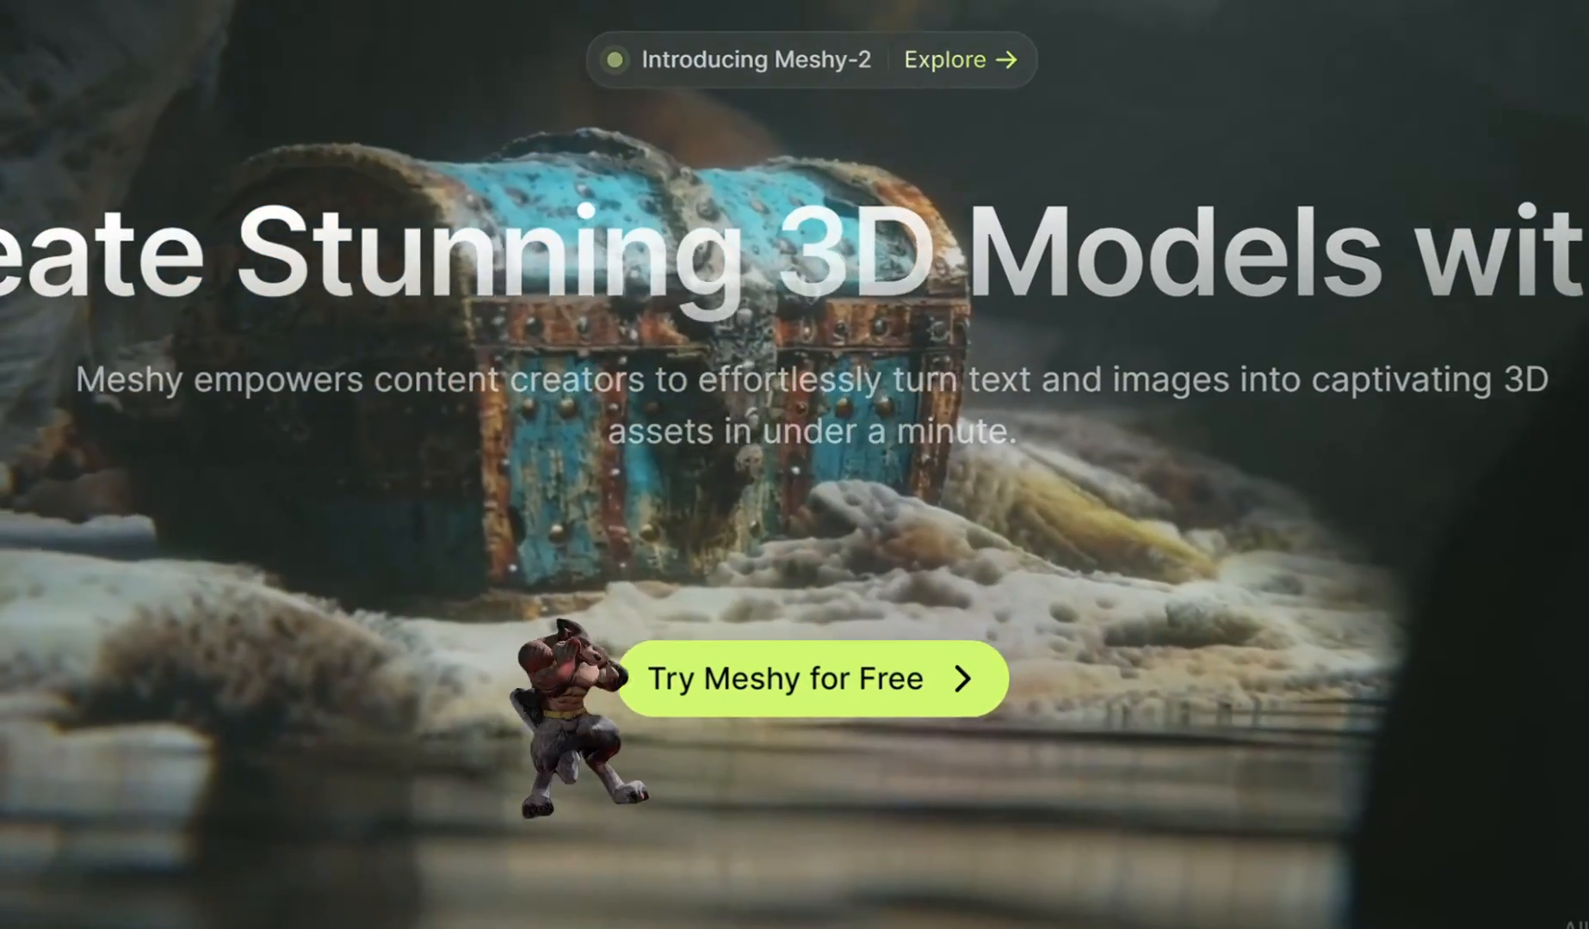
# Enter Meshy for free, review the muscular werewolf model's prompt and settings, then return to Discover
pyautogui.click(810, 678)
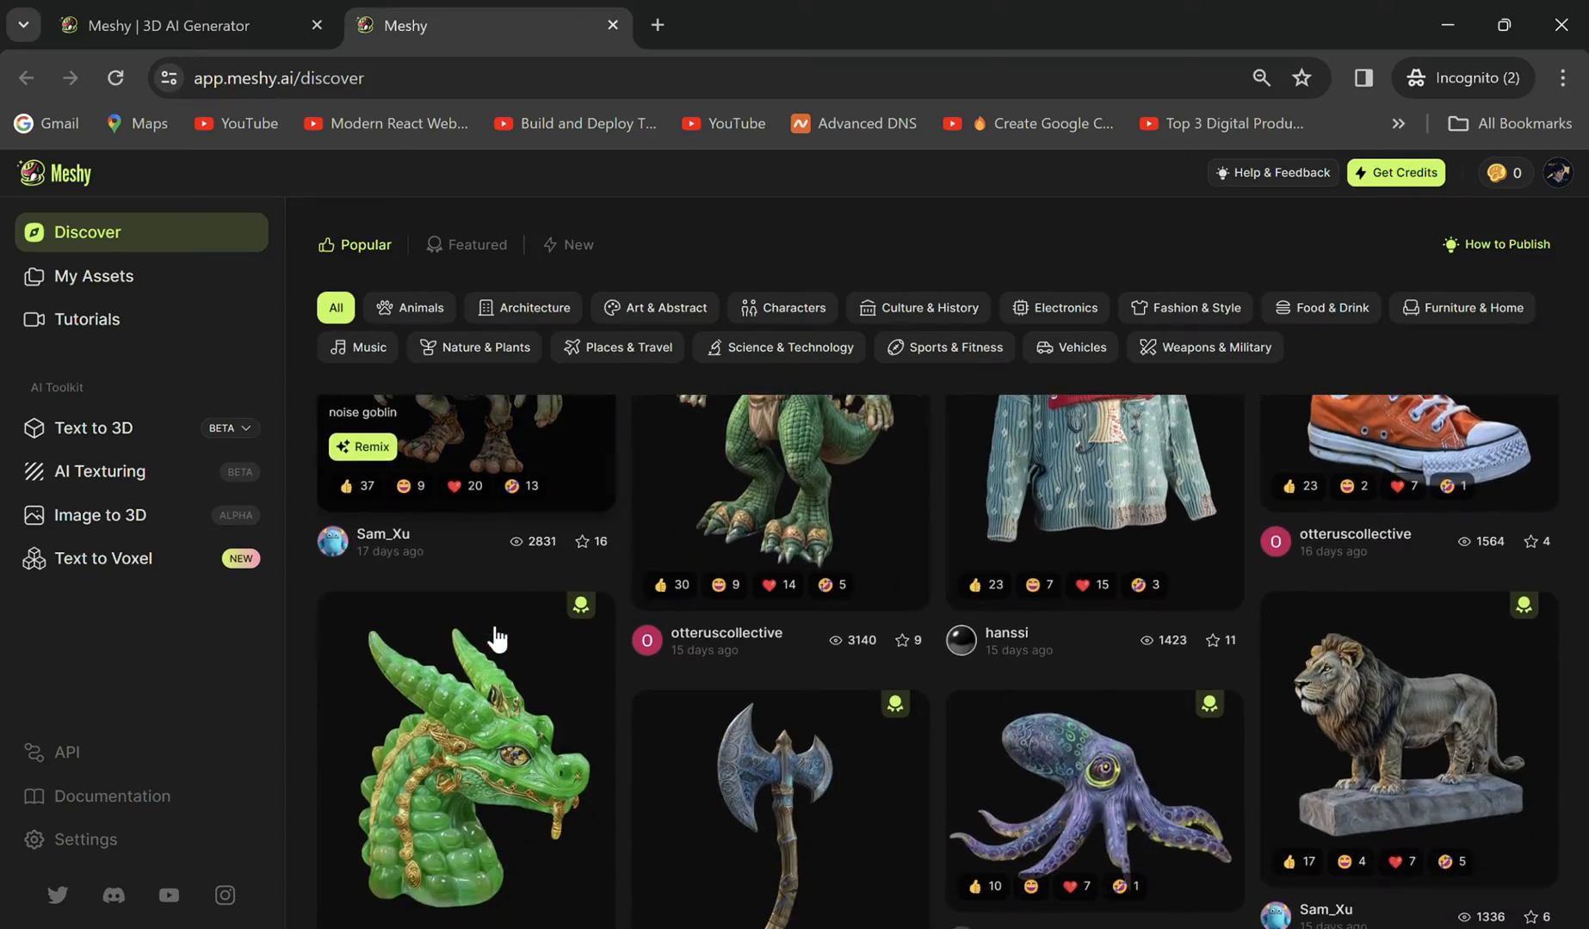
pyautogui.scroll(-3)
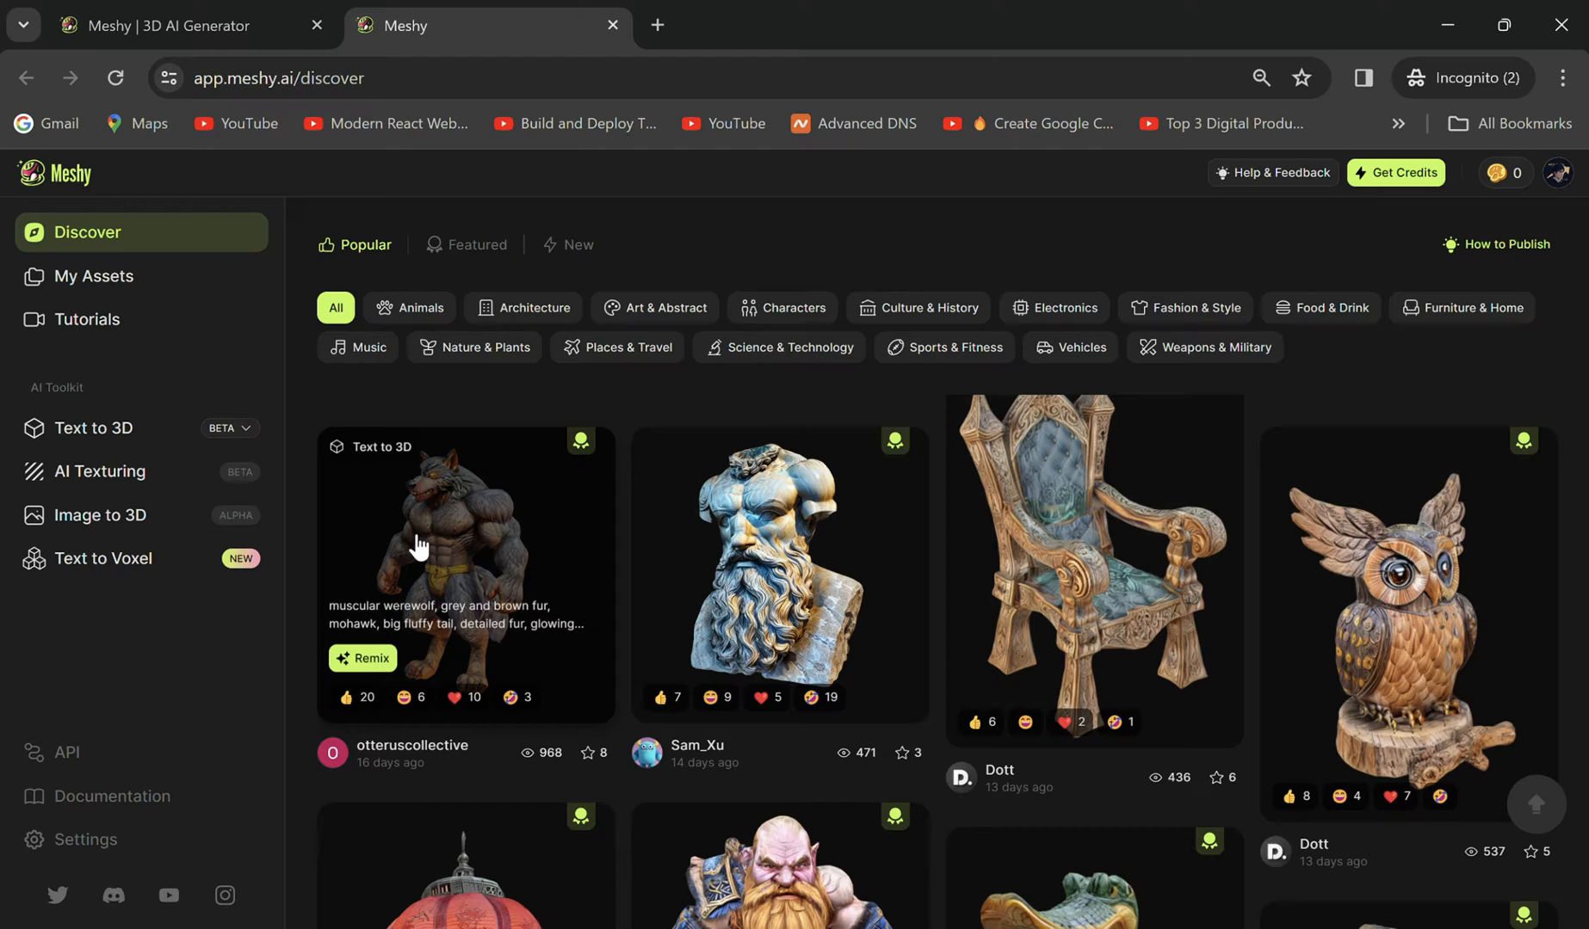
pyautogui.click(464, 547)
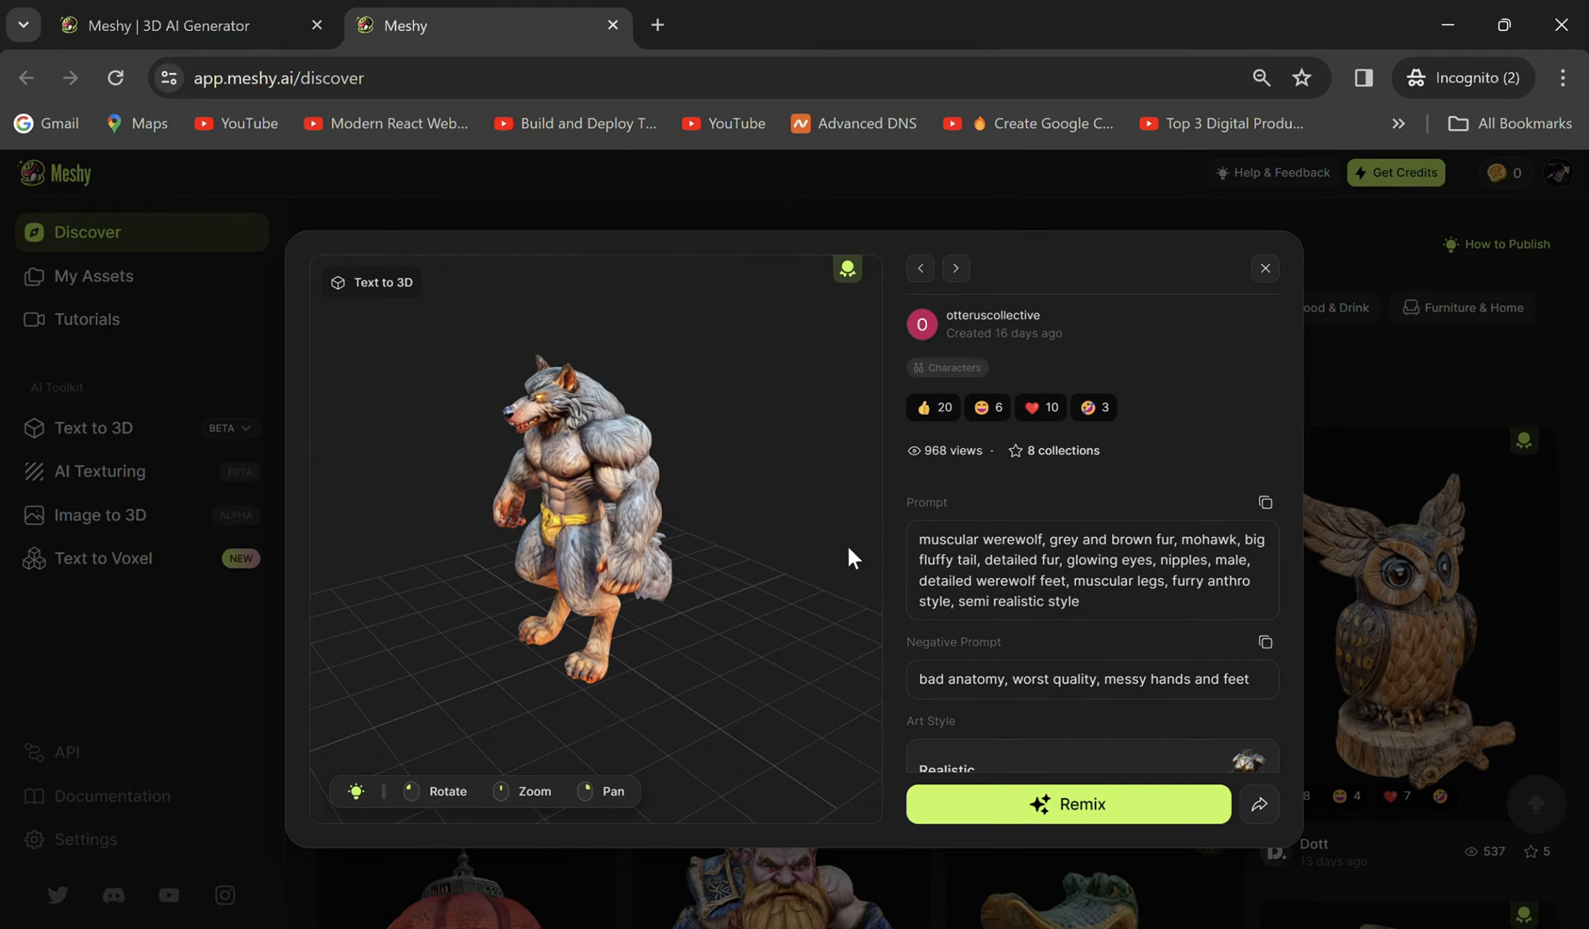
pyautogui.scroll(-3)
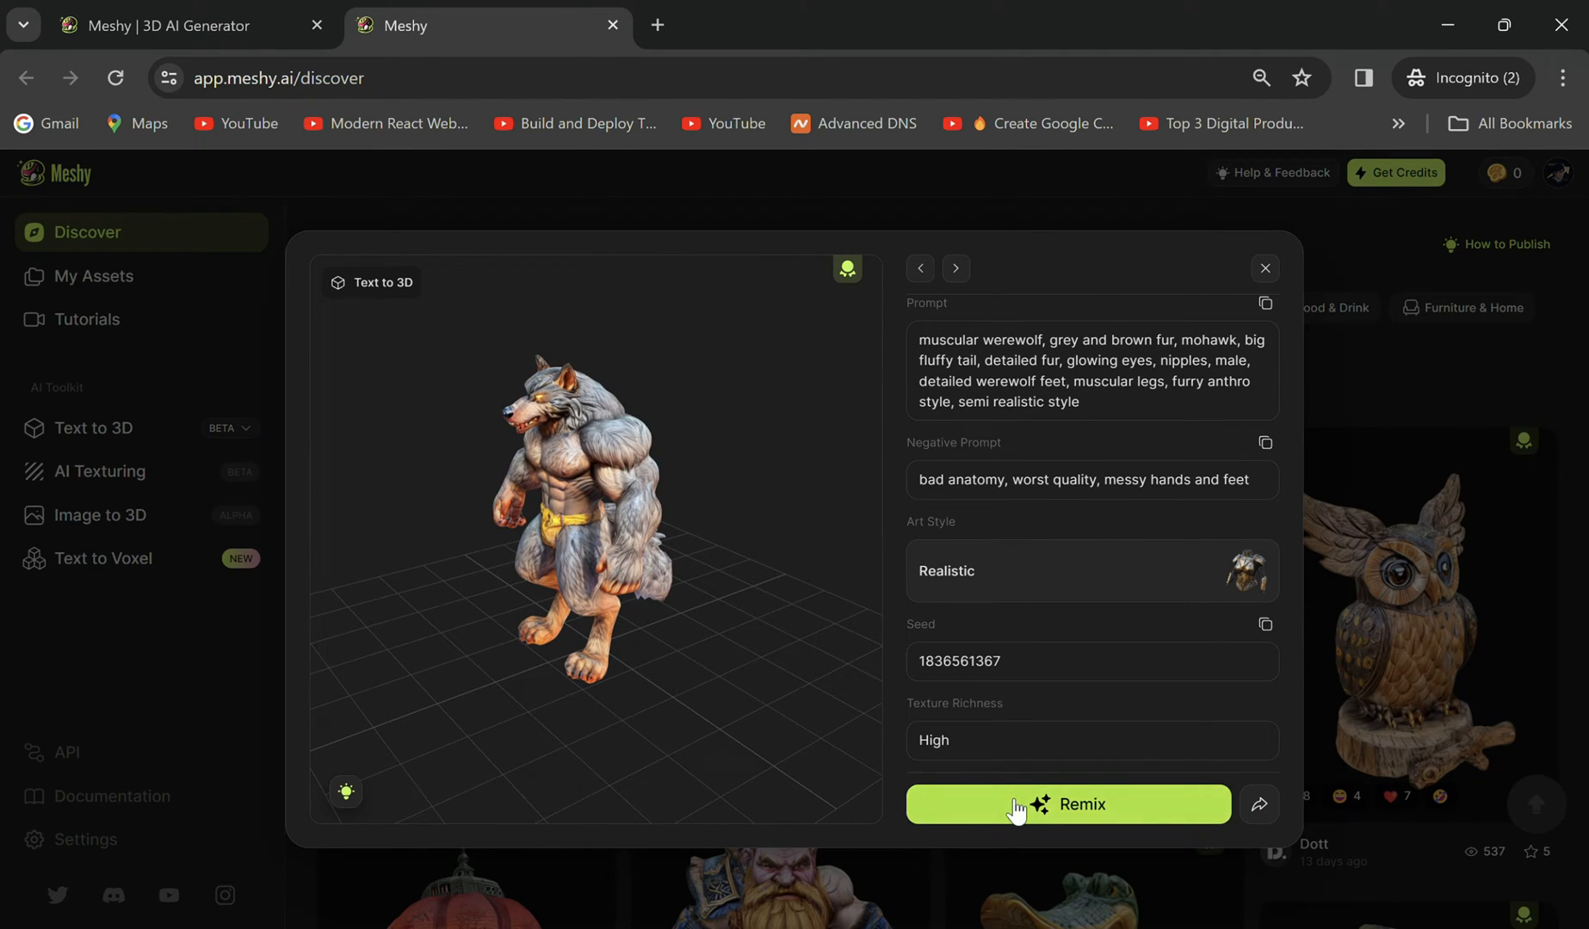
pyautogui.click(1265, 269)
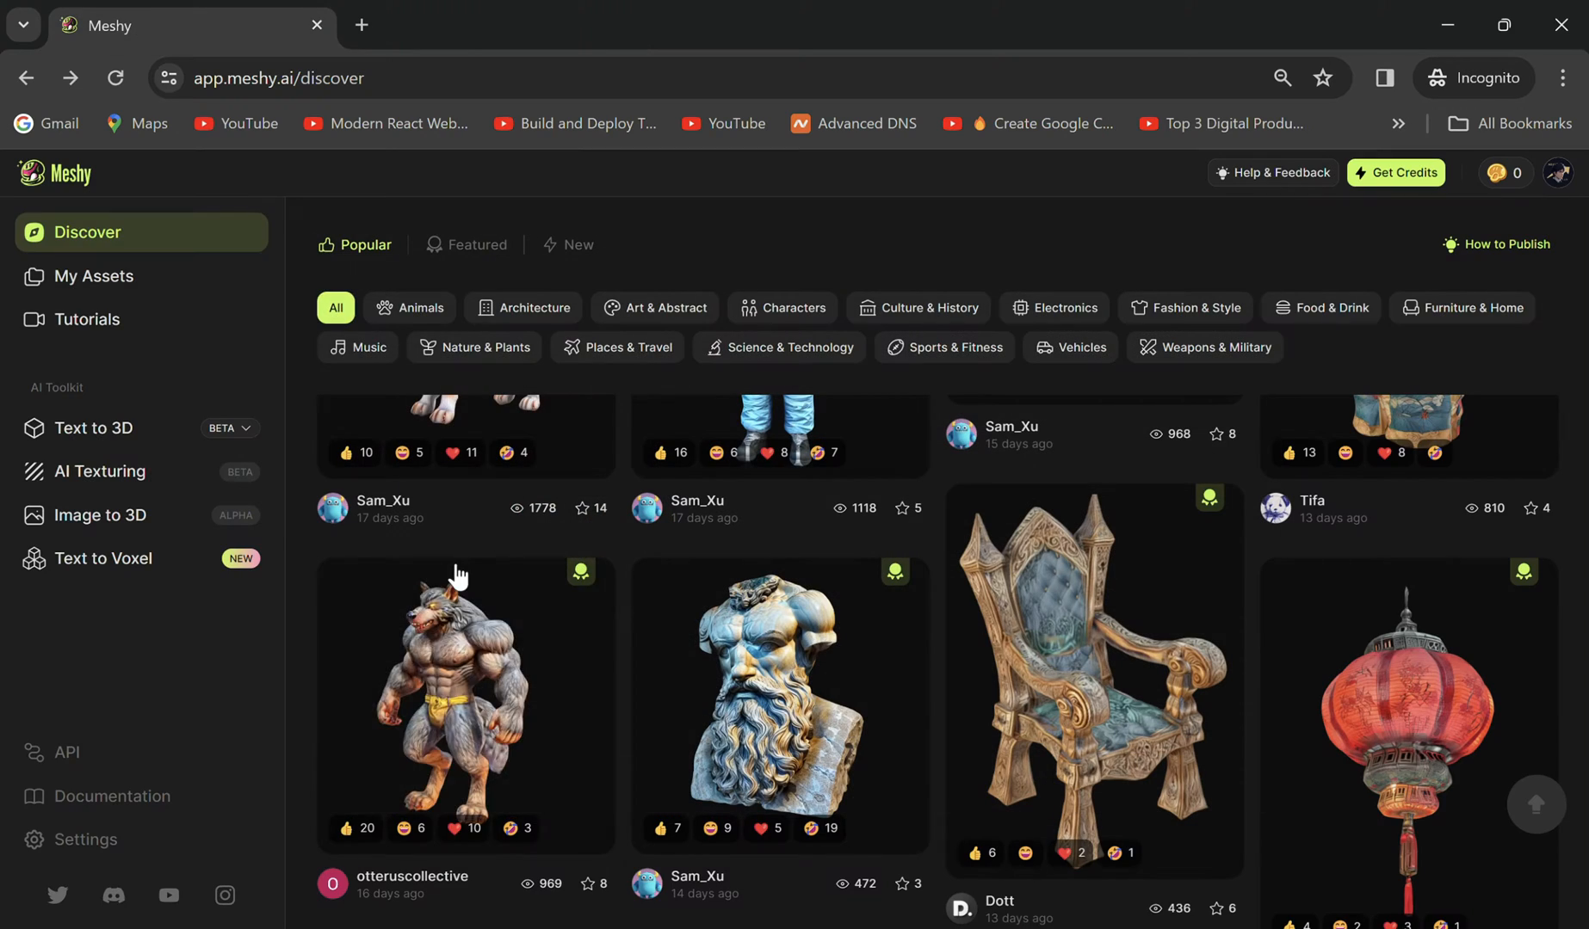
# Describe a muscular female fox with orange and pink fur and a big fluffy tail in Text to 3D
pyautogui.click(93, 429)
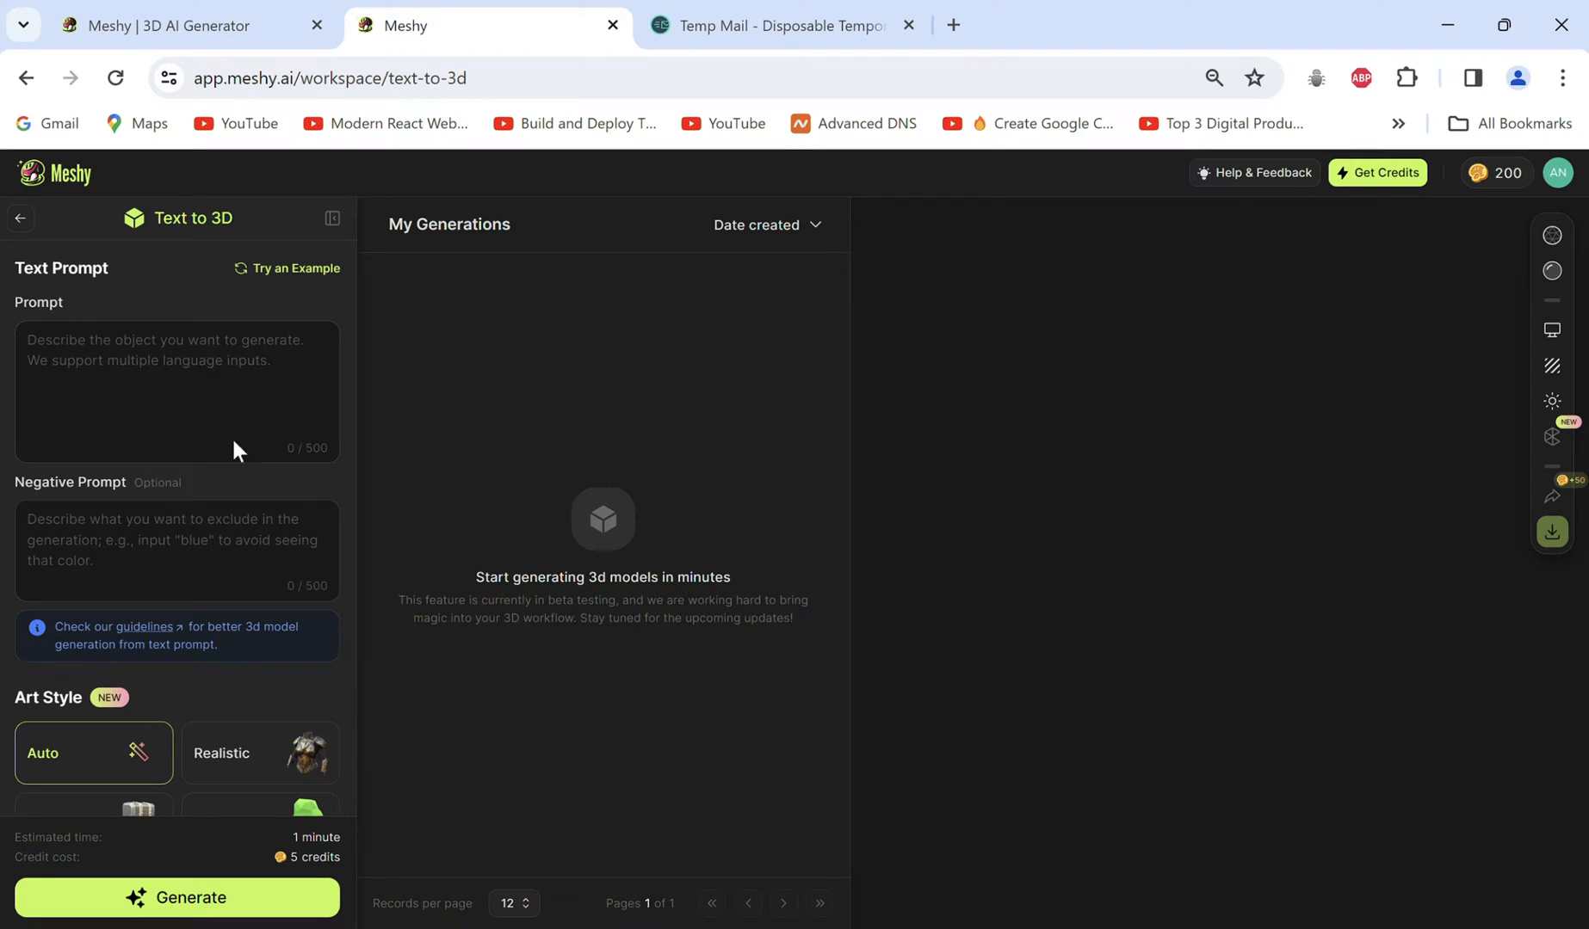
pyautogui.write('muscular fox,')
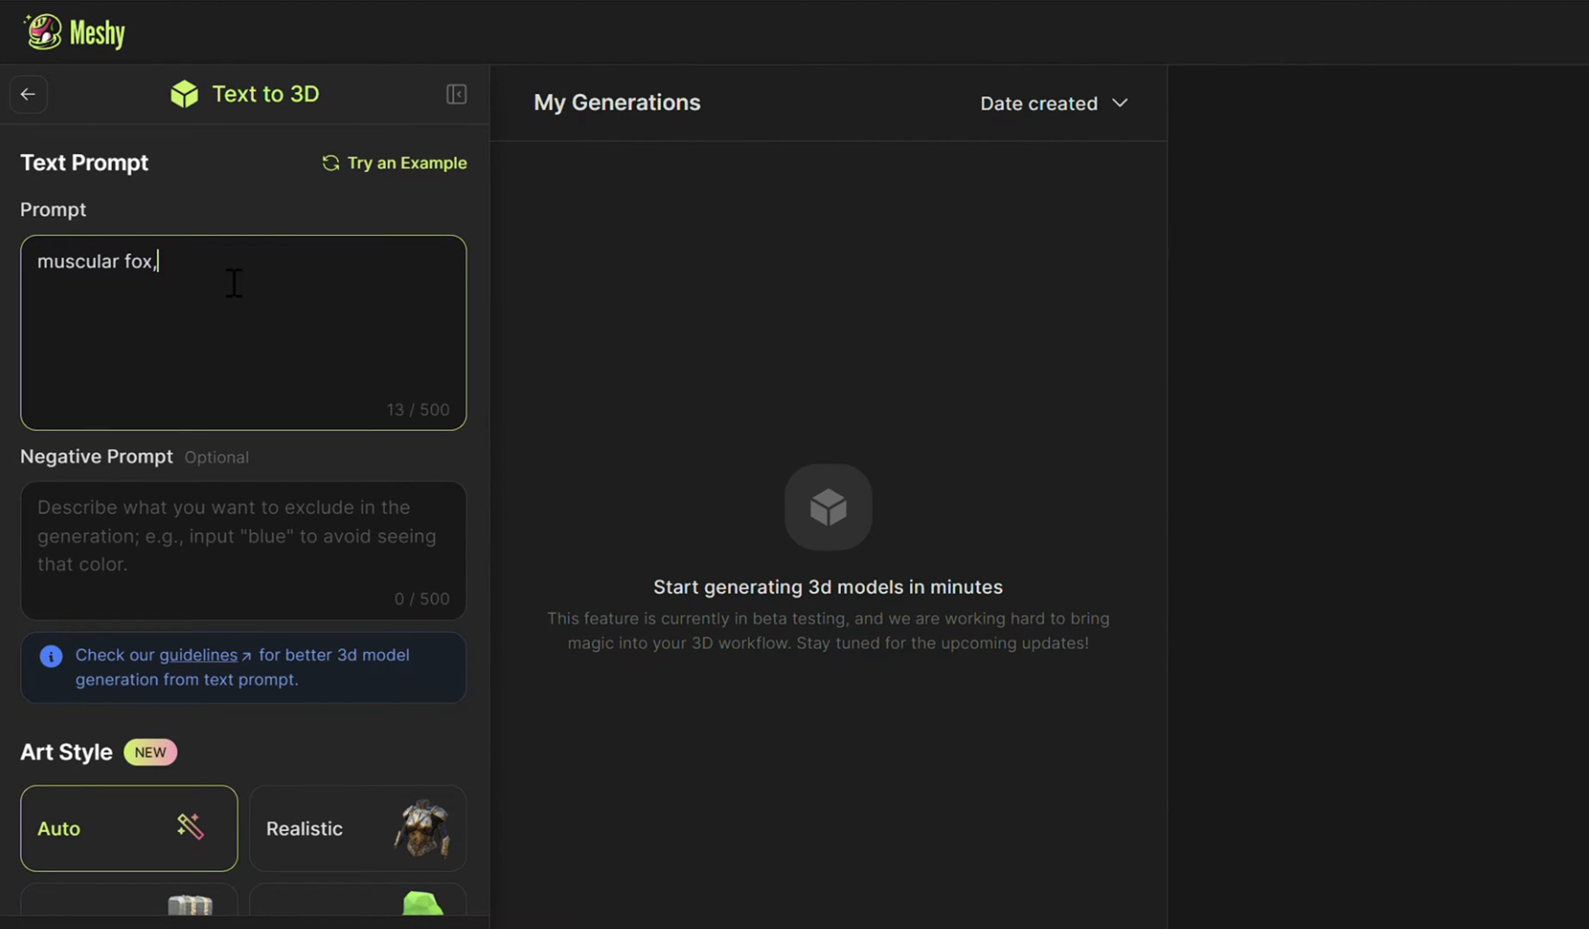
pyautogui.write('fox, orange and pink fur, big fluffy tail, detailed fur,female, detailed werewolf feet, muscular legs, furry anthro style, semi realistic style')
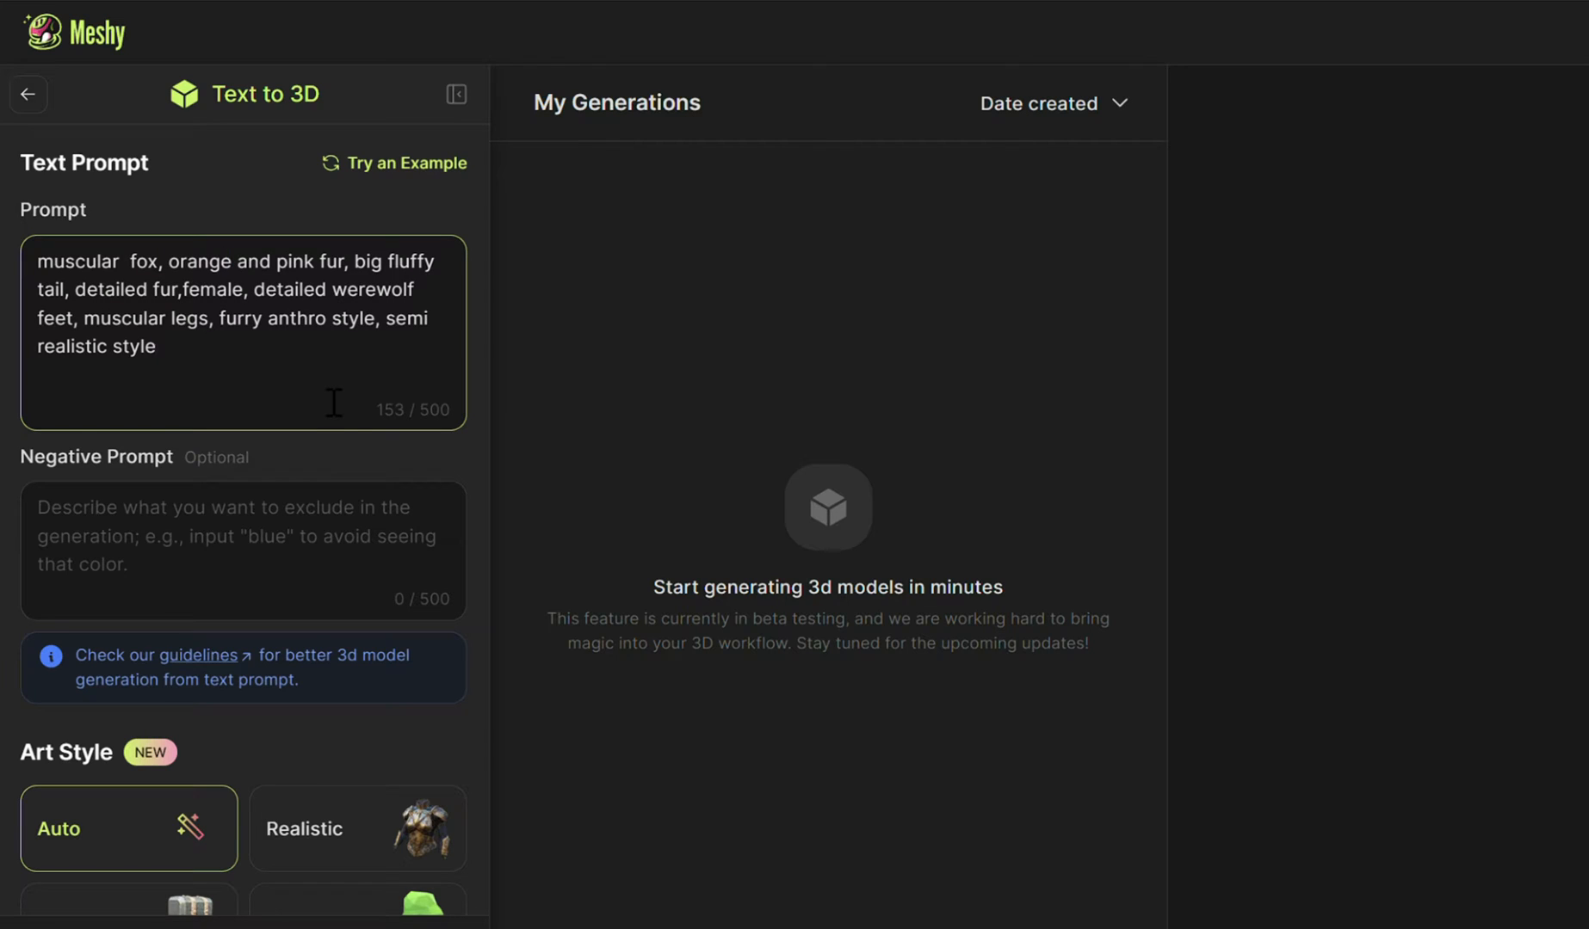
pyautogui.write('.')
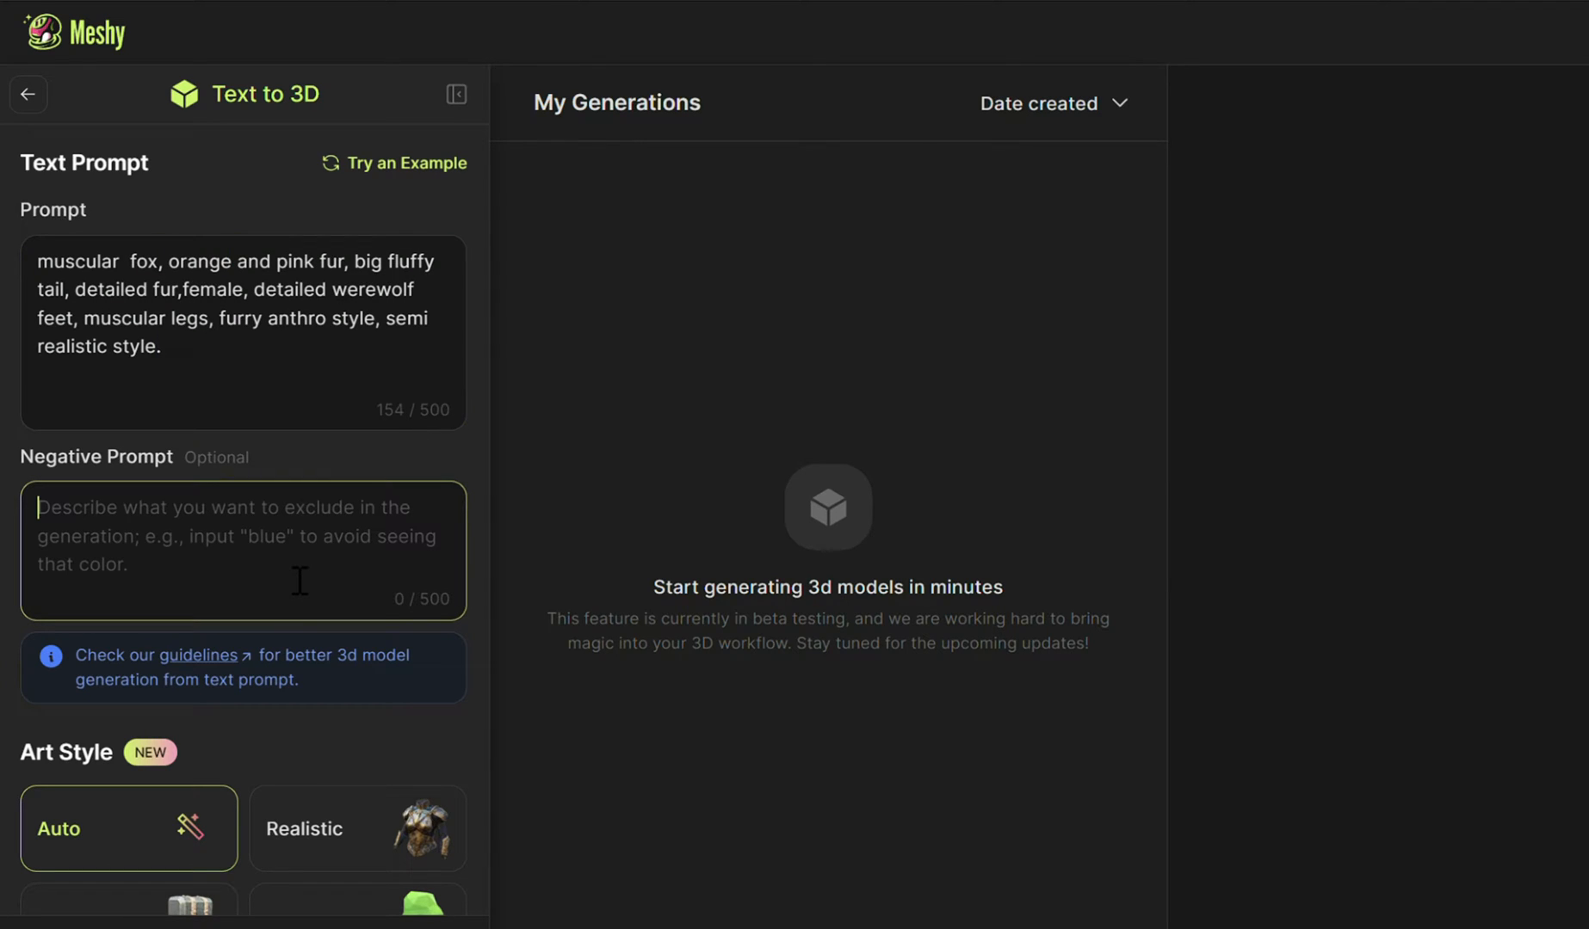
# Add negatives (deformed face, malformed, bad anatomy) and generate with the Realistic style
pyautogui.write('deformed face,malformed,misaligned parts,asymmetrical,bad anatomy/proportions,')
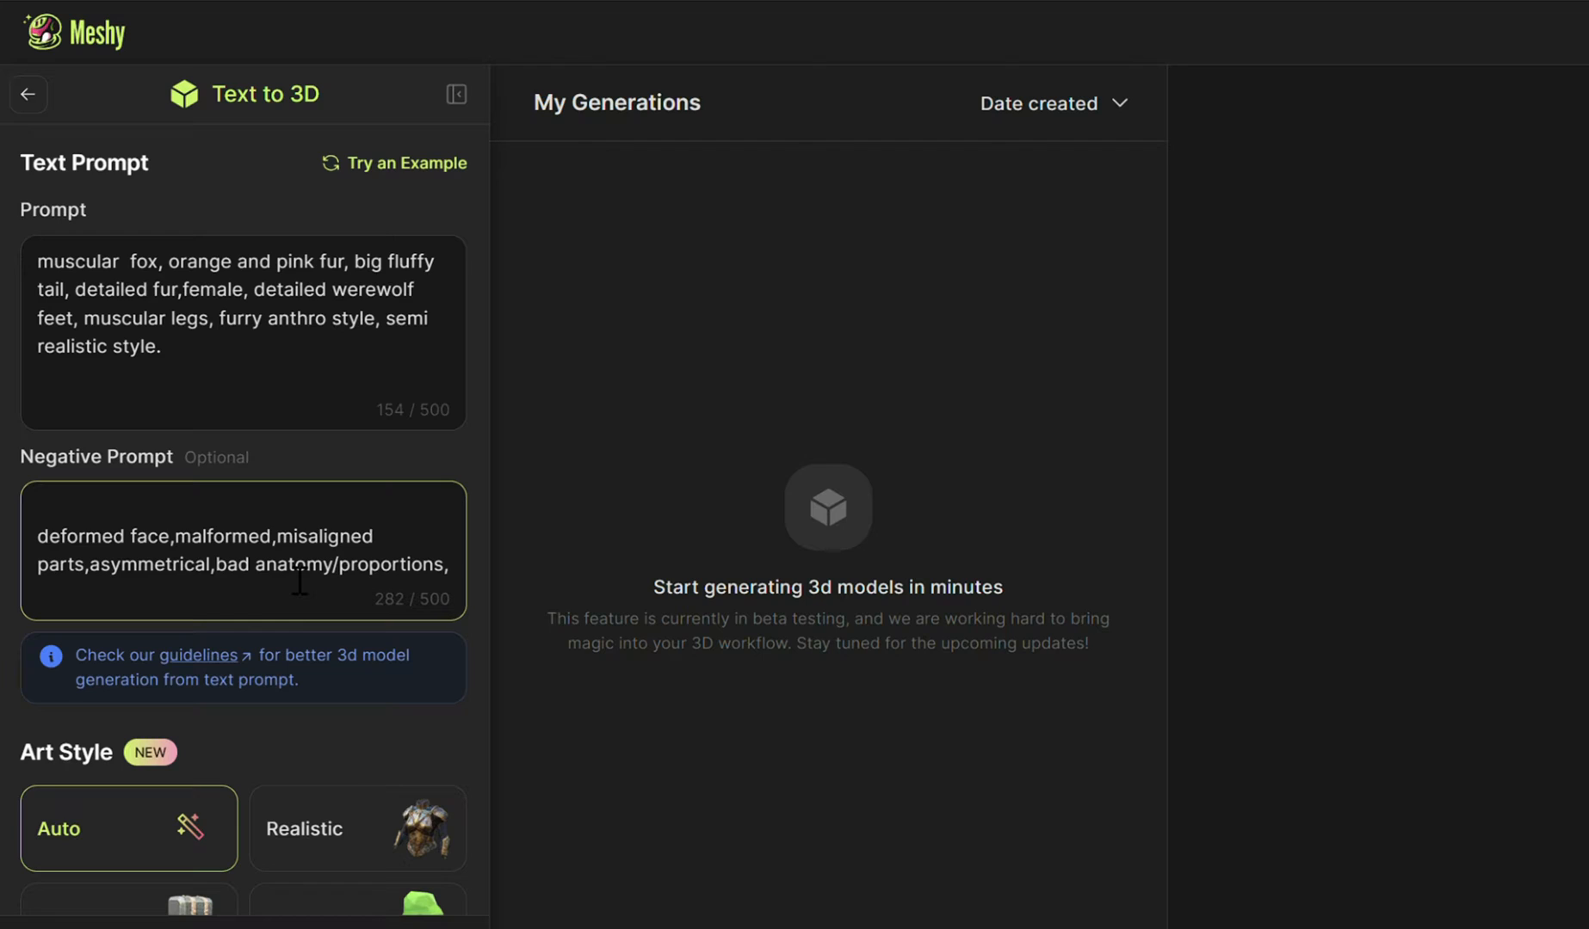
pyautogui.doubleClick(102, 537)
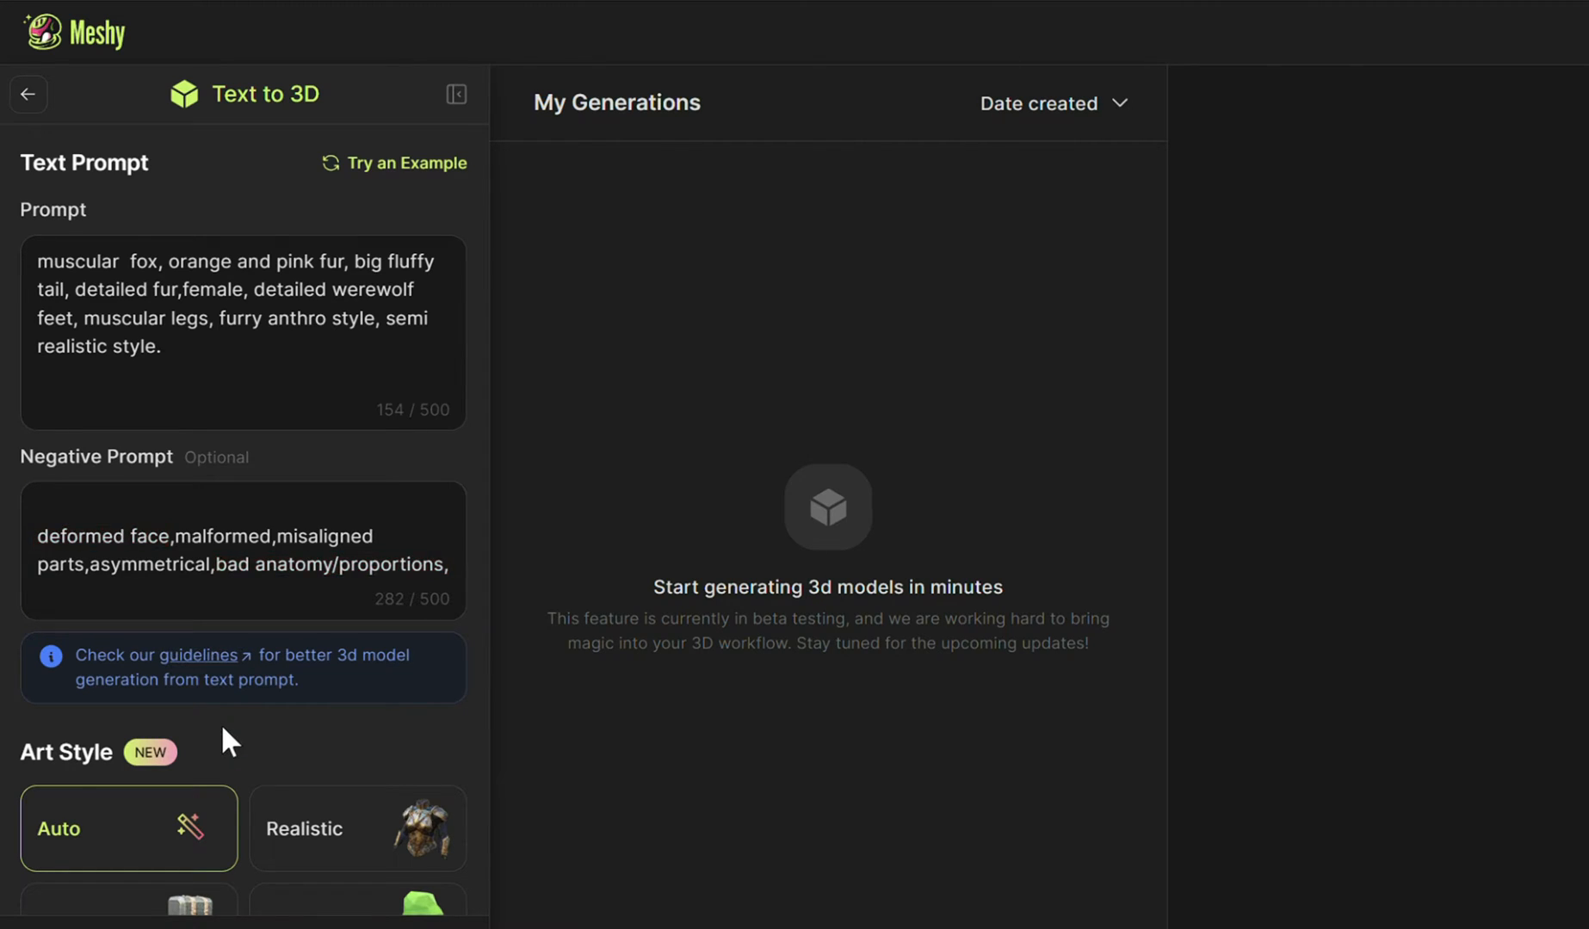
pyautogui.scroll(-3)
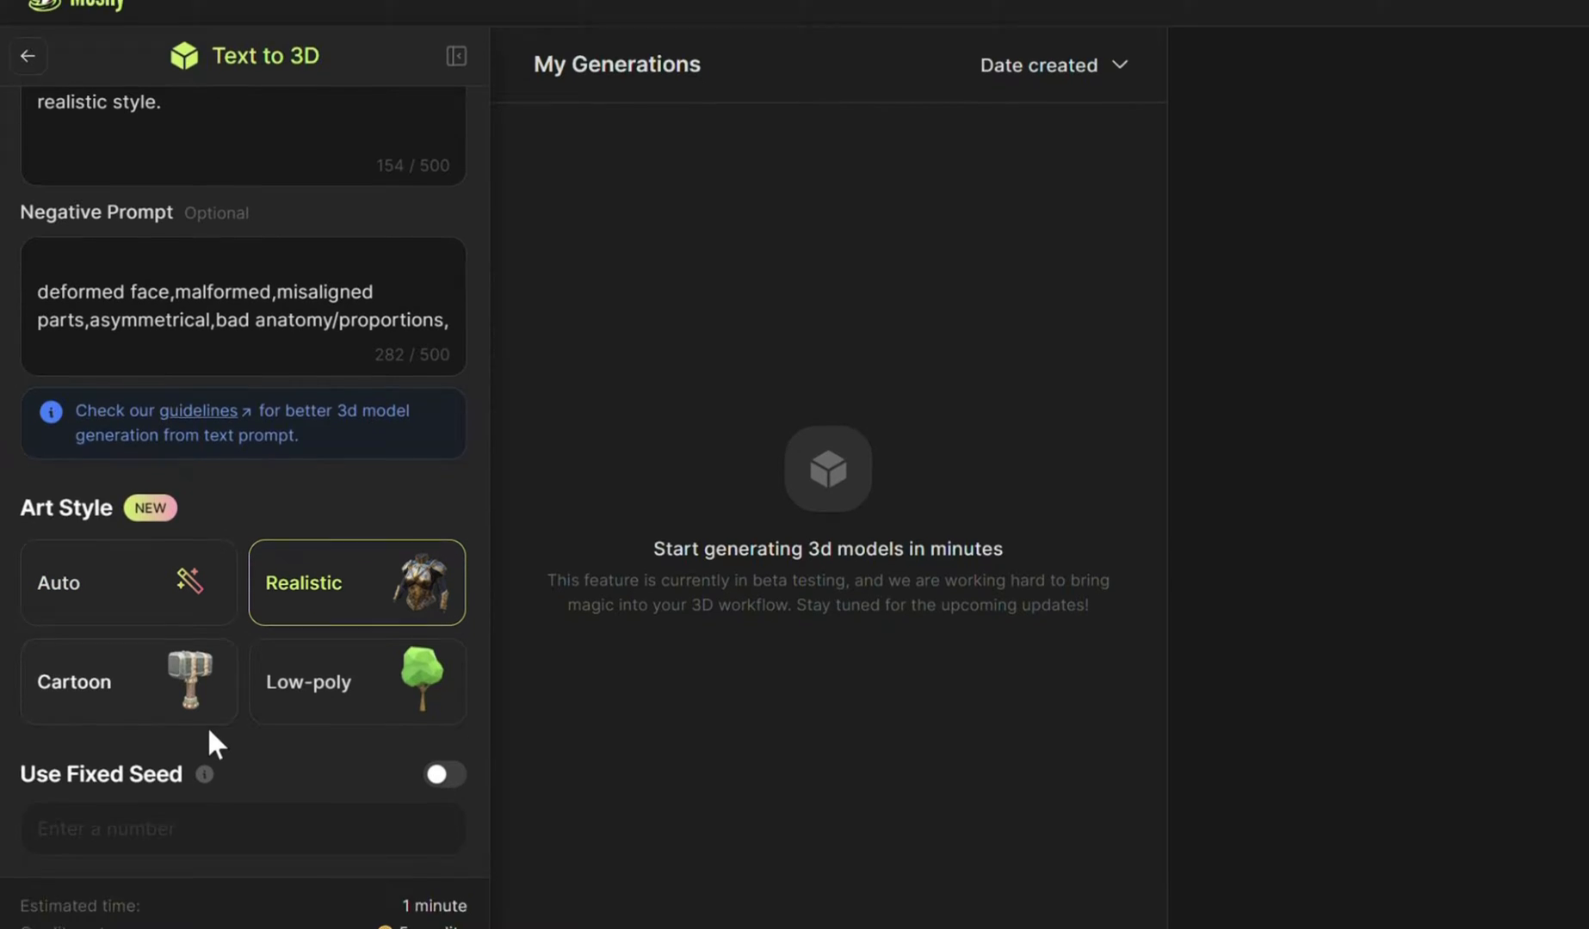
pyautogui.click(243, 887)
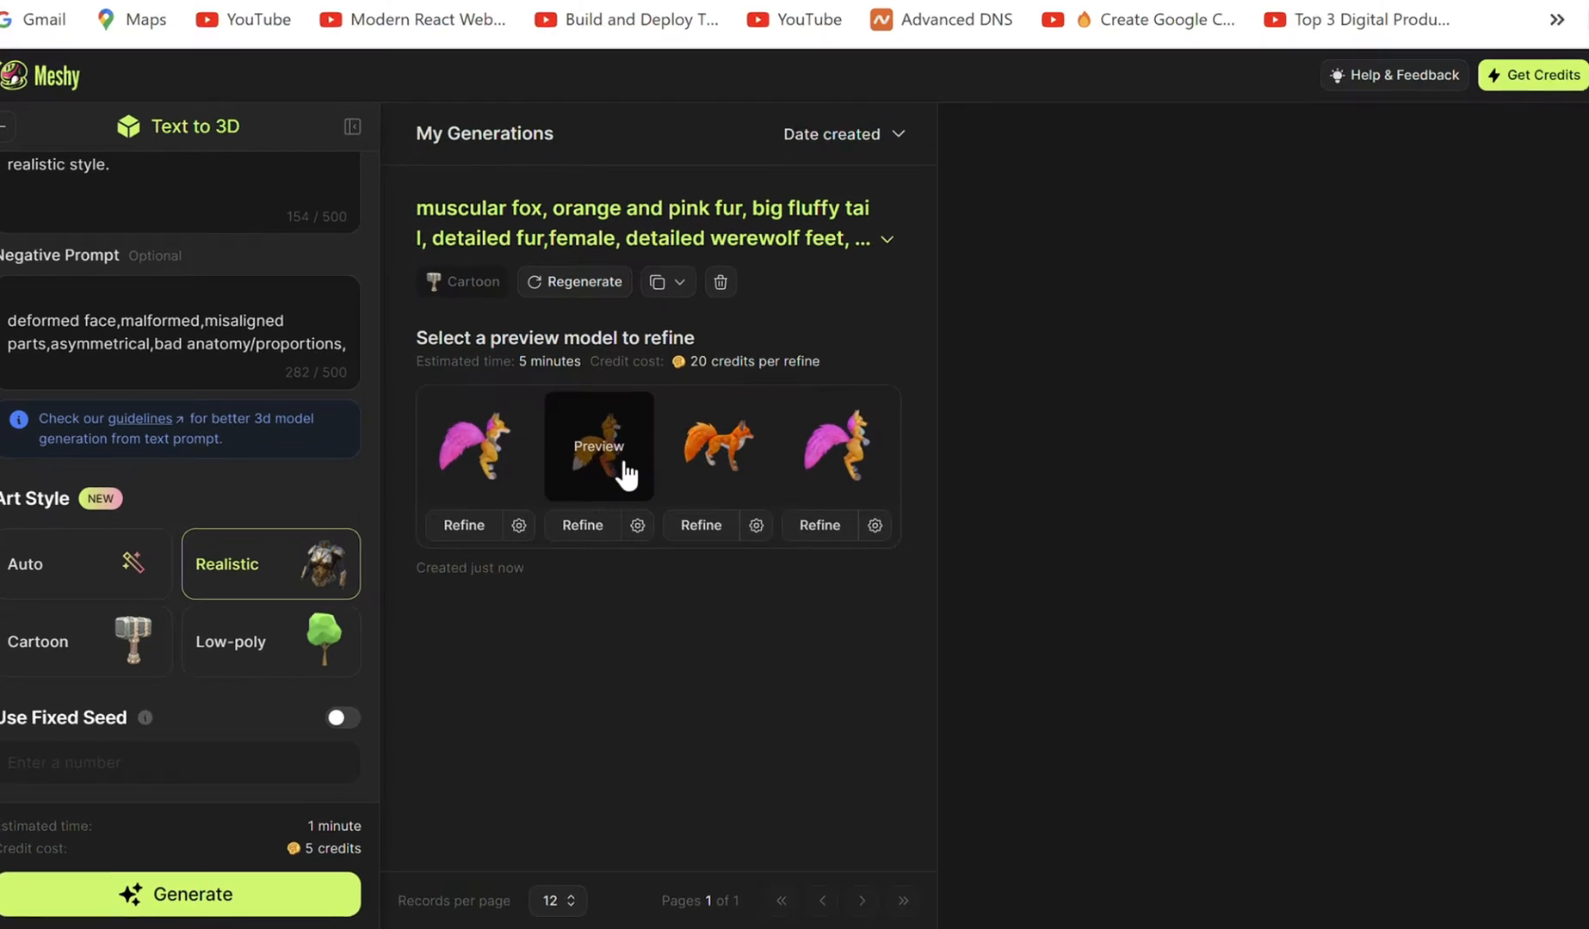
# Preview a fox draft, refine it into a textured model and download it
pyautogui.click(597, 446)
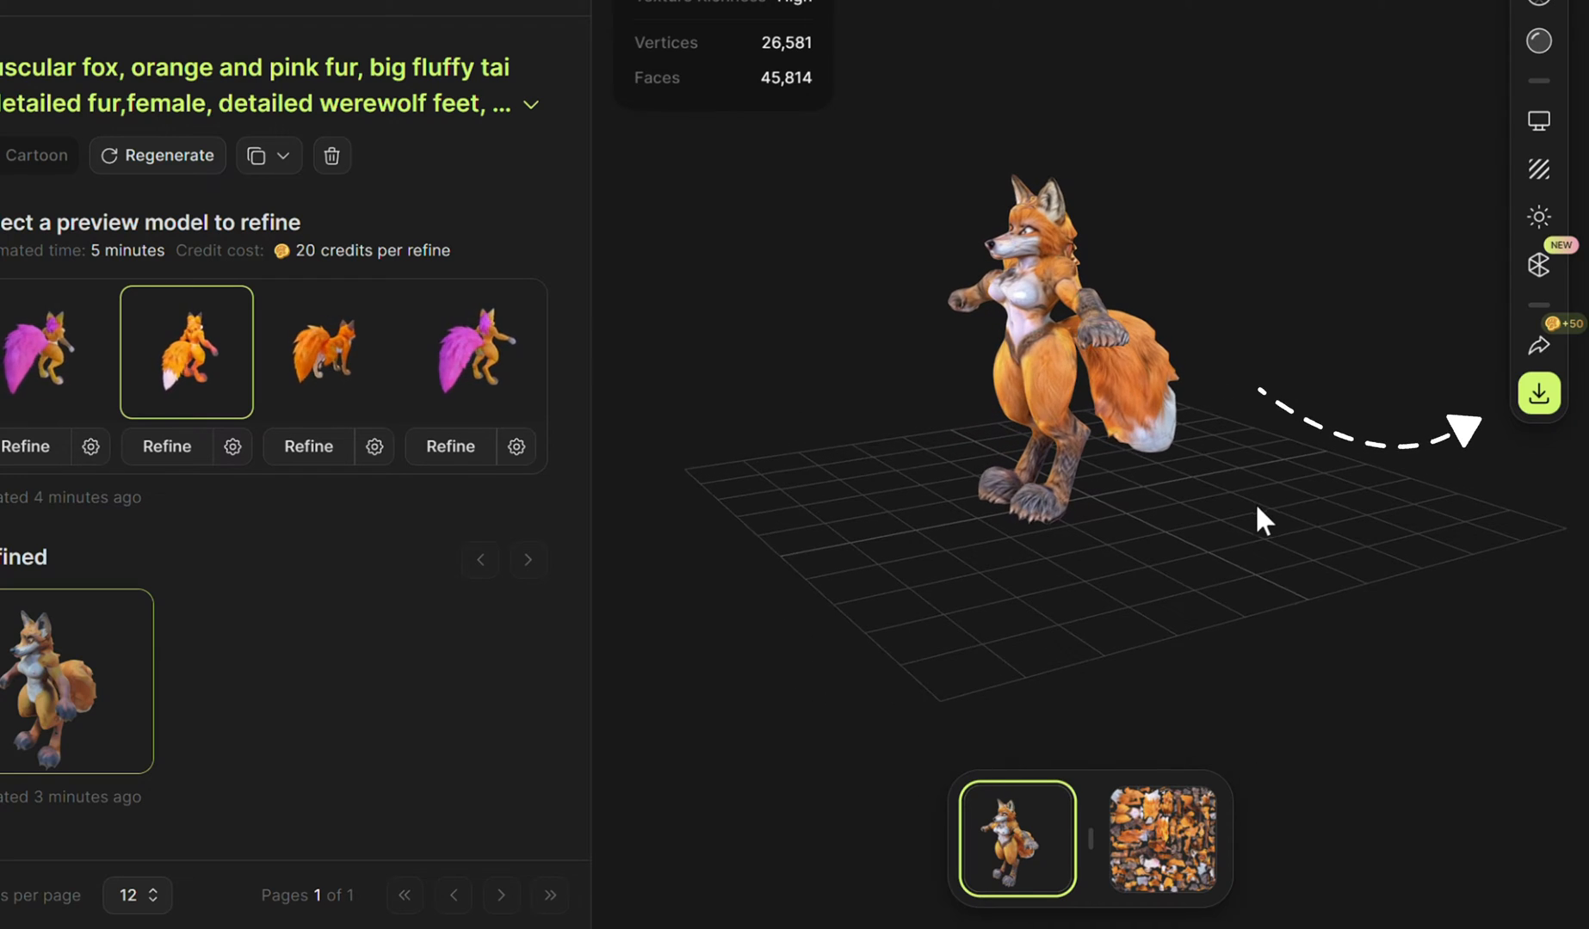
pyautogui.click(1539, 394)
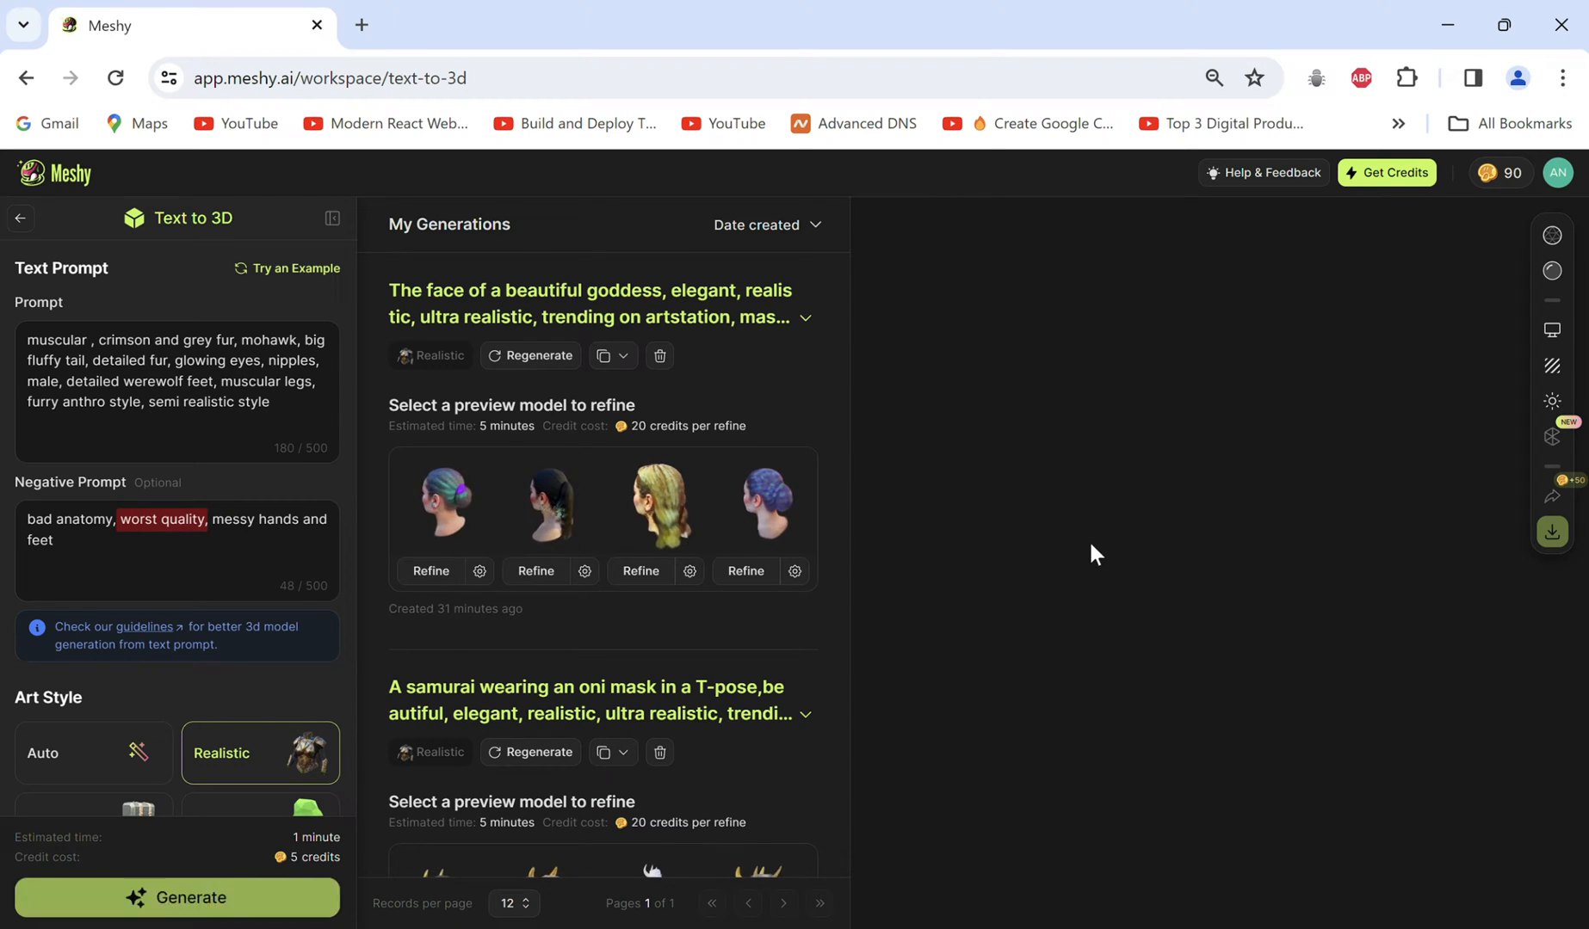
# Generate the werewolf drafts and refine the third one with high texture richness
pyautogui.click(175, 898)
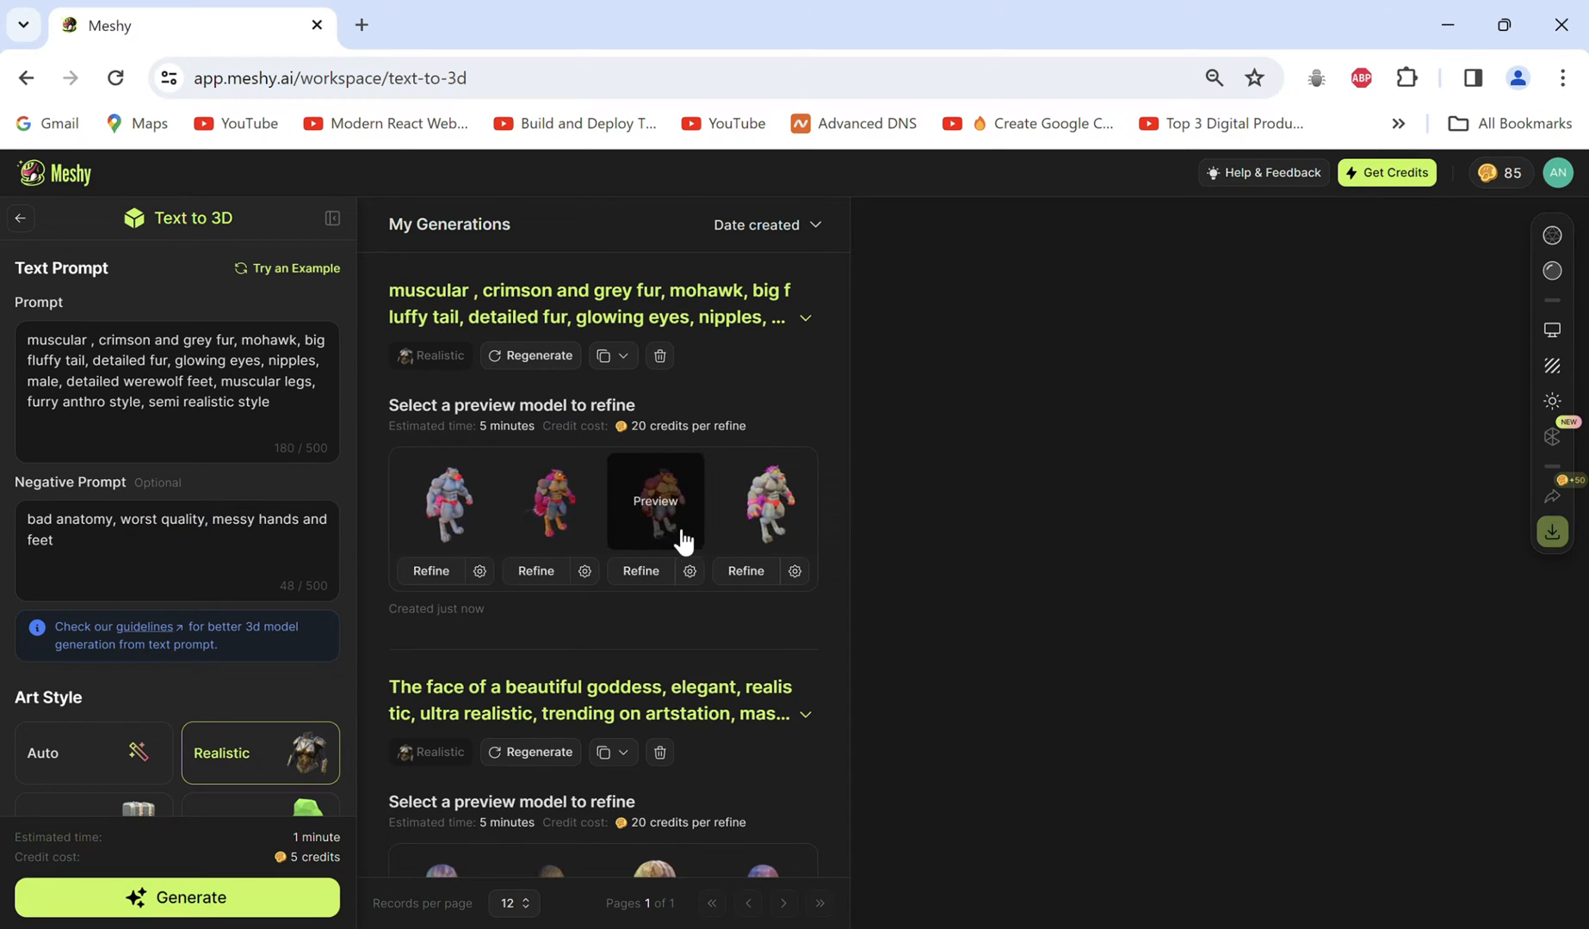
pyautogui.click(654, 501)
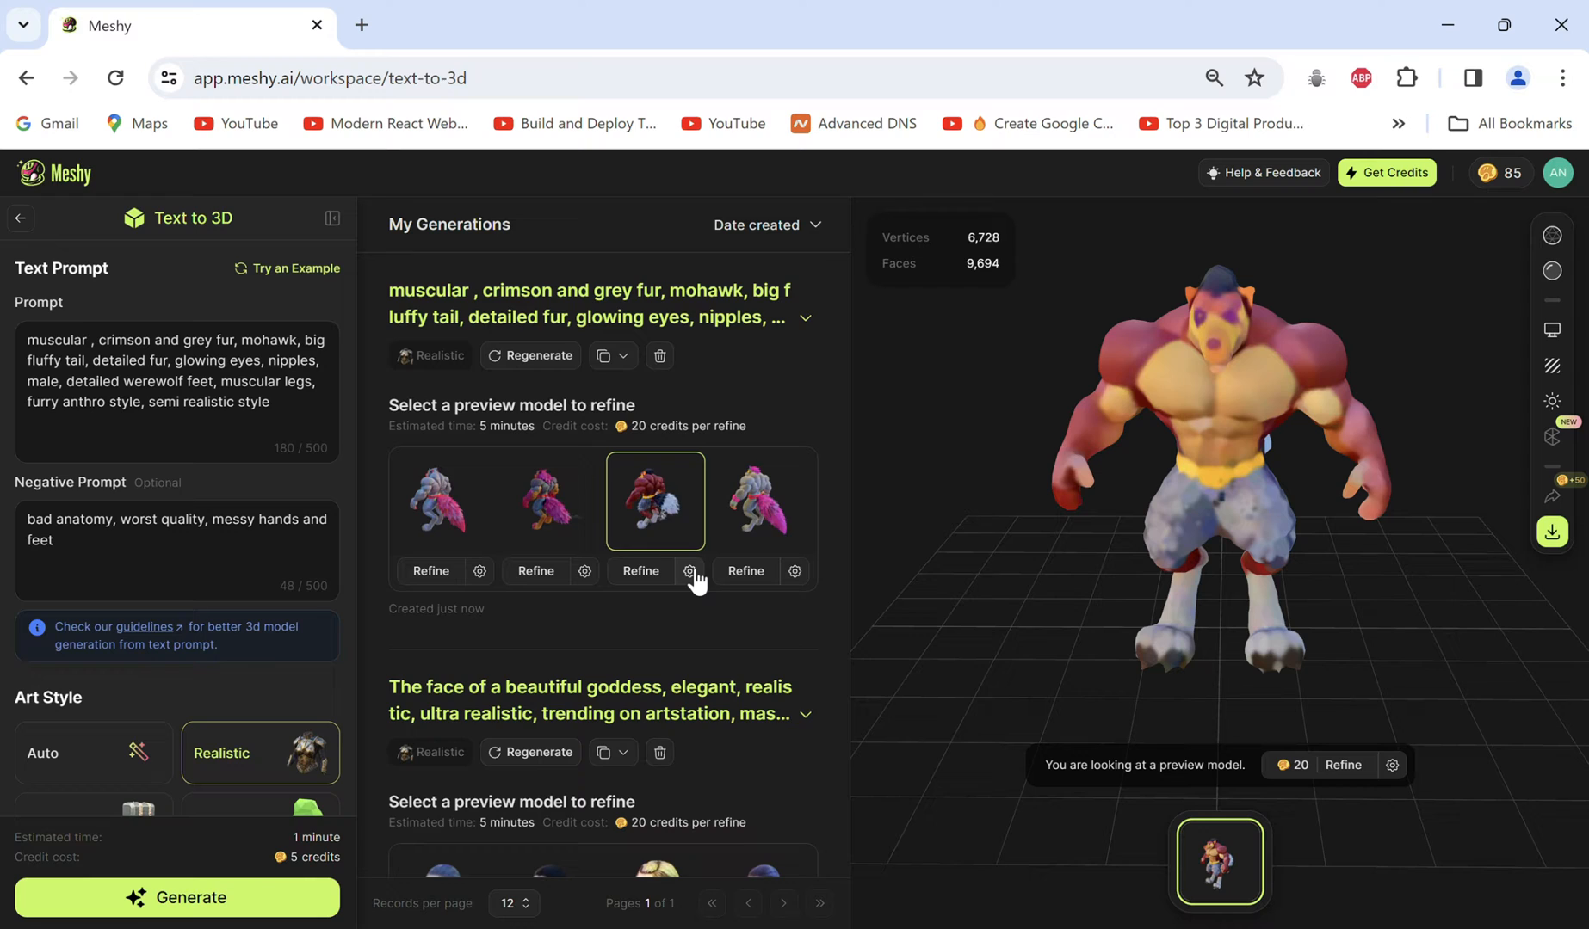
pyautogui.click(691, 571)
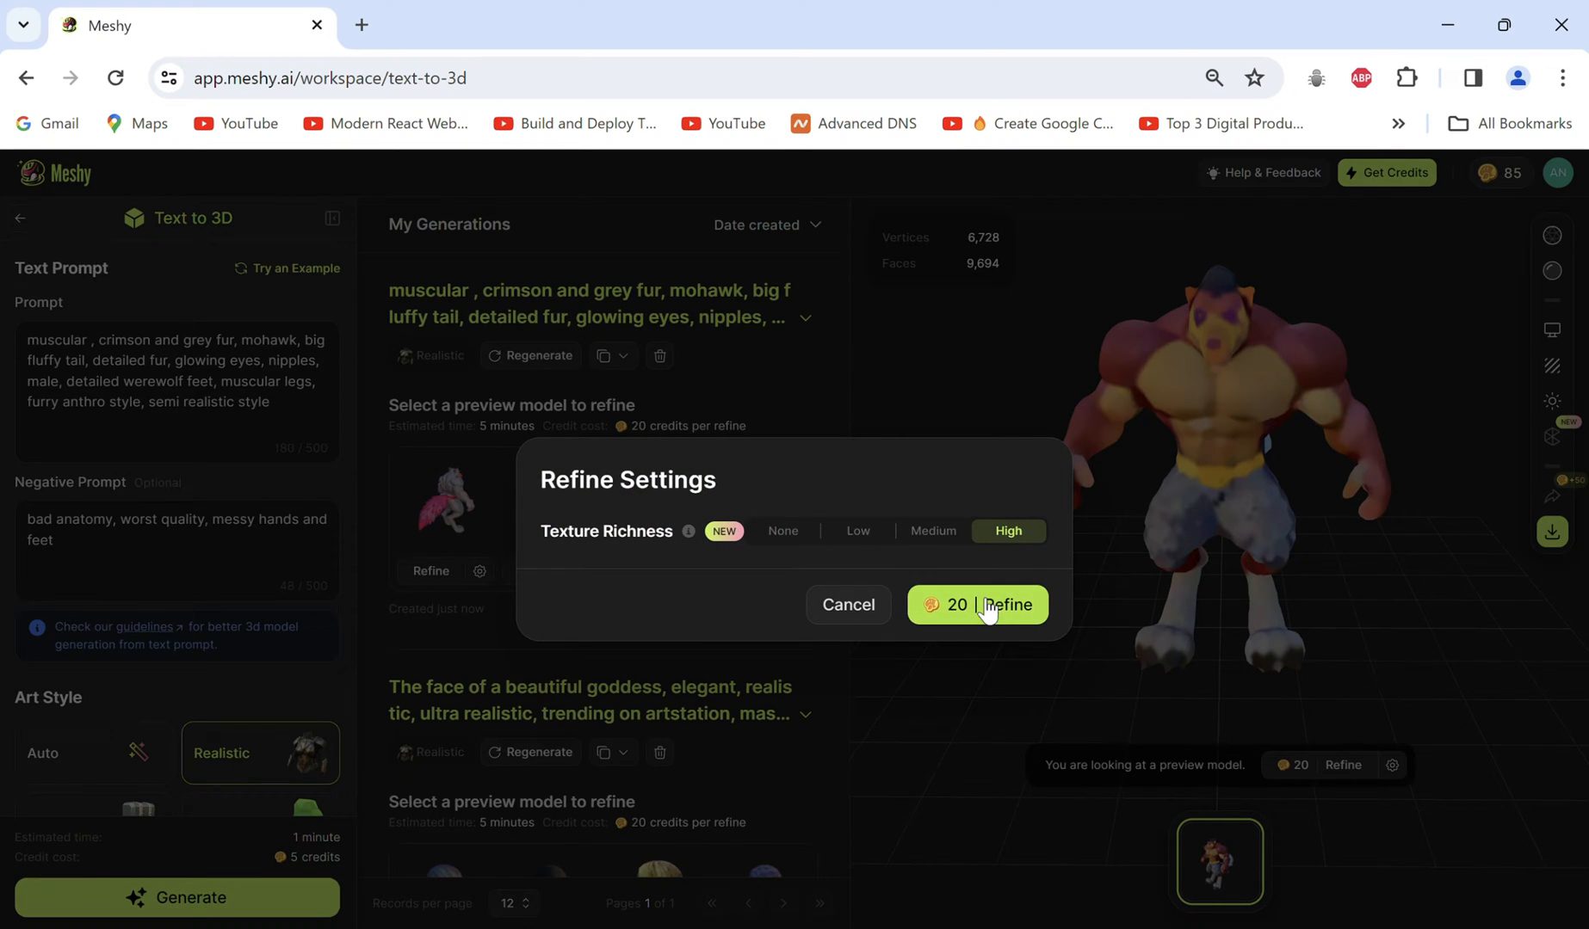
pyautogui.click(976, 606)
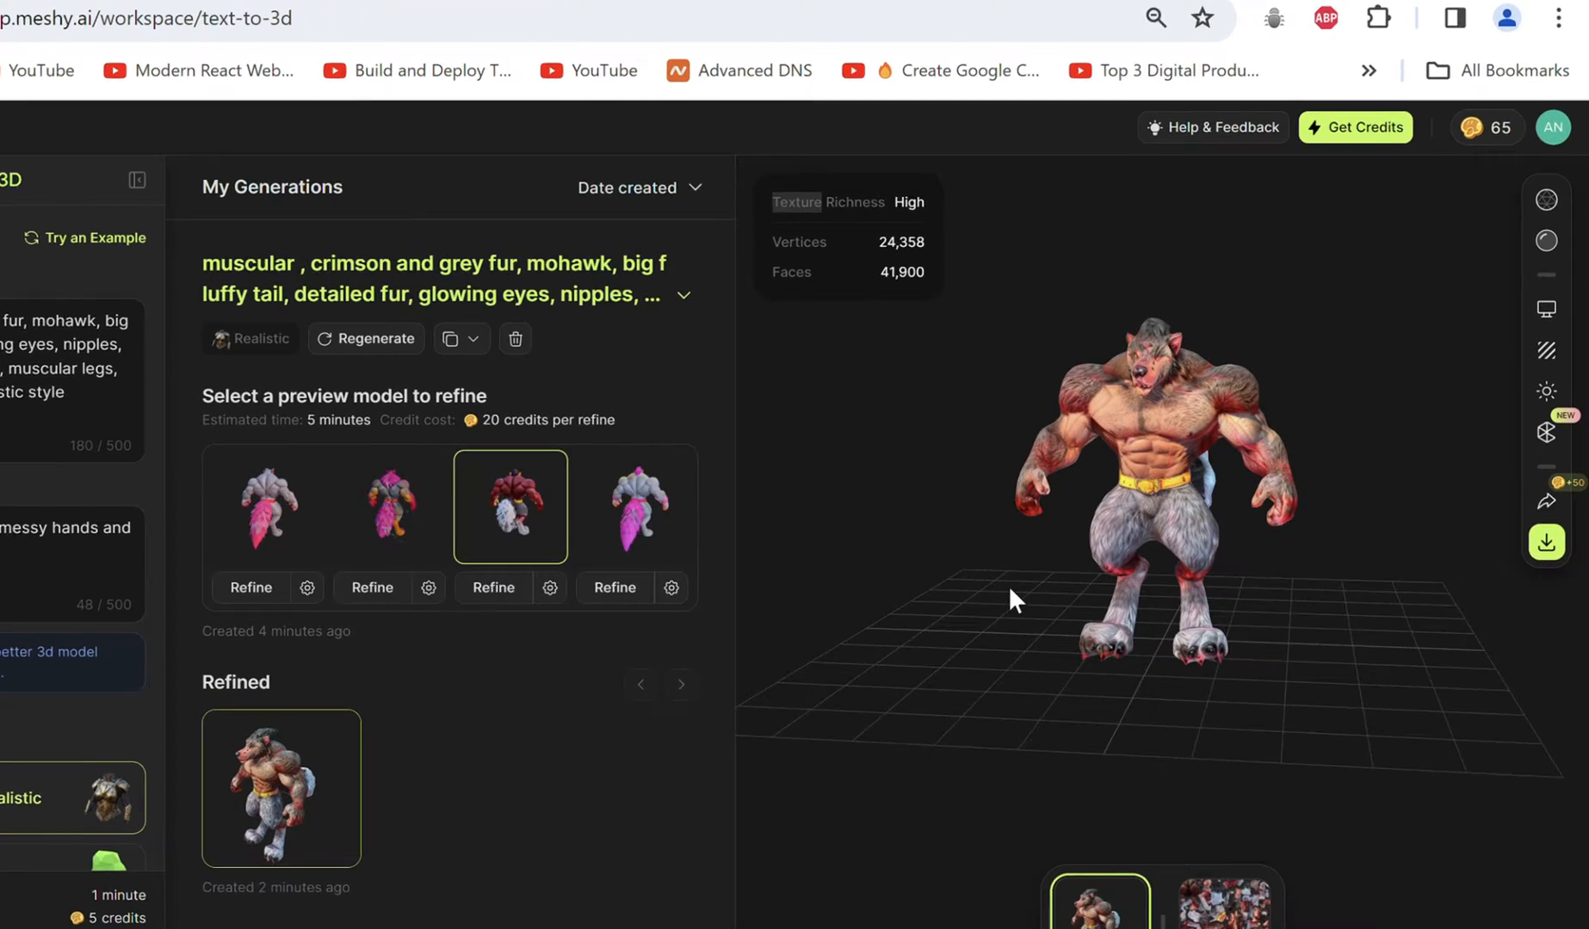
# Reduce the refined werewolf's polygons by 0.78, then move to AI Texturing
pyautogui.click(551, 589)
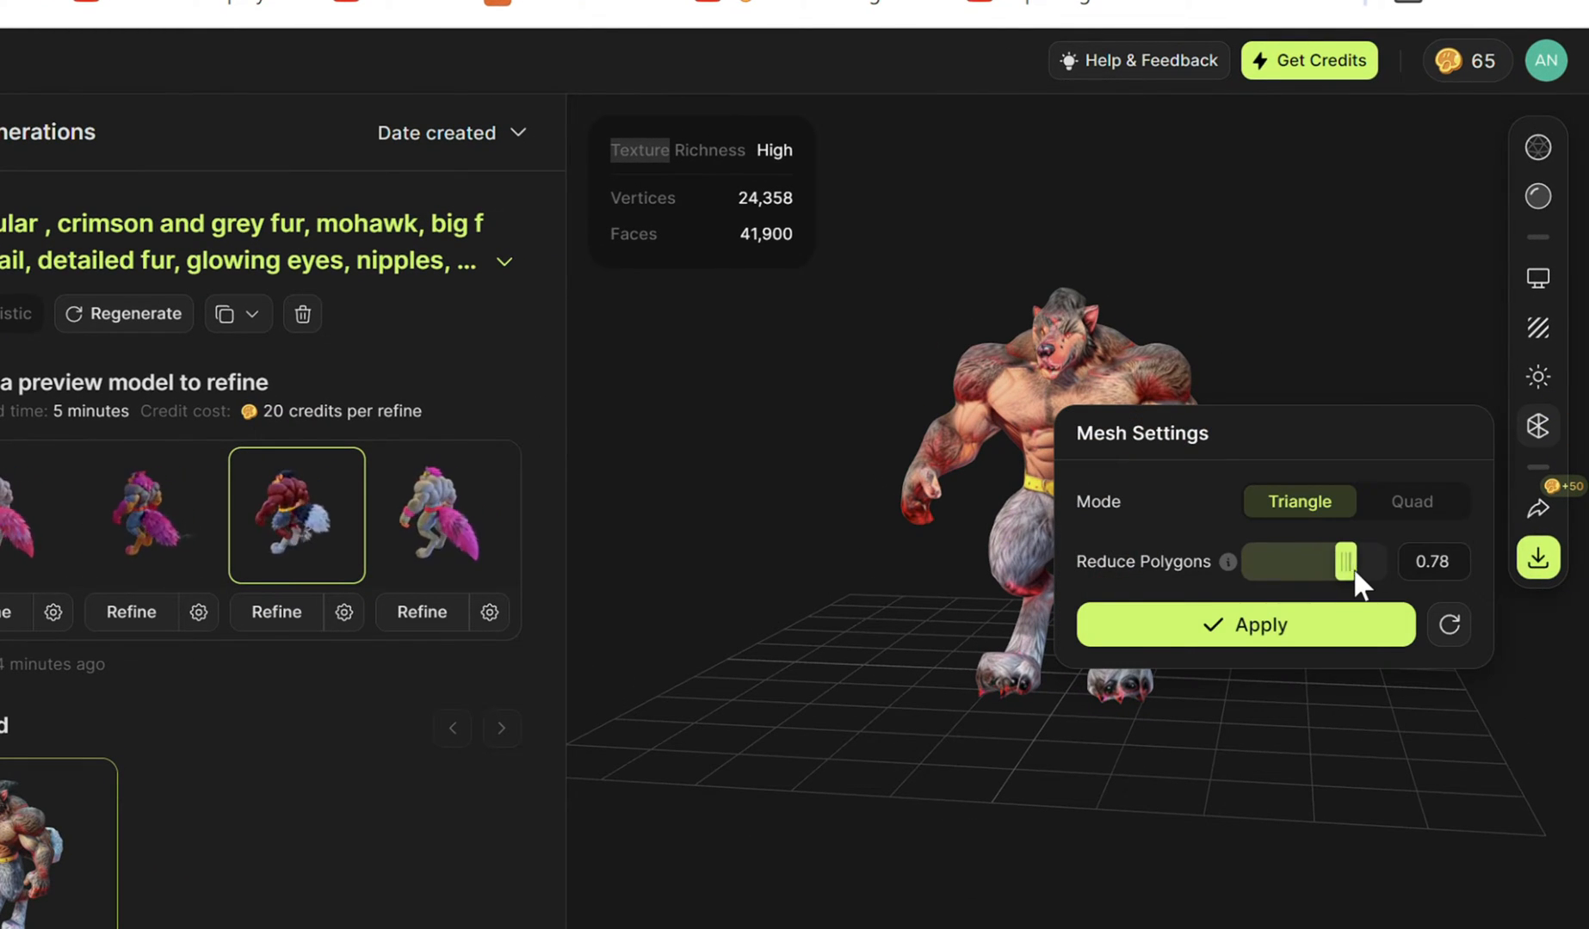
pyautogui.click(1243, 625)
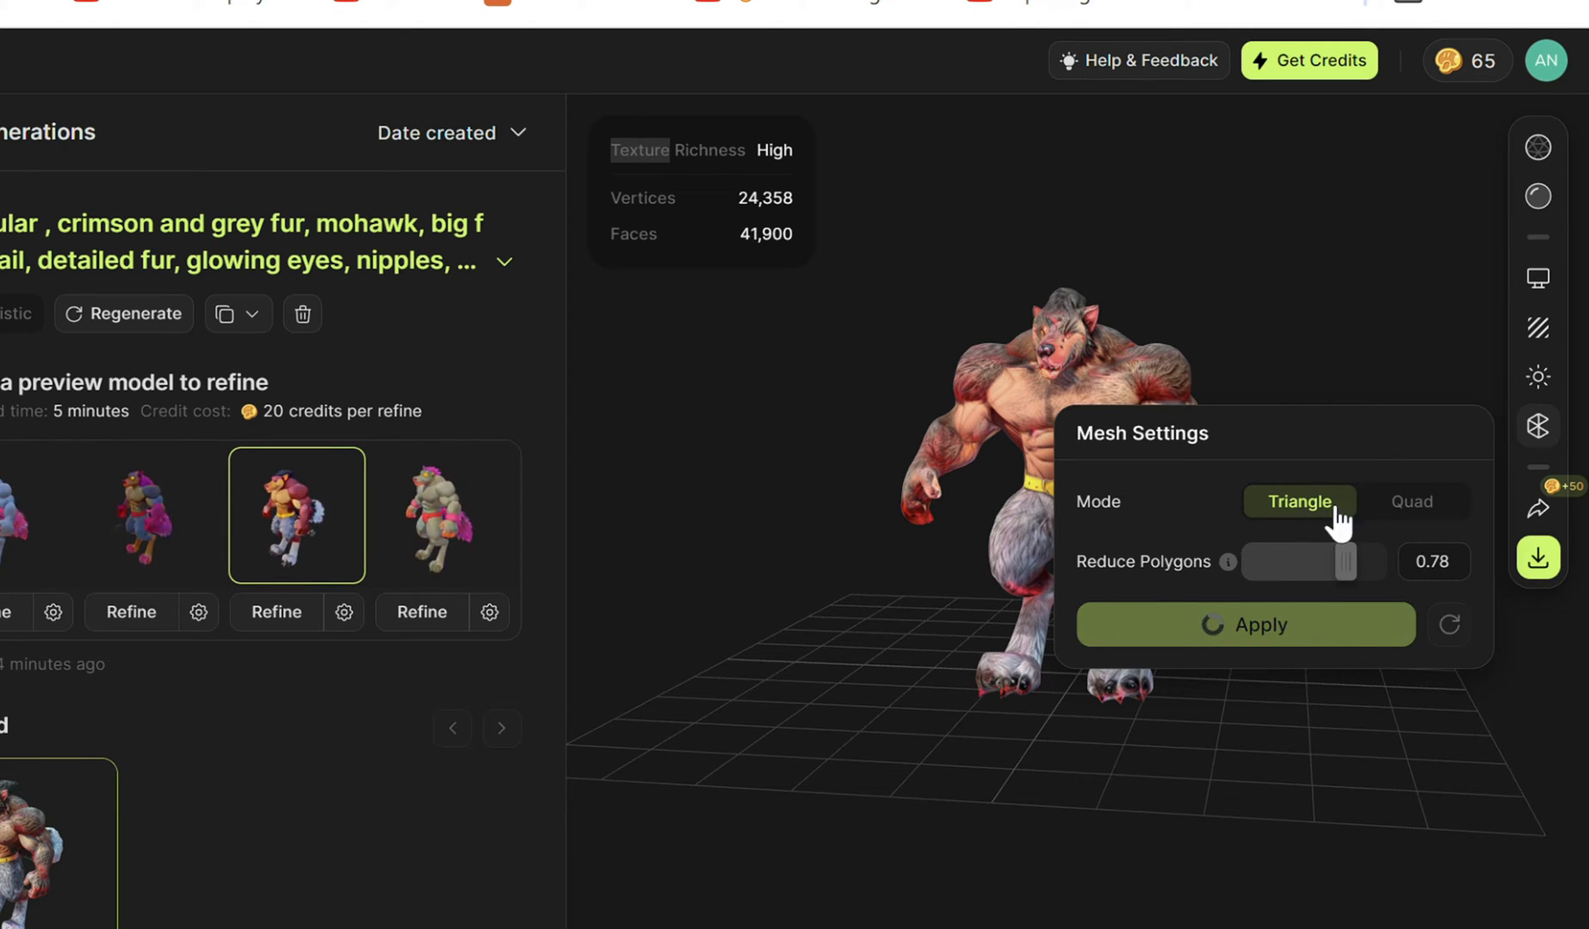
pyautogui.click(1537, 558)
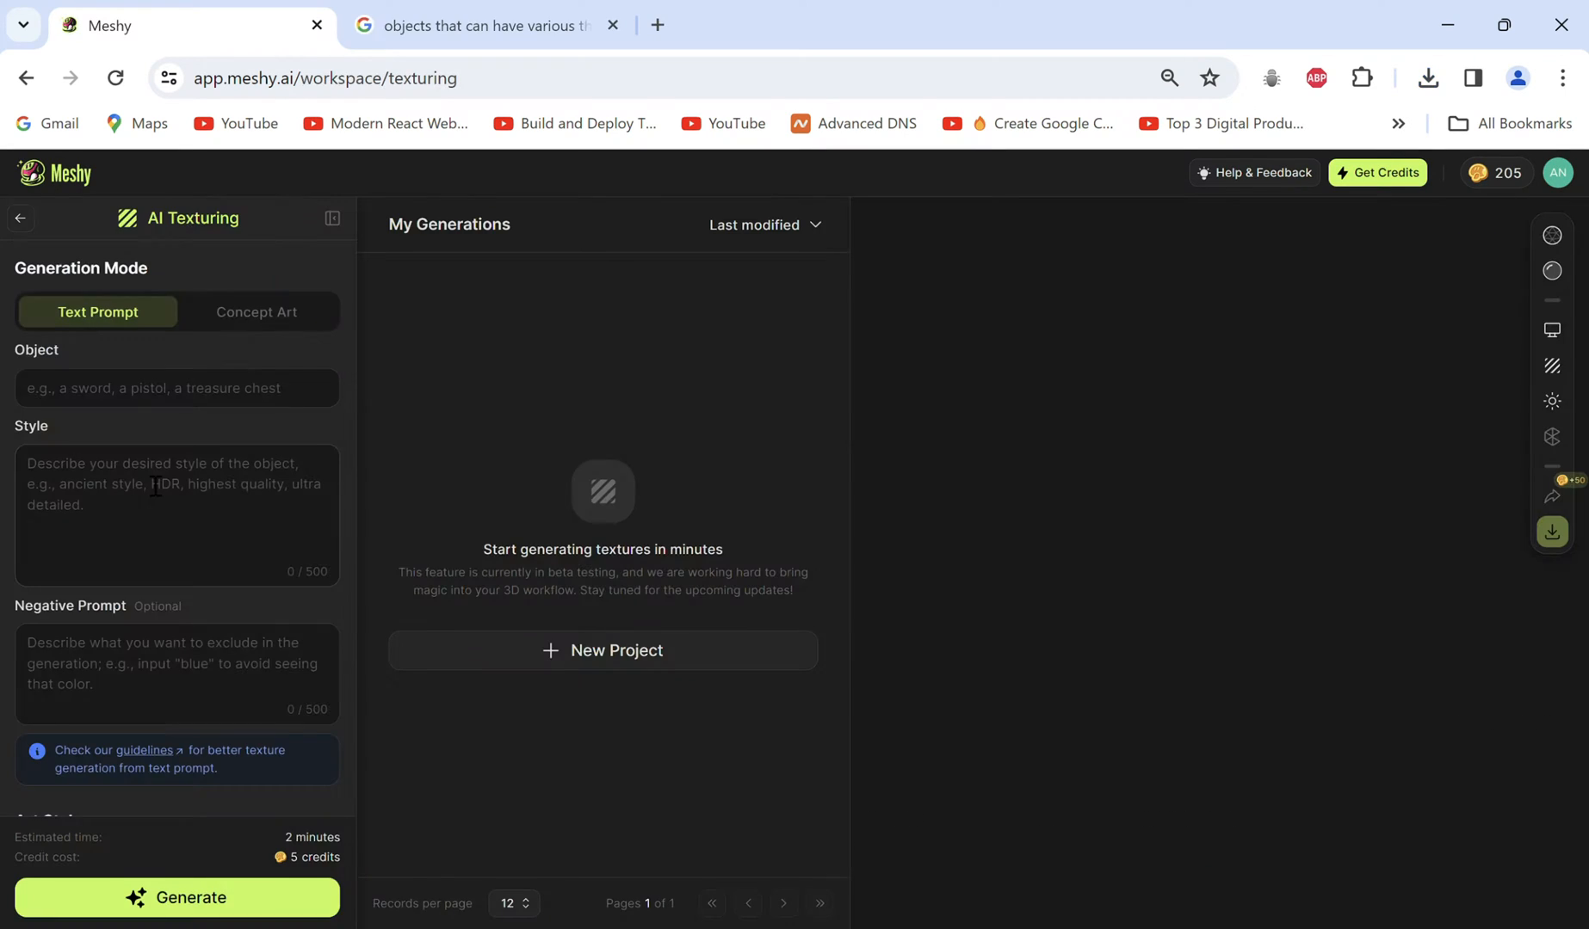
# Create a Werewolf texturing project and retexture it as a Cyberpunk Werewolf
pyautogui.click(603, 649)
pyautogui.write('Werewolf')
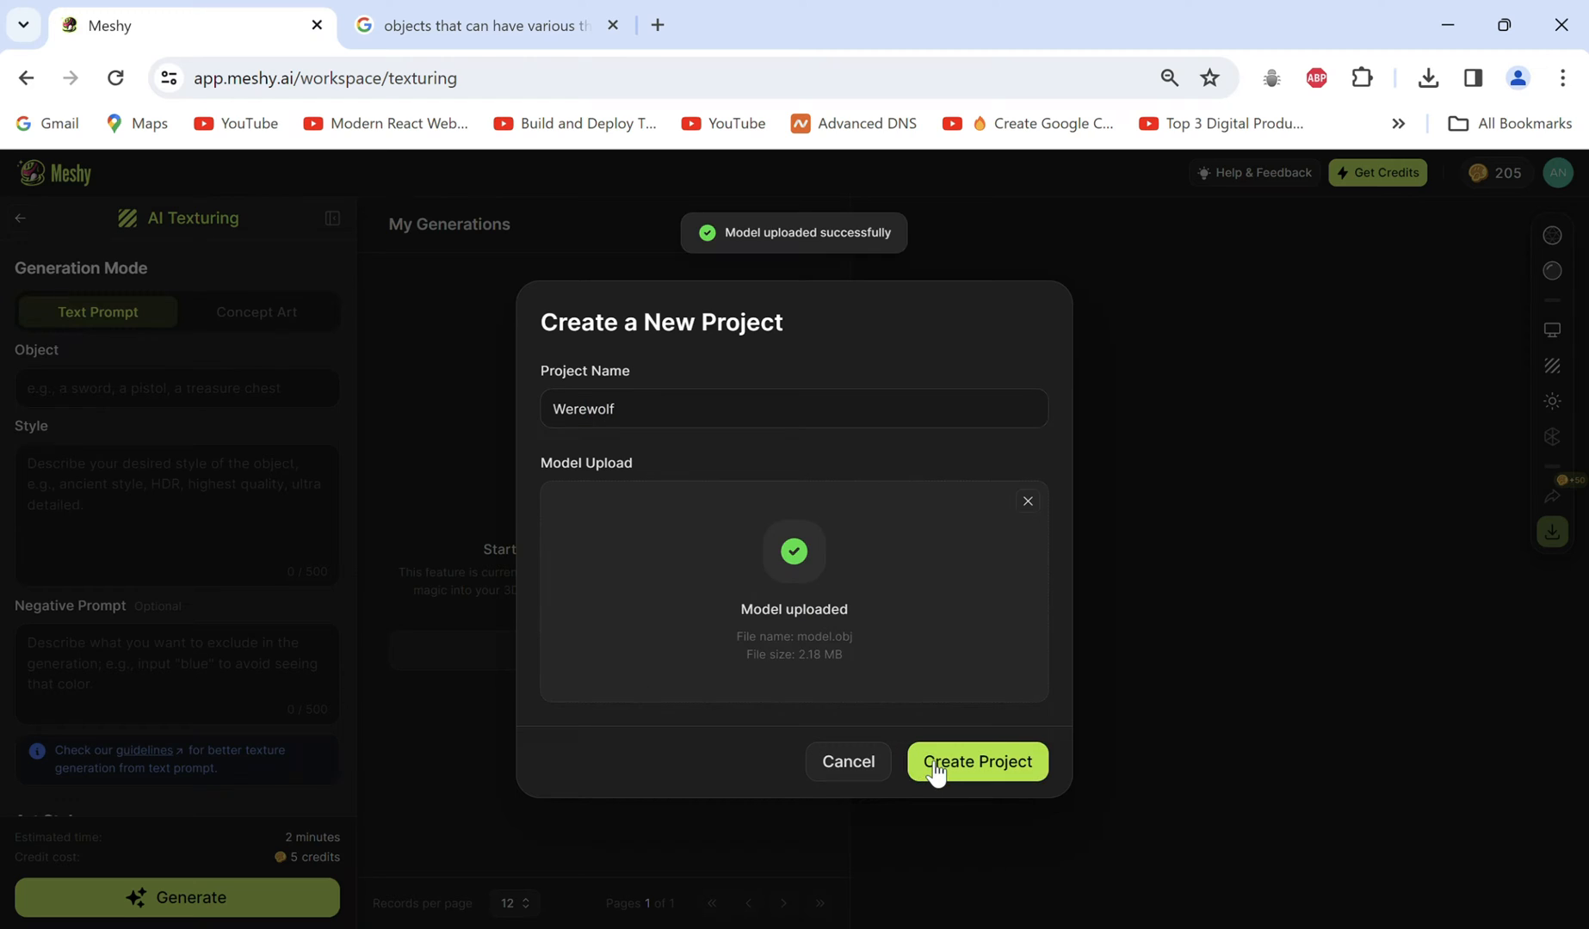
pyautogui.click(976, 761)
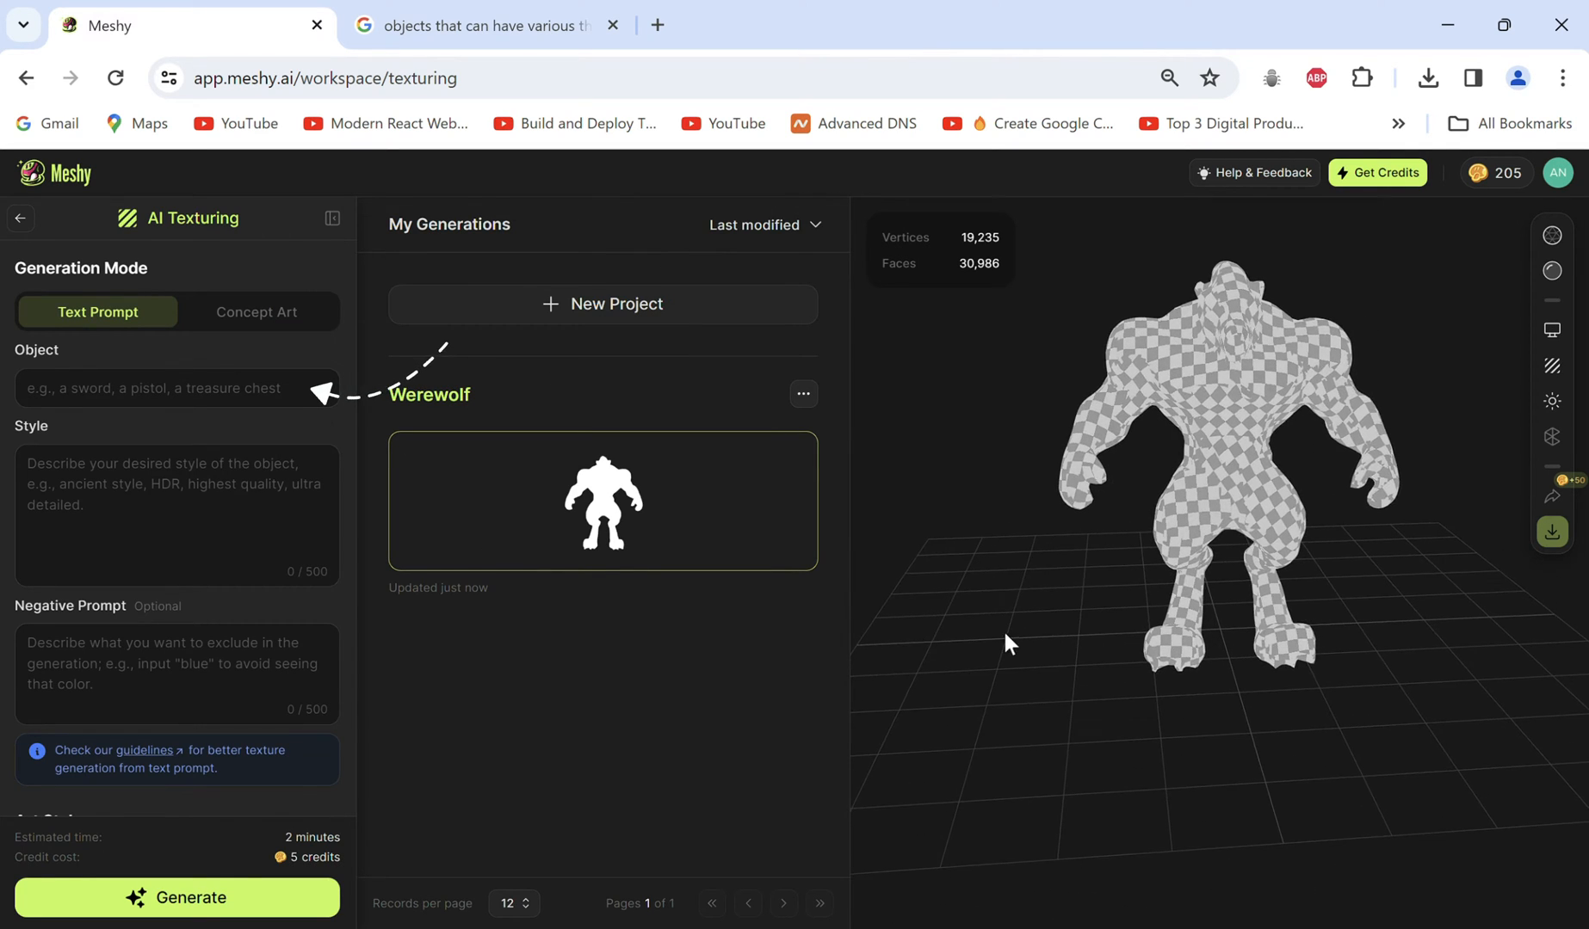
pyautogui.write('Cyberpunk Werewo')
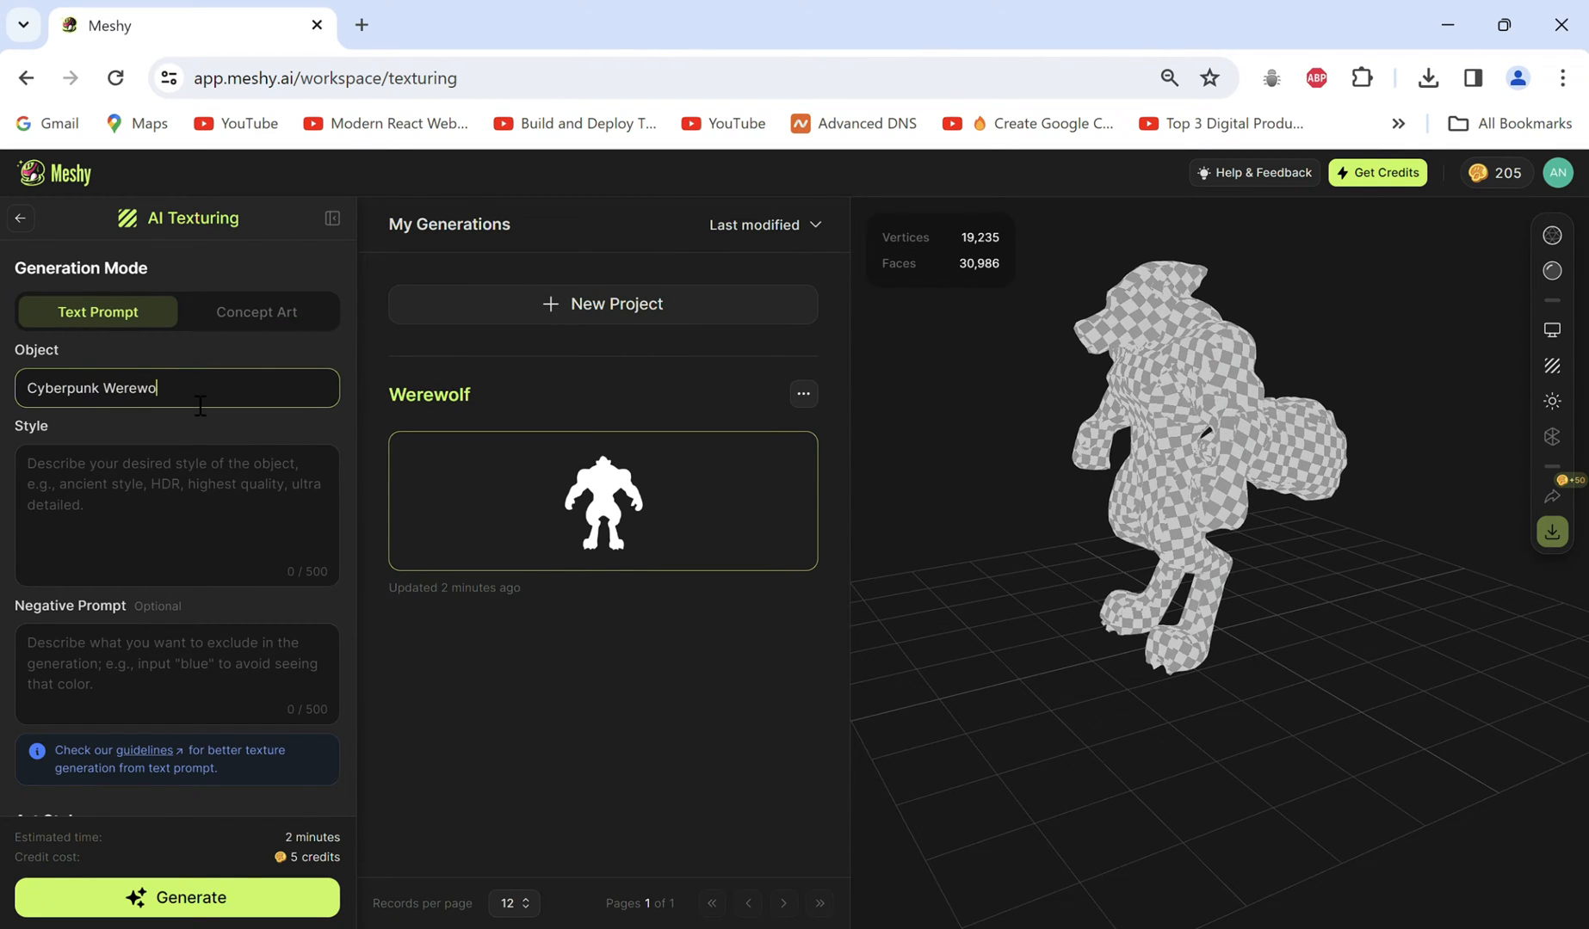
pyautogui.click(148, 750)
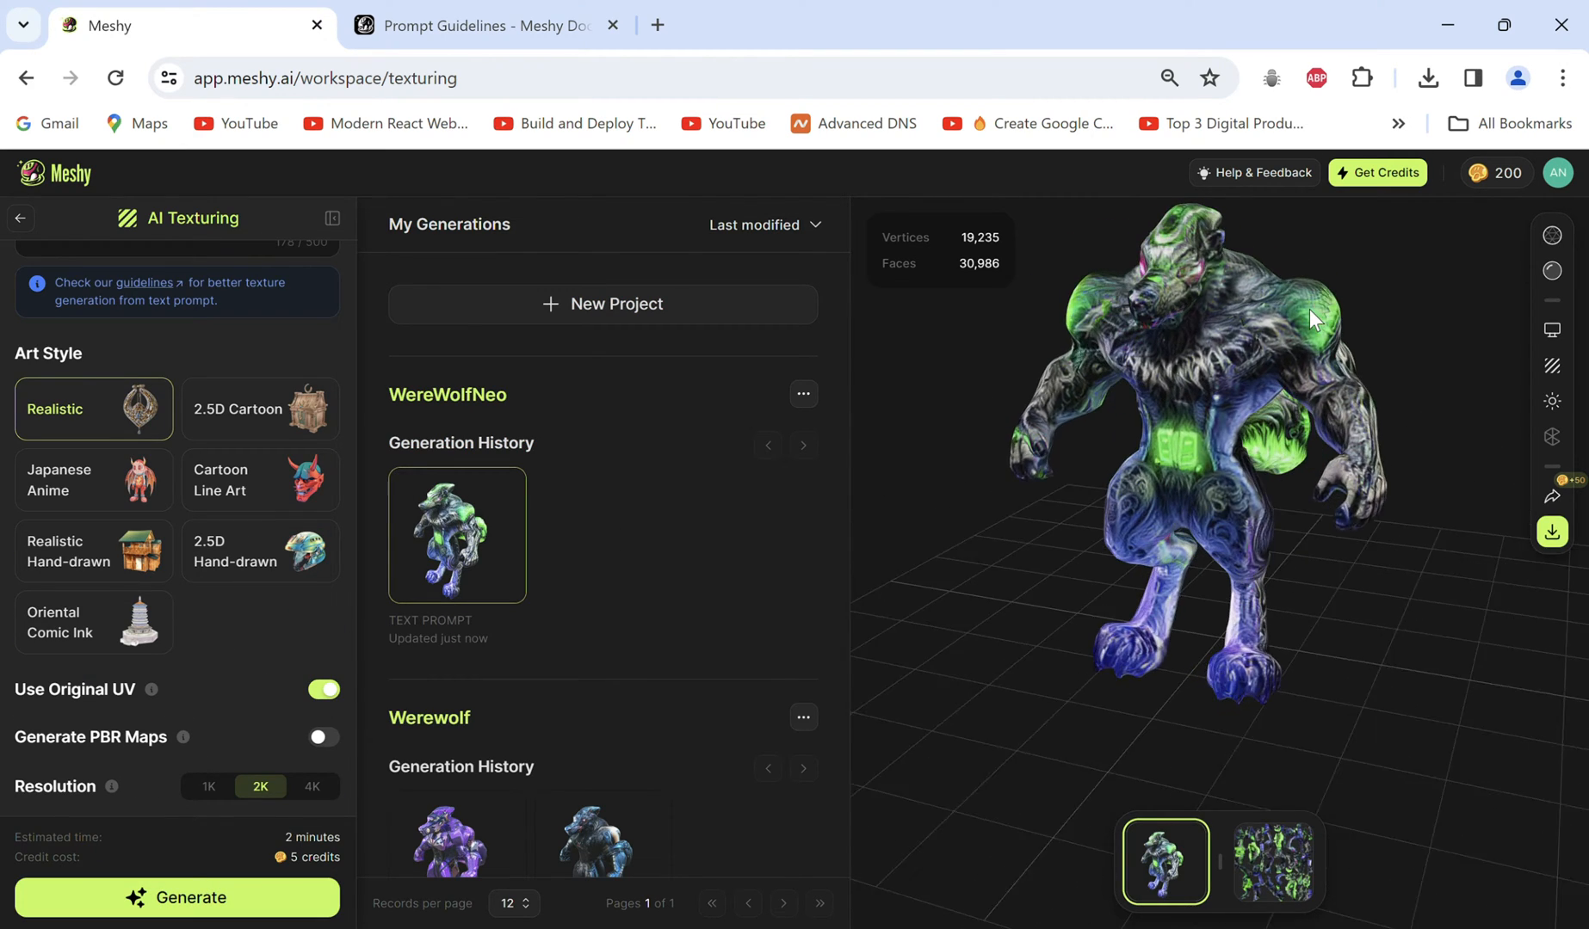
# Texture a Borderlands-style dagger from the text prompt, then switch to Concept Art mode
pyautogui.click(1550, 365)
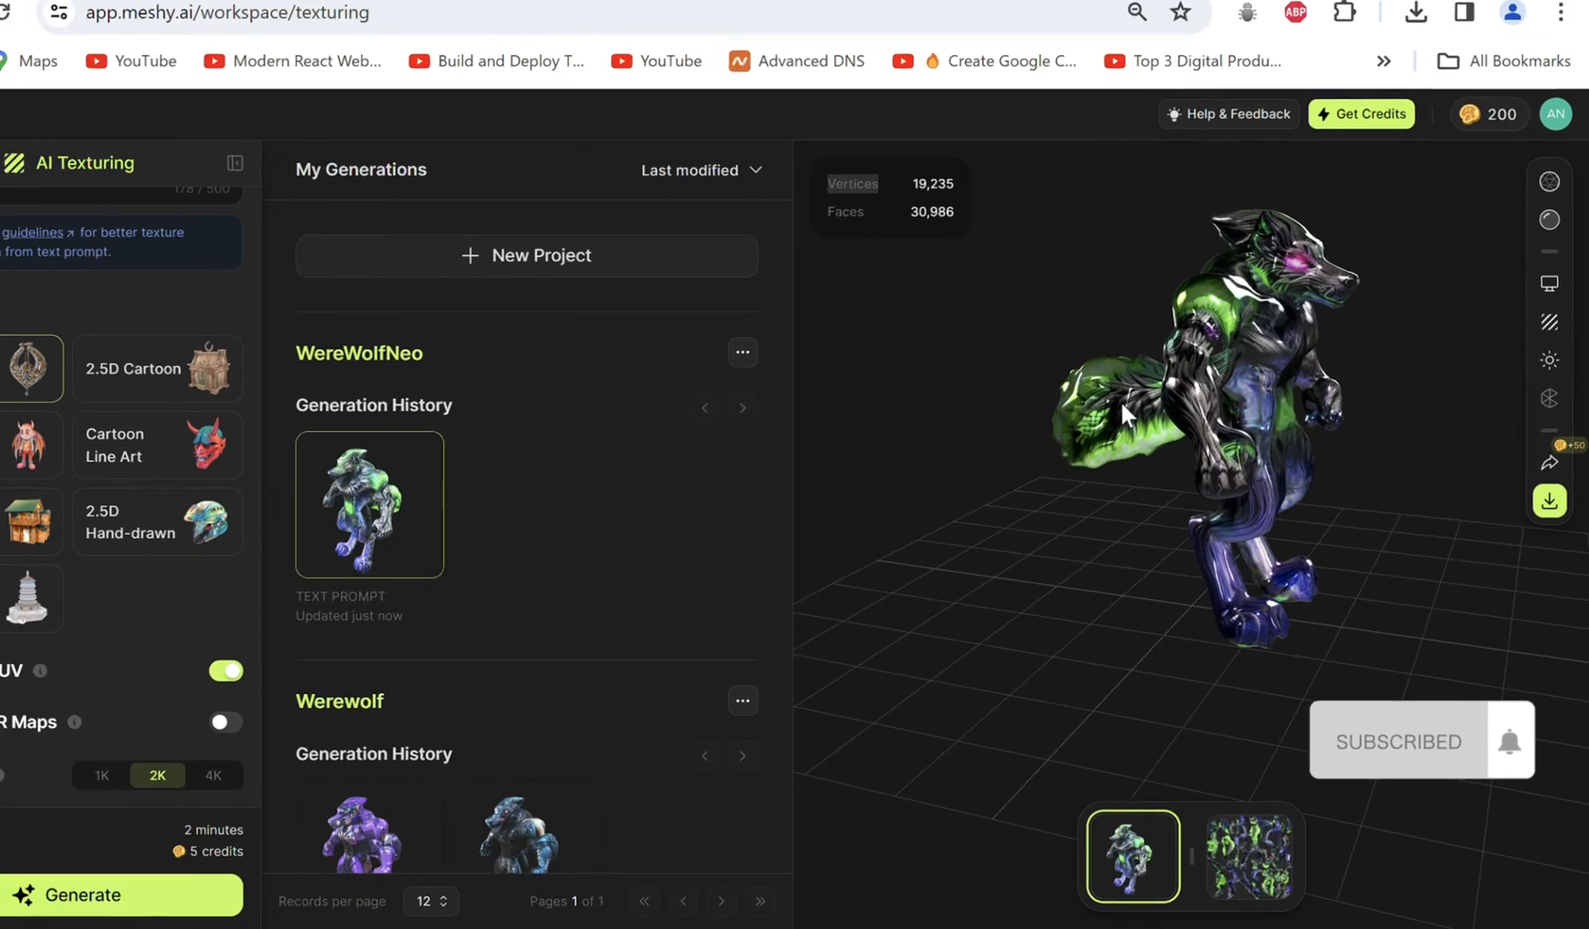
pyautogui.click(1548, 463)
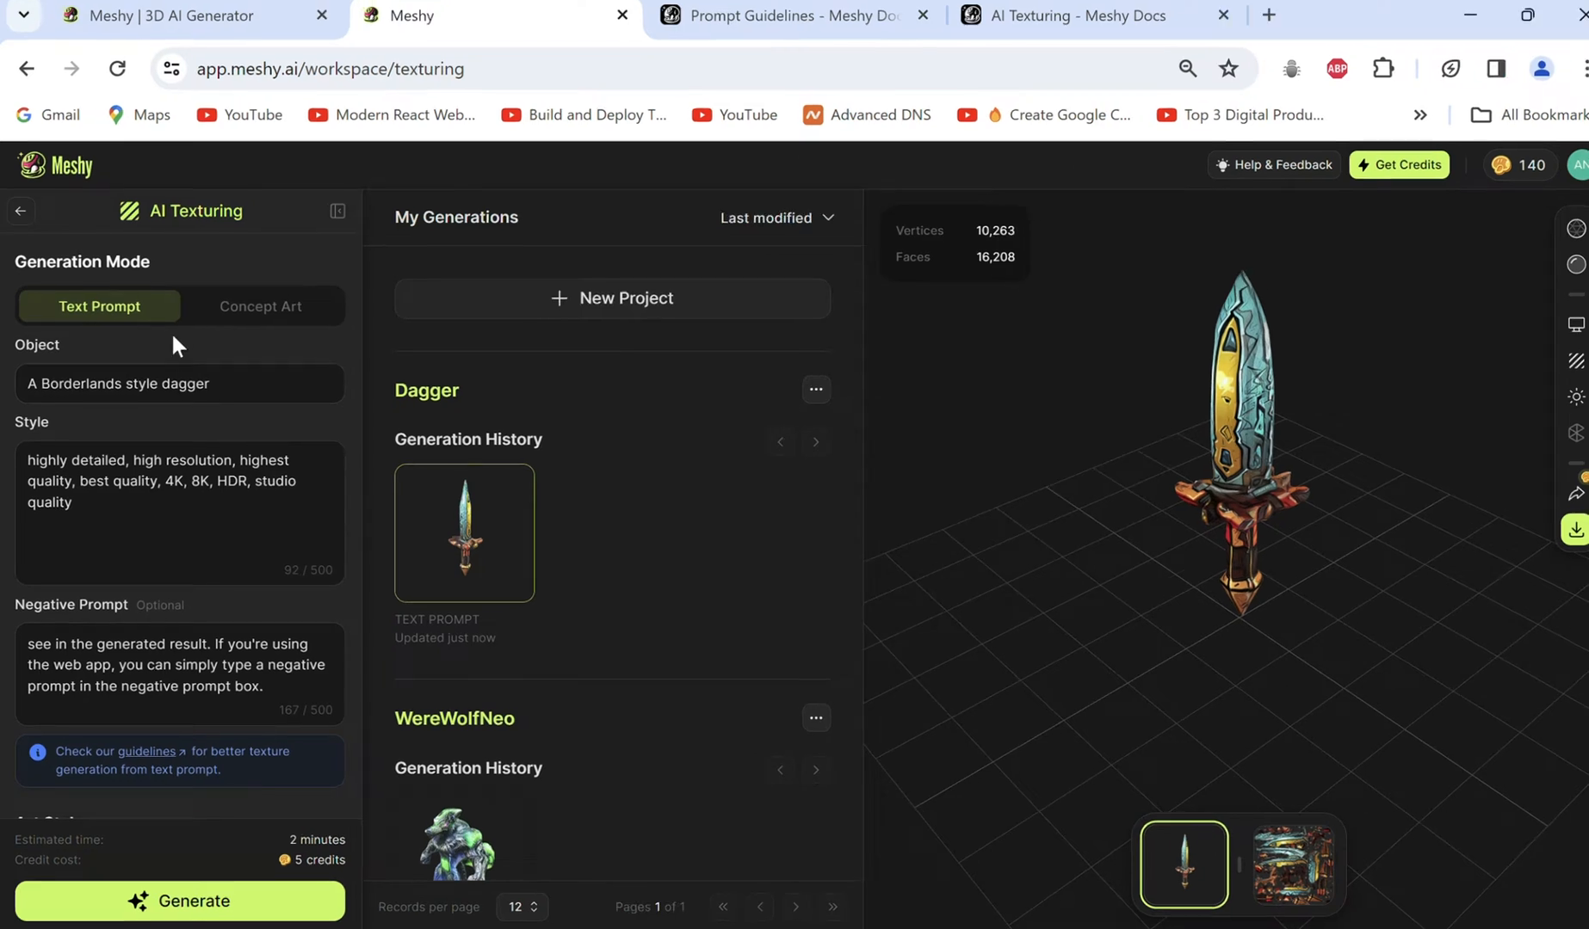
pyautogui.click(260, 306)
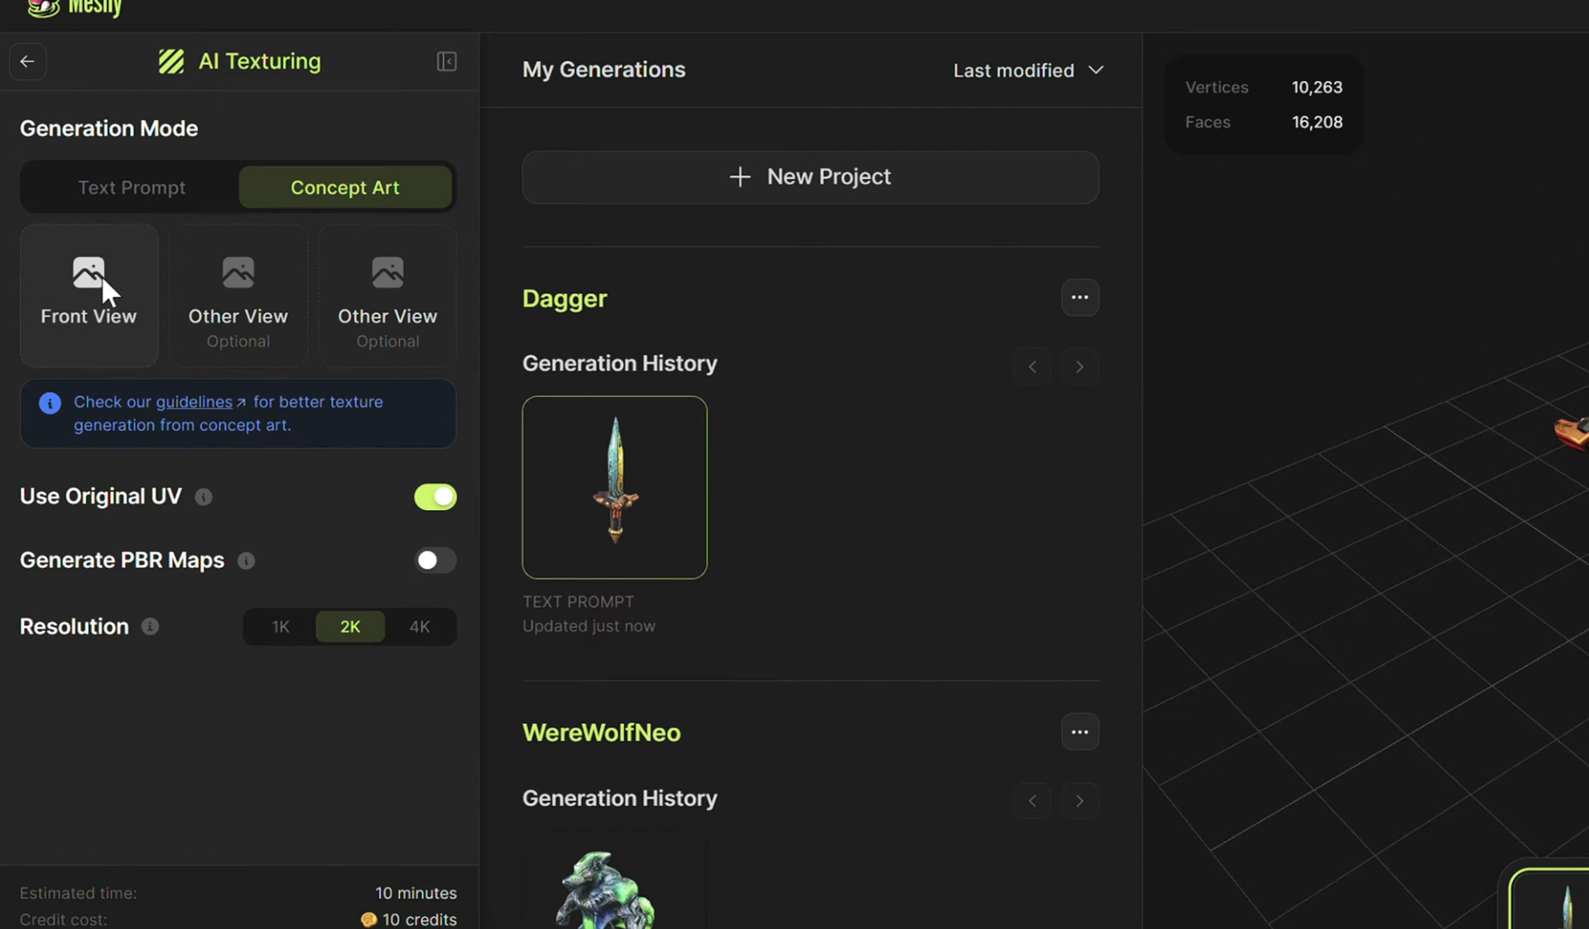
# Generate an Image to 3D model from the horned green monster example image
pyautogui.click(27, 62)
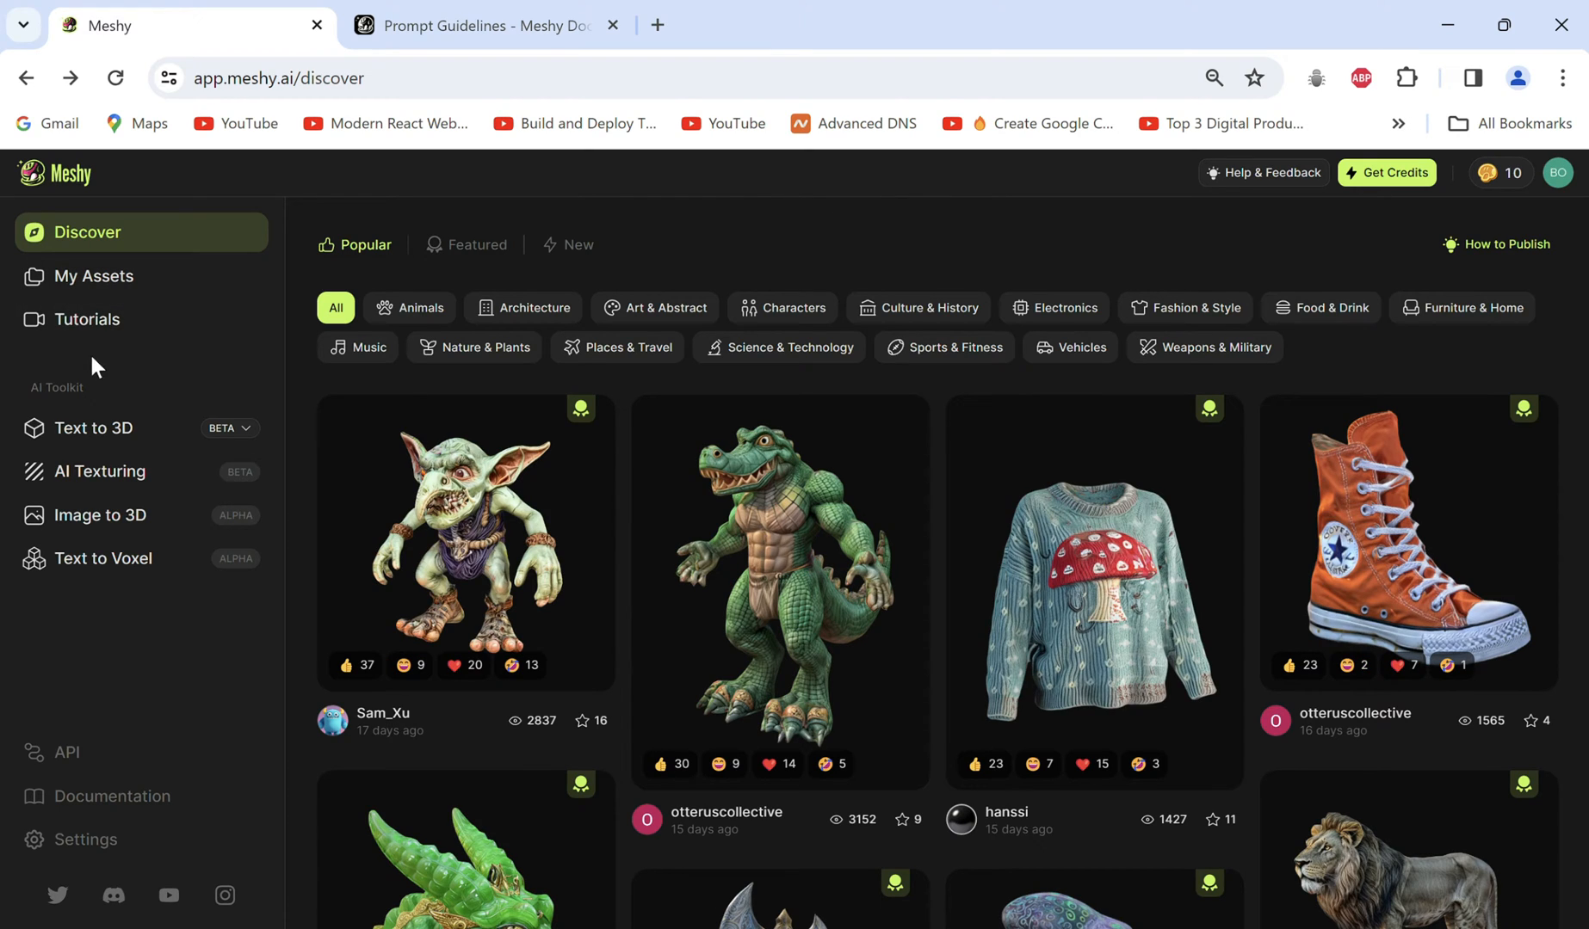
pyautogui.click(101, 515)
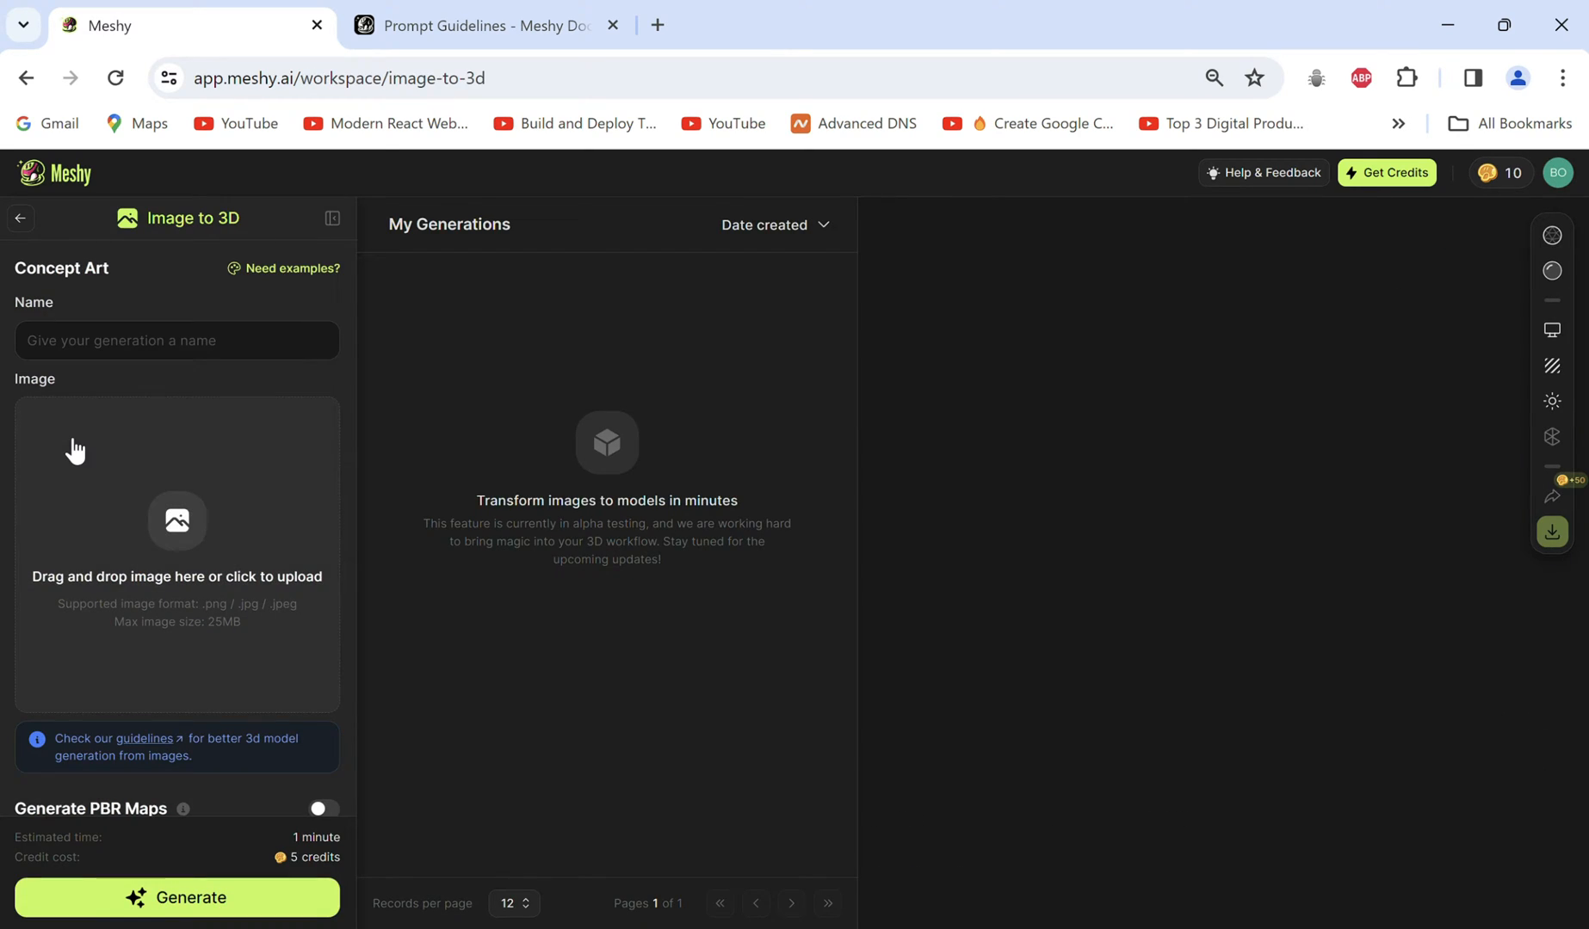
pyautogui.click(291, 267)
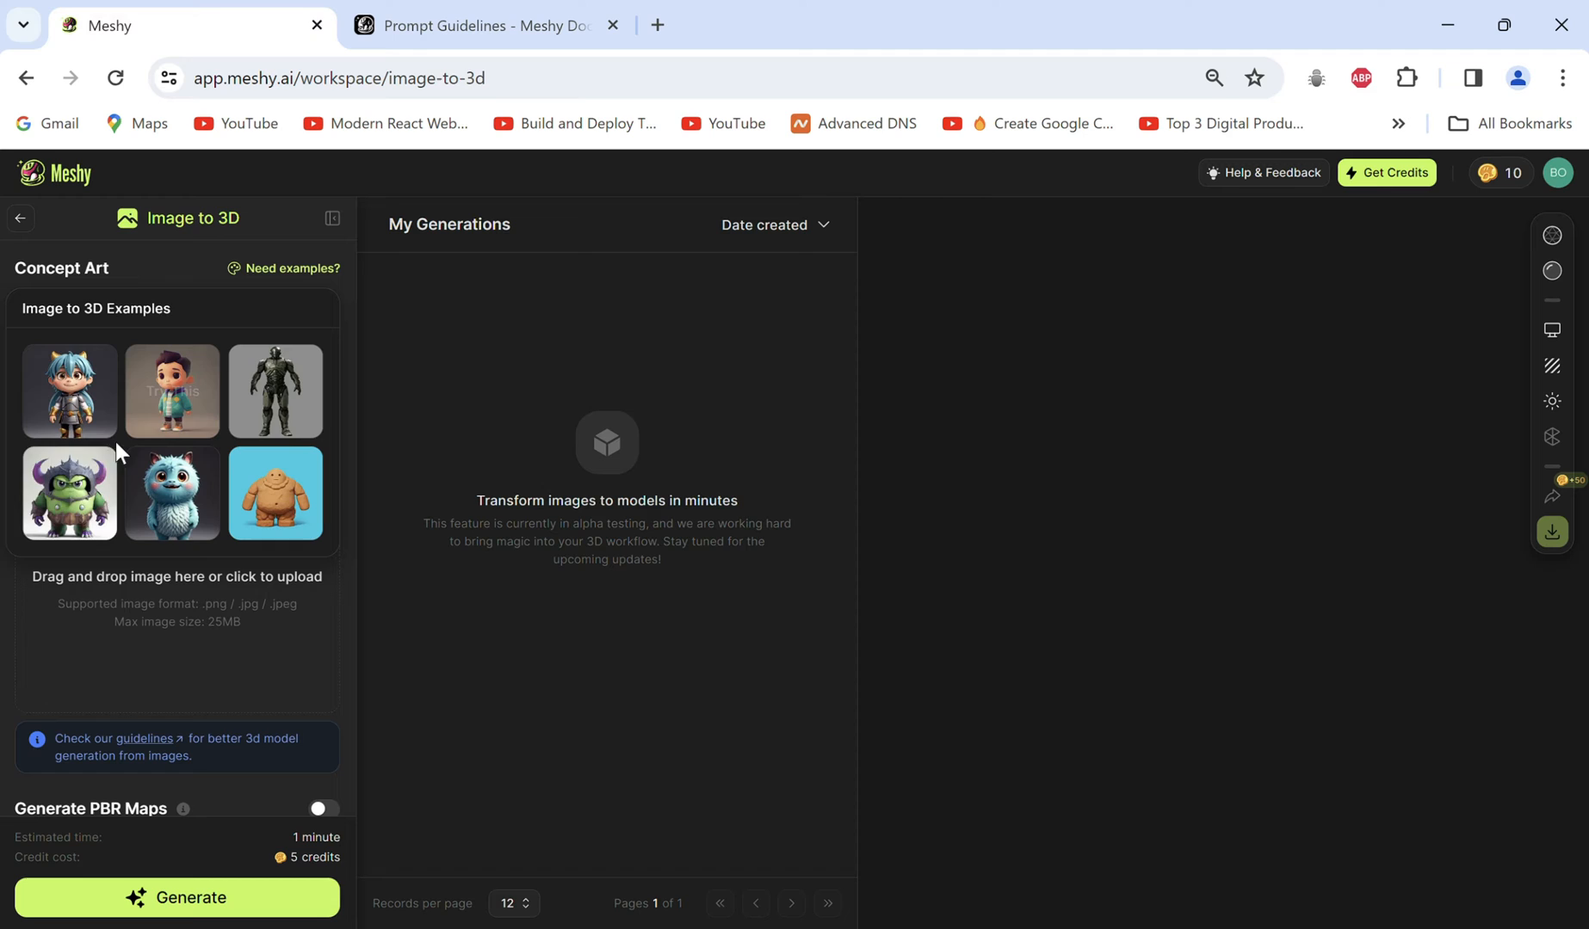
pyautogui.click(69, 494)
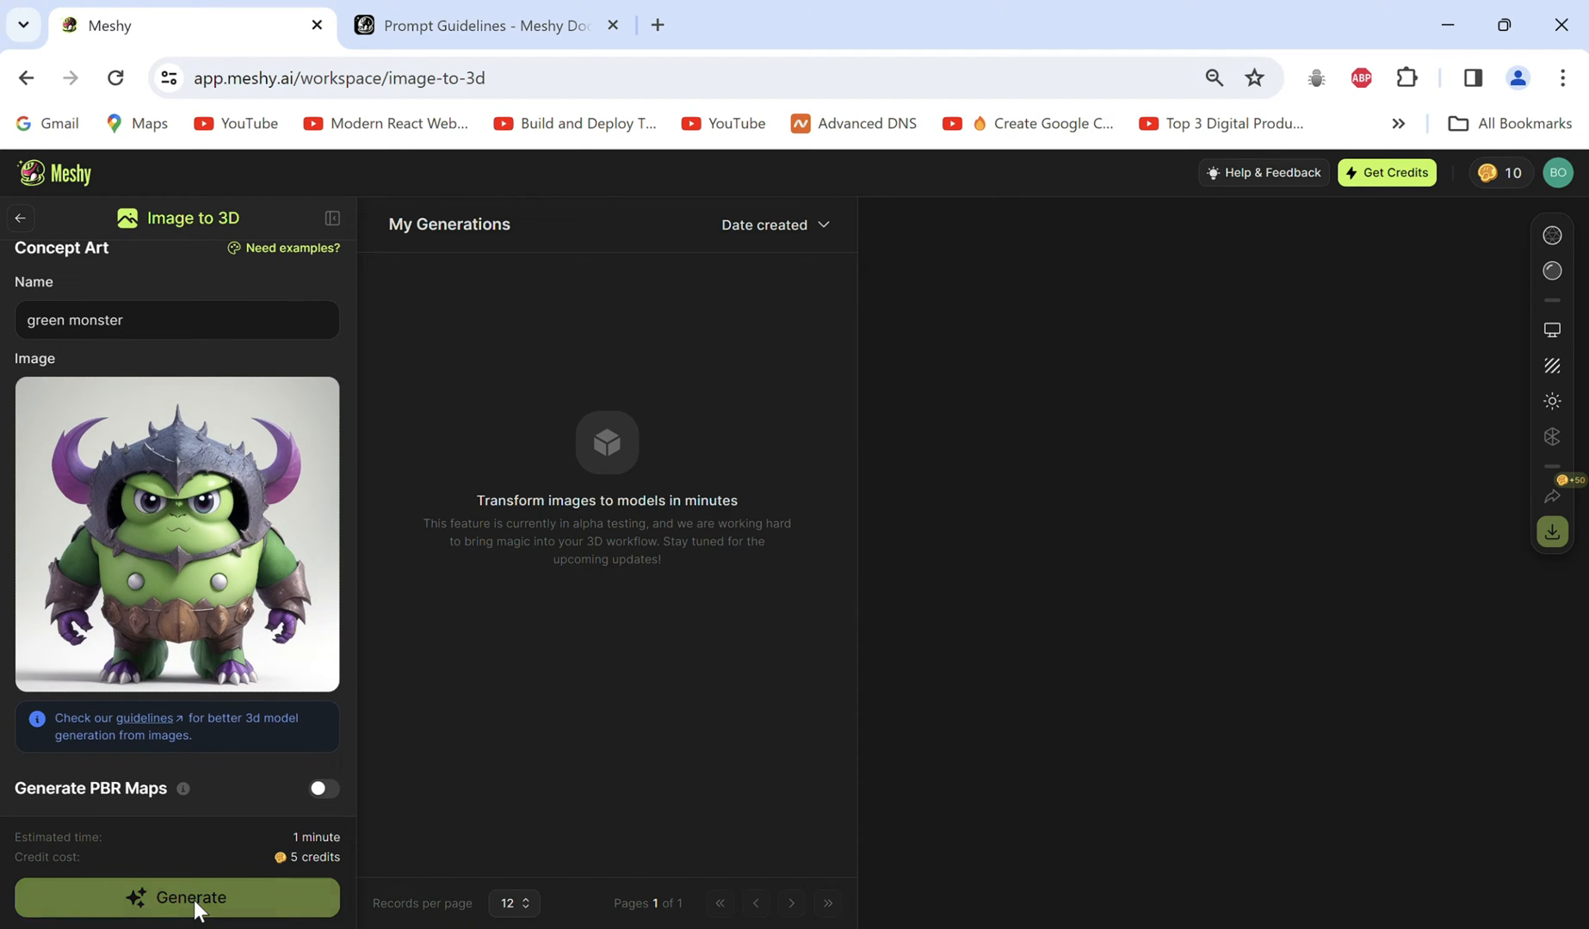
pyautogui.click(176, 898)
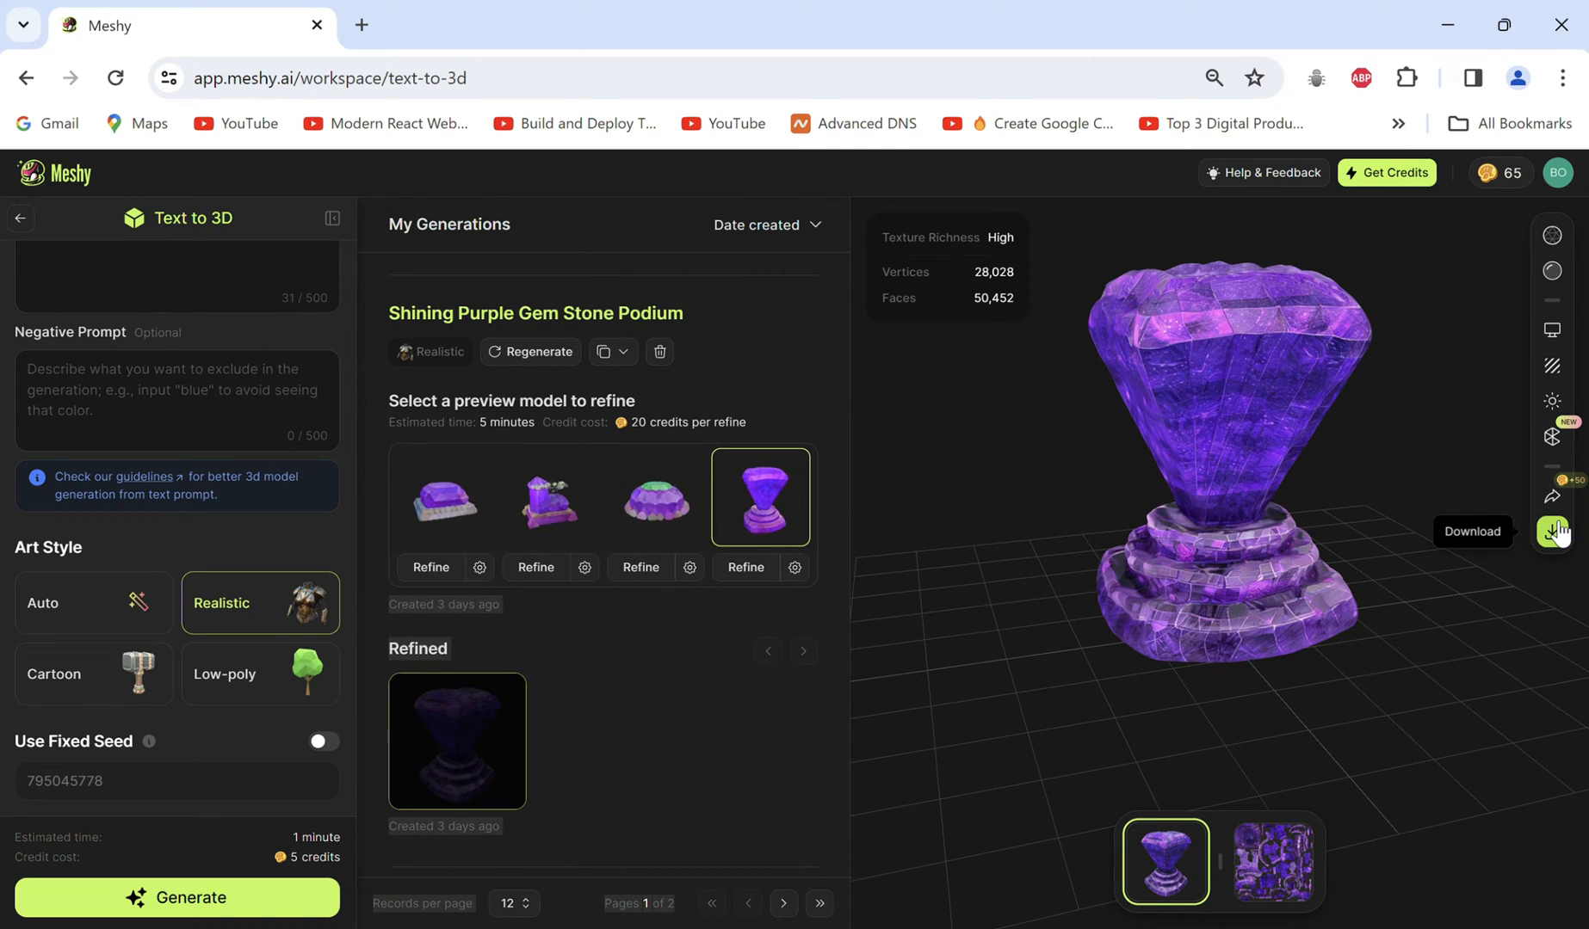
# Download the Shining Purple Gem Stone Podium model
pyautogui.click(1553, 532)
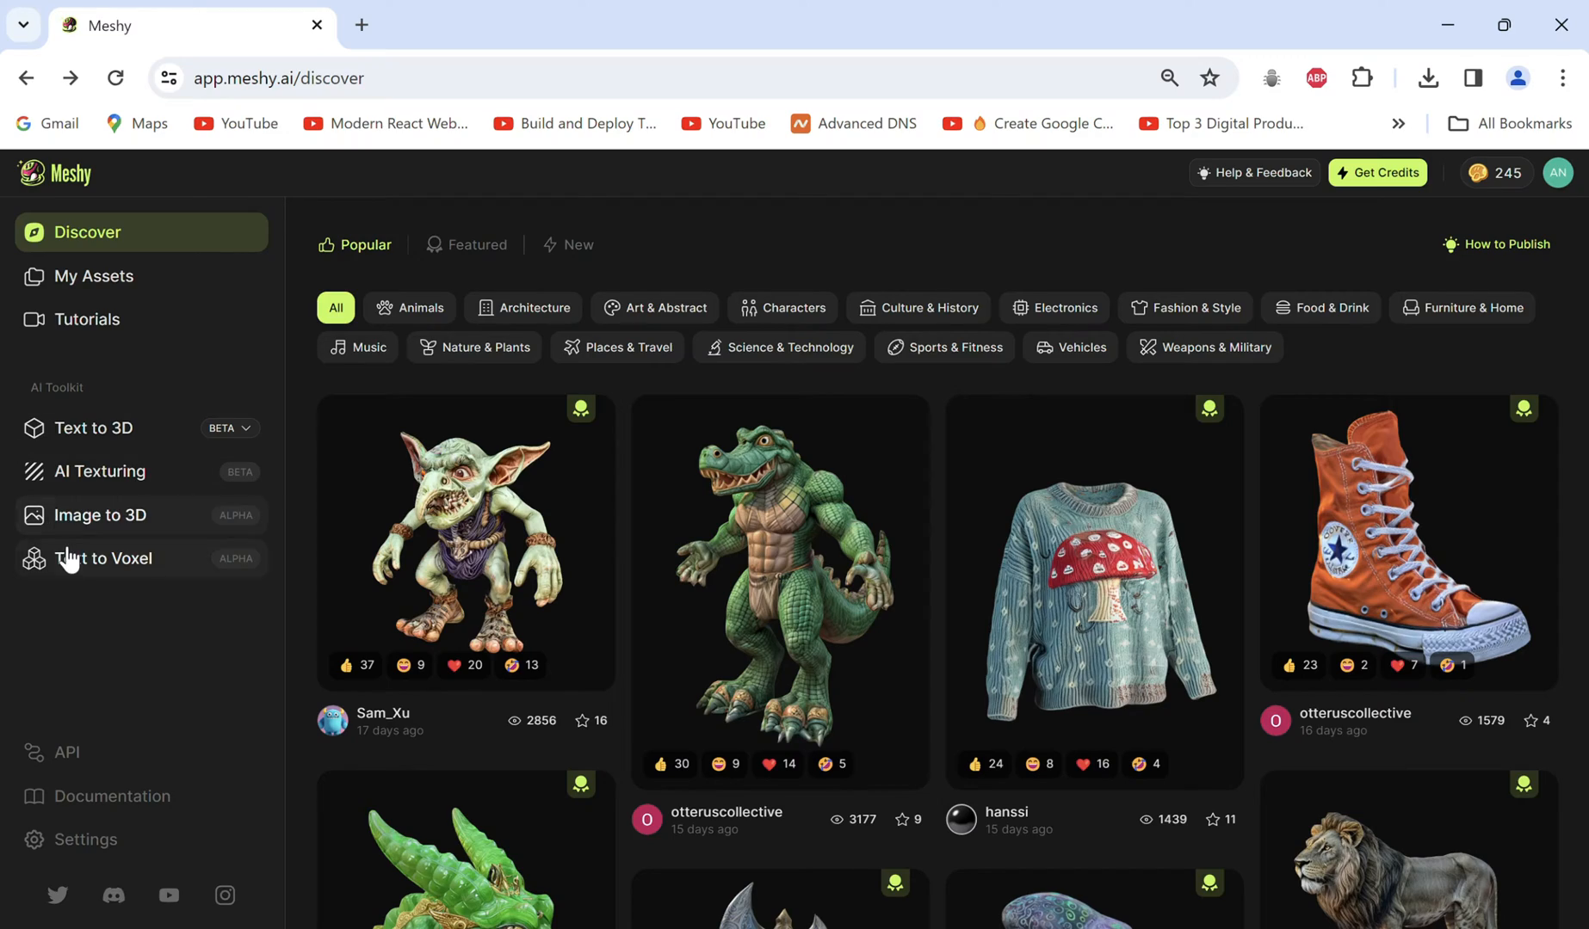
# Show the Free, Pro and Max yearly subscription plans via Get Credits
pyautogui.click(101, 558)
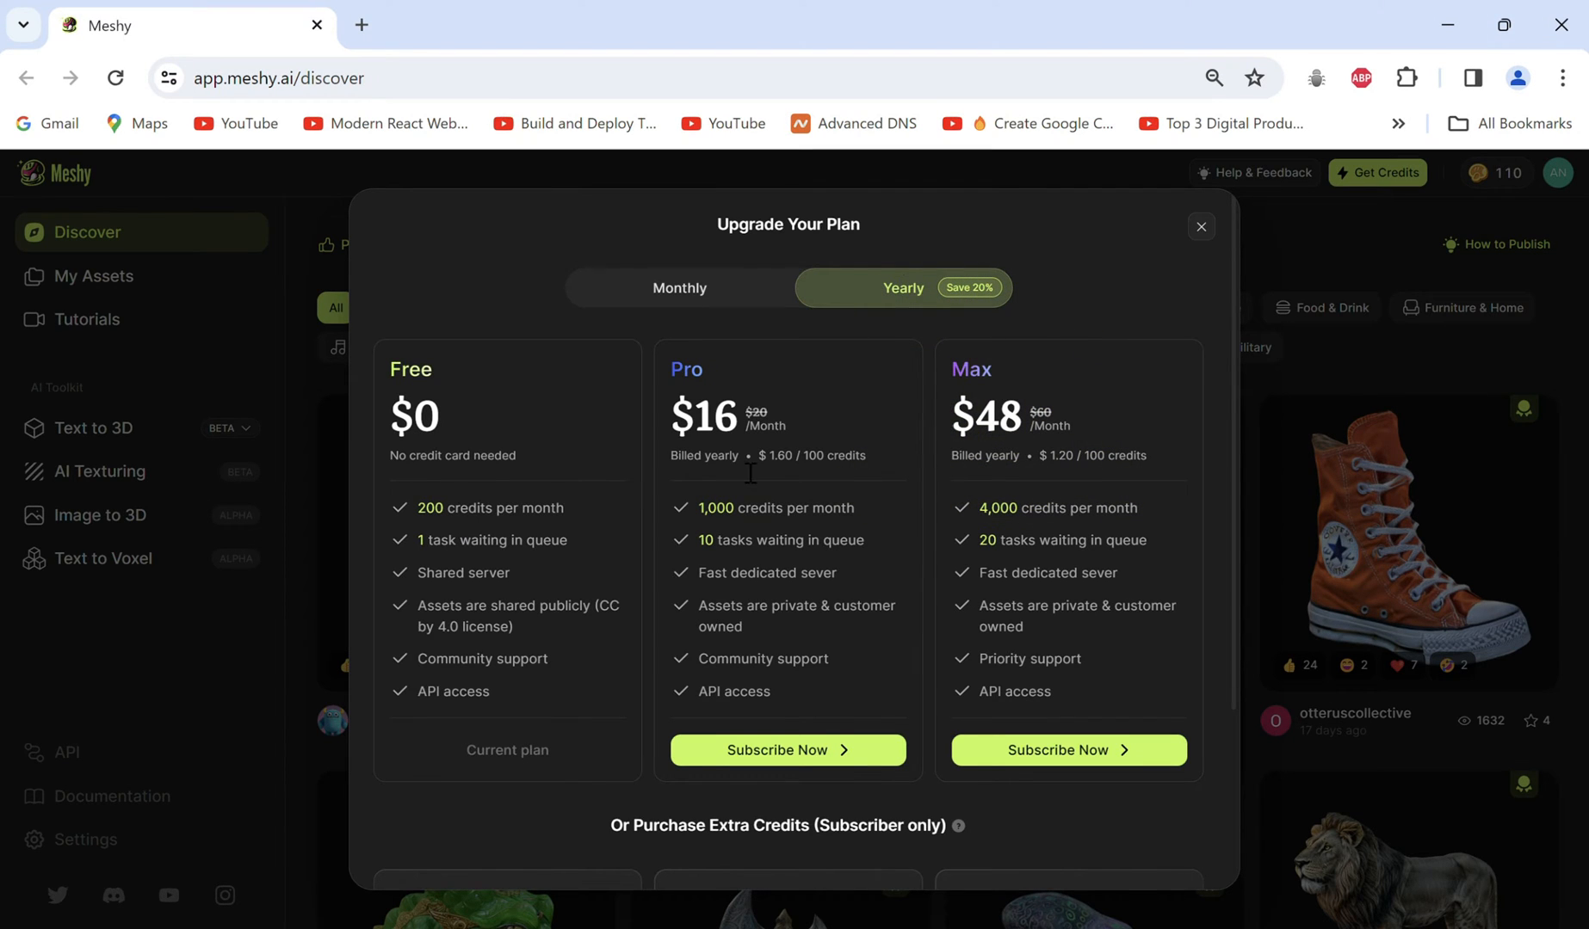
# Review the extra credit prices, then start signing up on mixamo.com
pyautogui.scroll(-3)
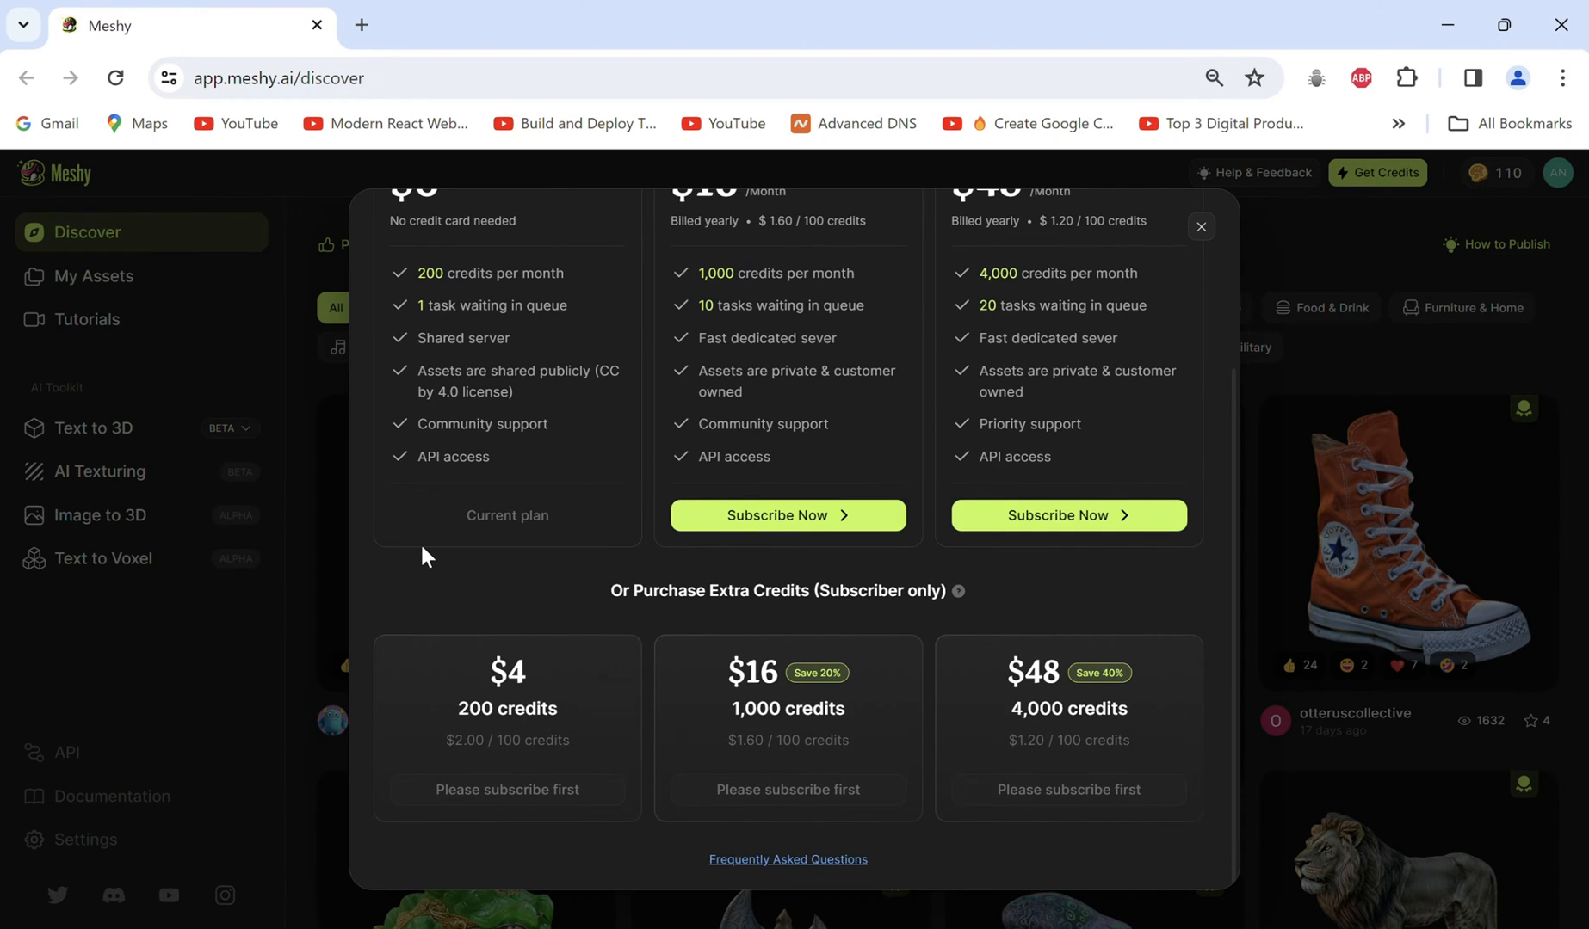
pyautogui.scroll(-3)
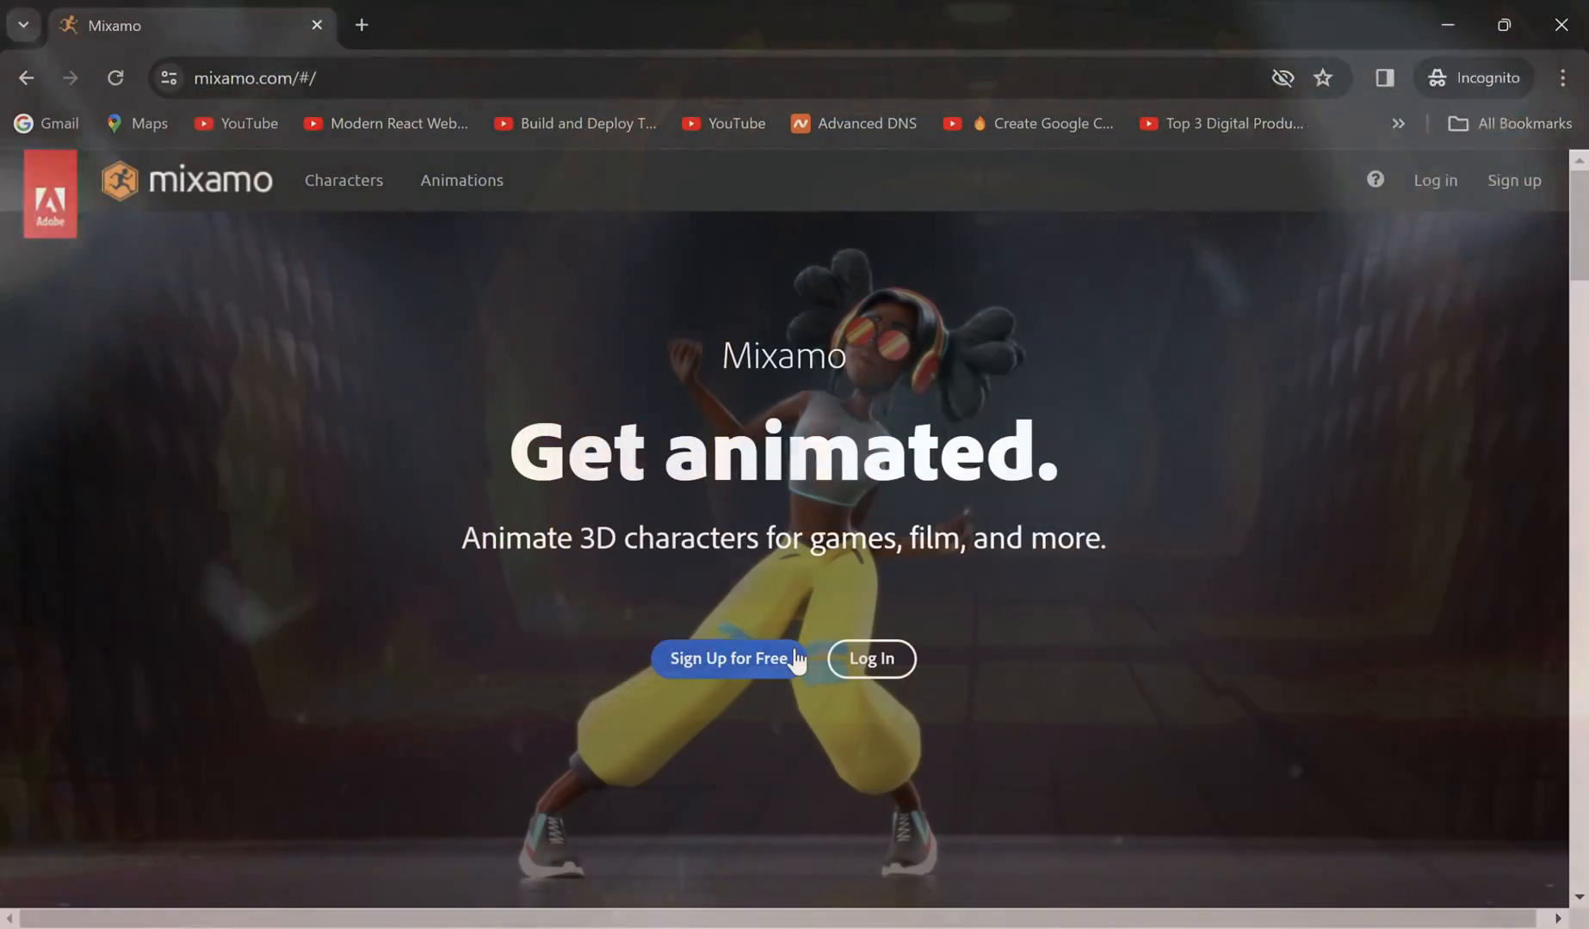
pyautogui.click(731, 659)
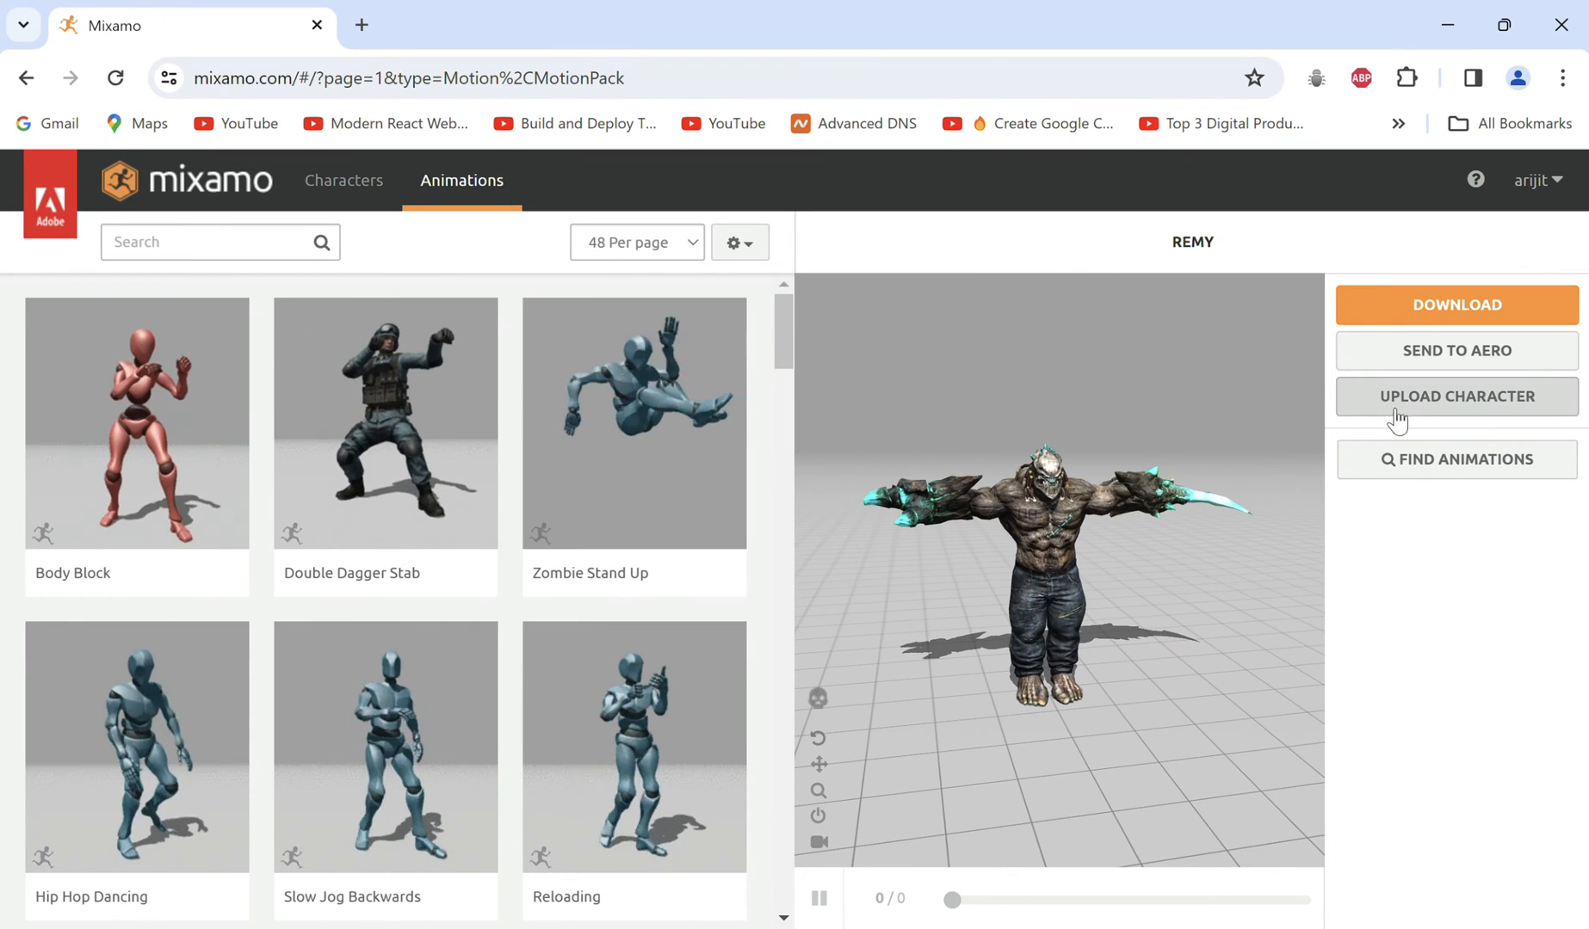
# Upload the werewolf, confirm its orientation and place body markers to auto-rig it
pyautogui.click(1456, 396)
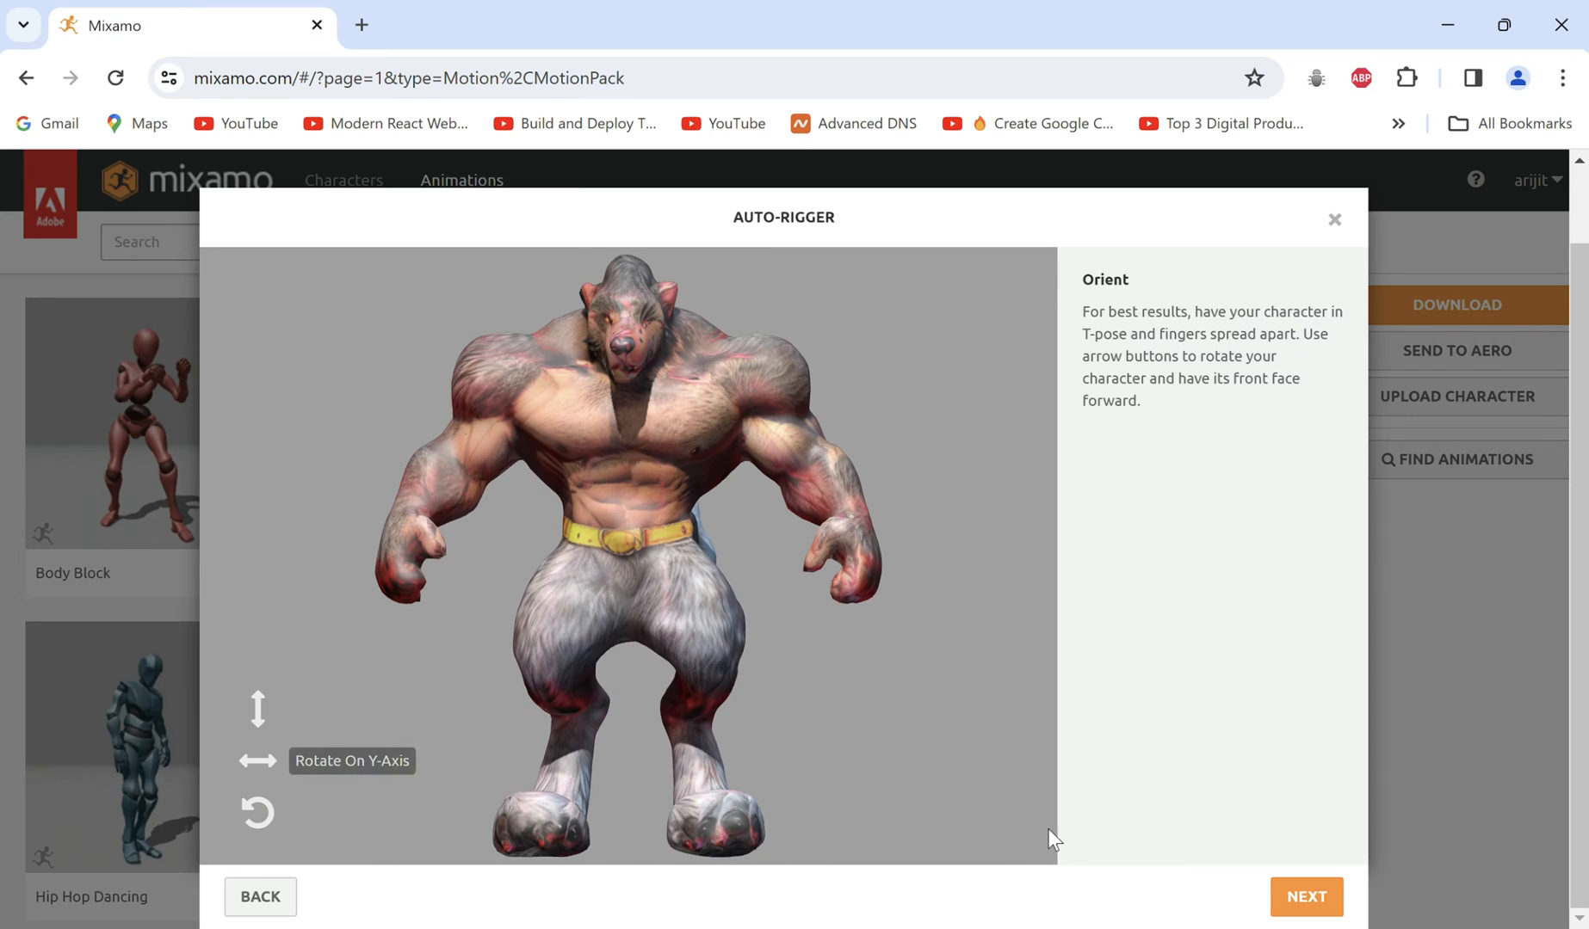
pyautogui.moveTo(1307, 897)
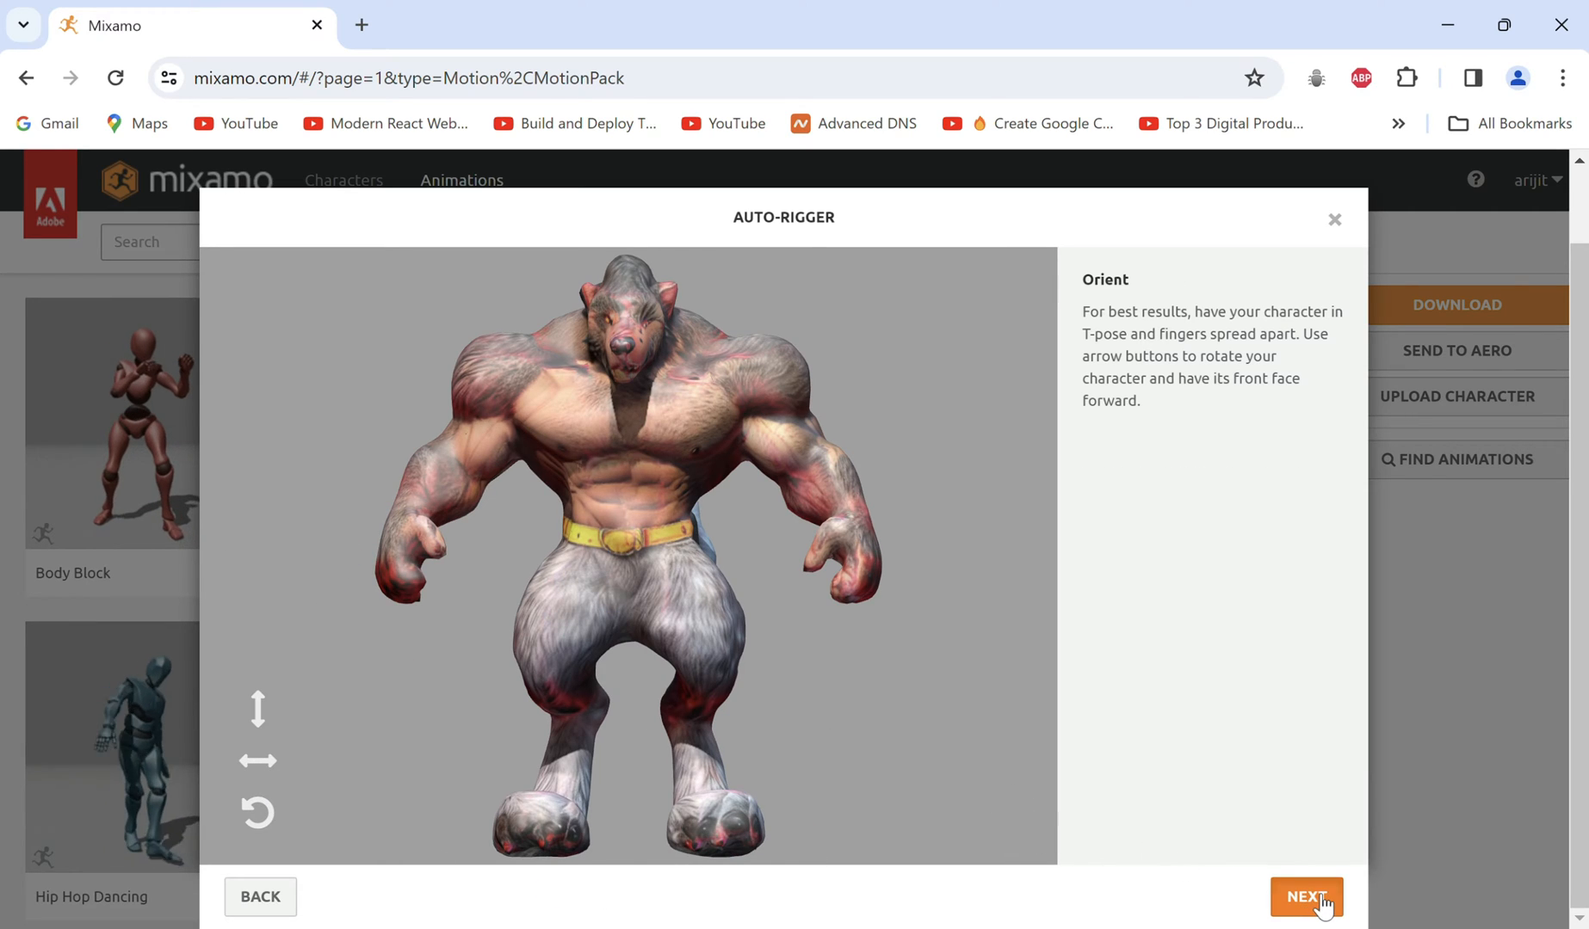
pyautogui.click(1305, 896)
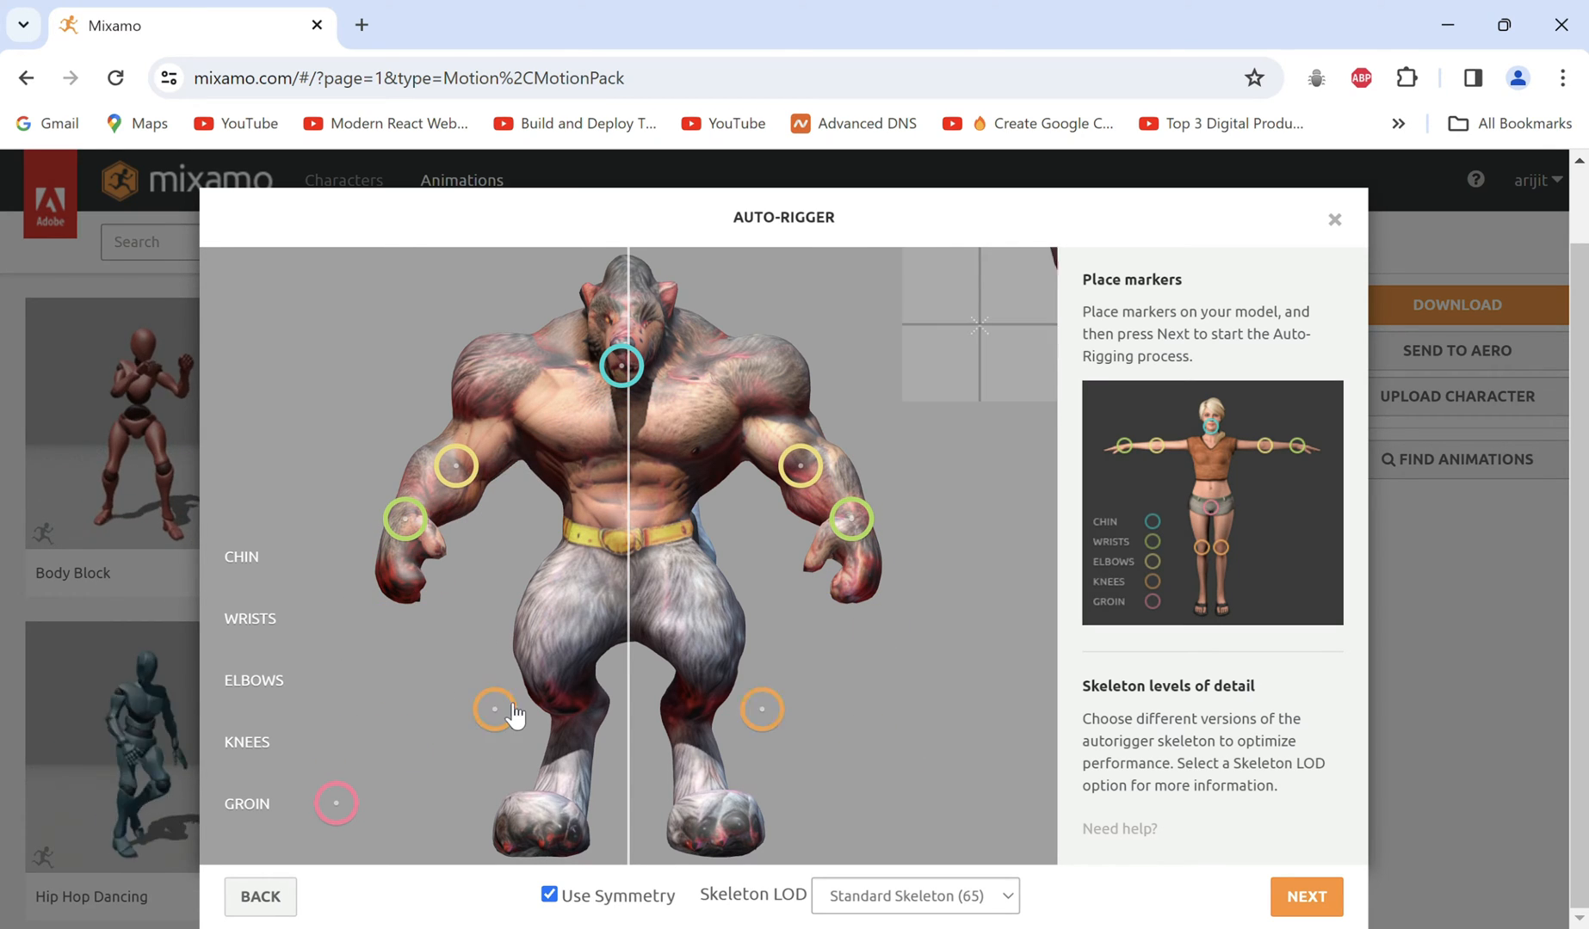
pyautogui.click(1305, 897)
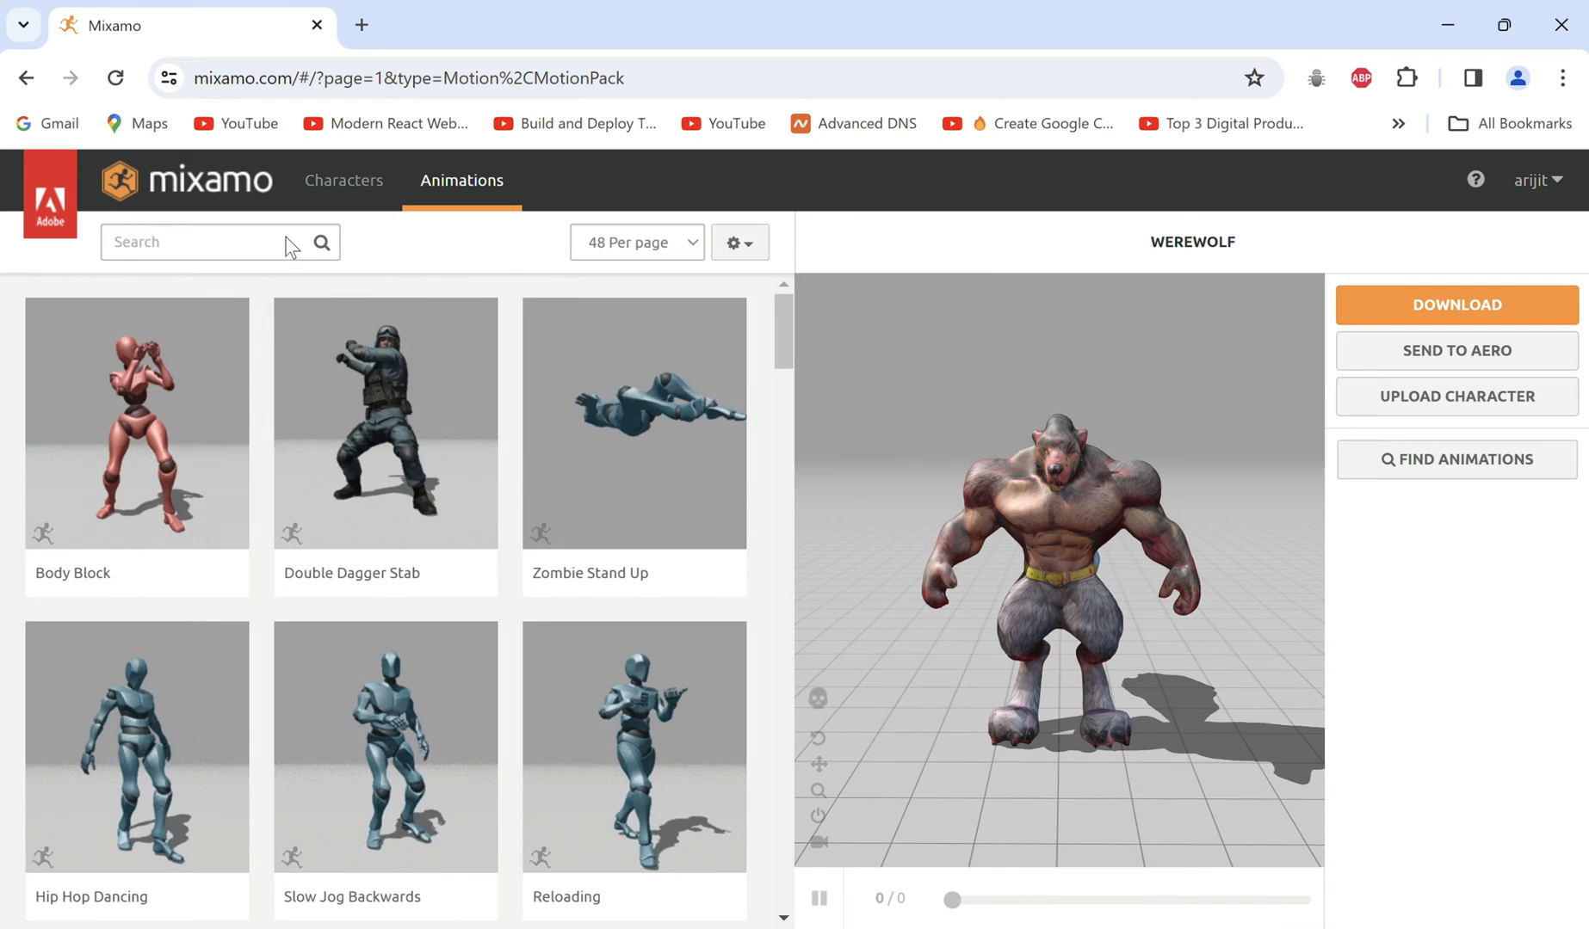
# Search 'punching' and apply the Punching Bag animation to the werewolf
pyautogui.write('punching')
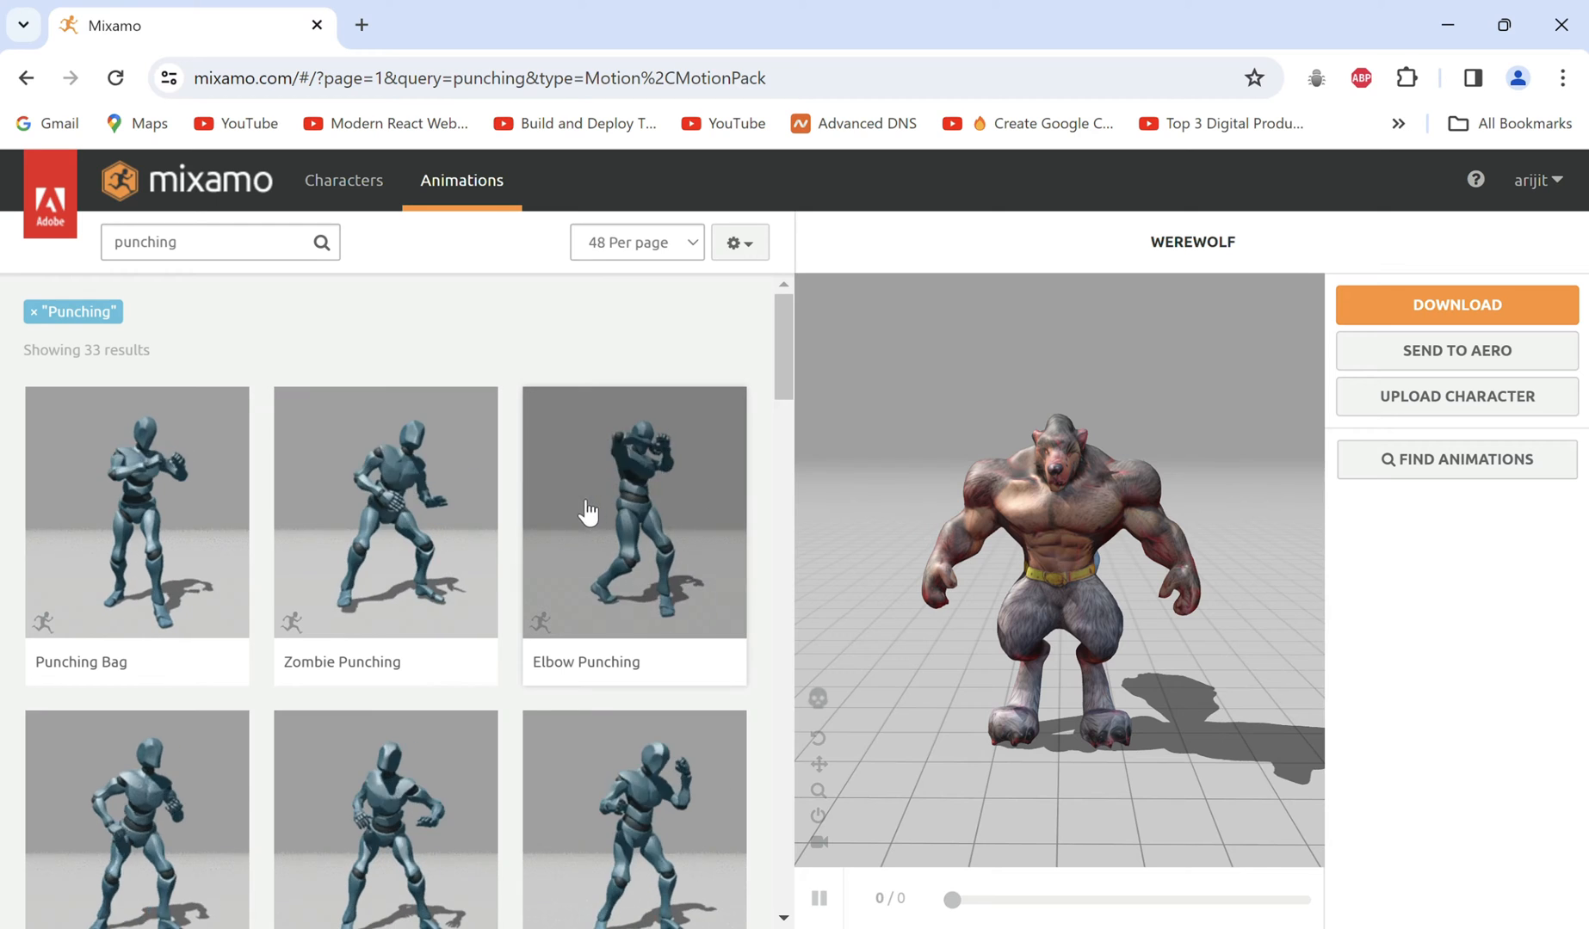
pyautogui.click(634, 512)
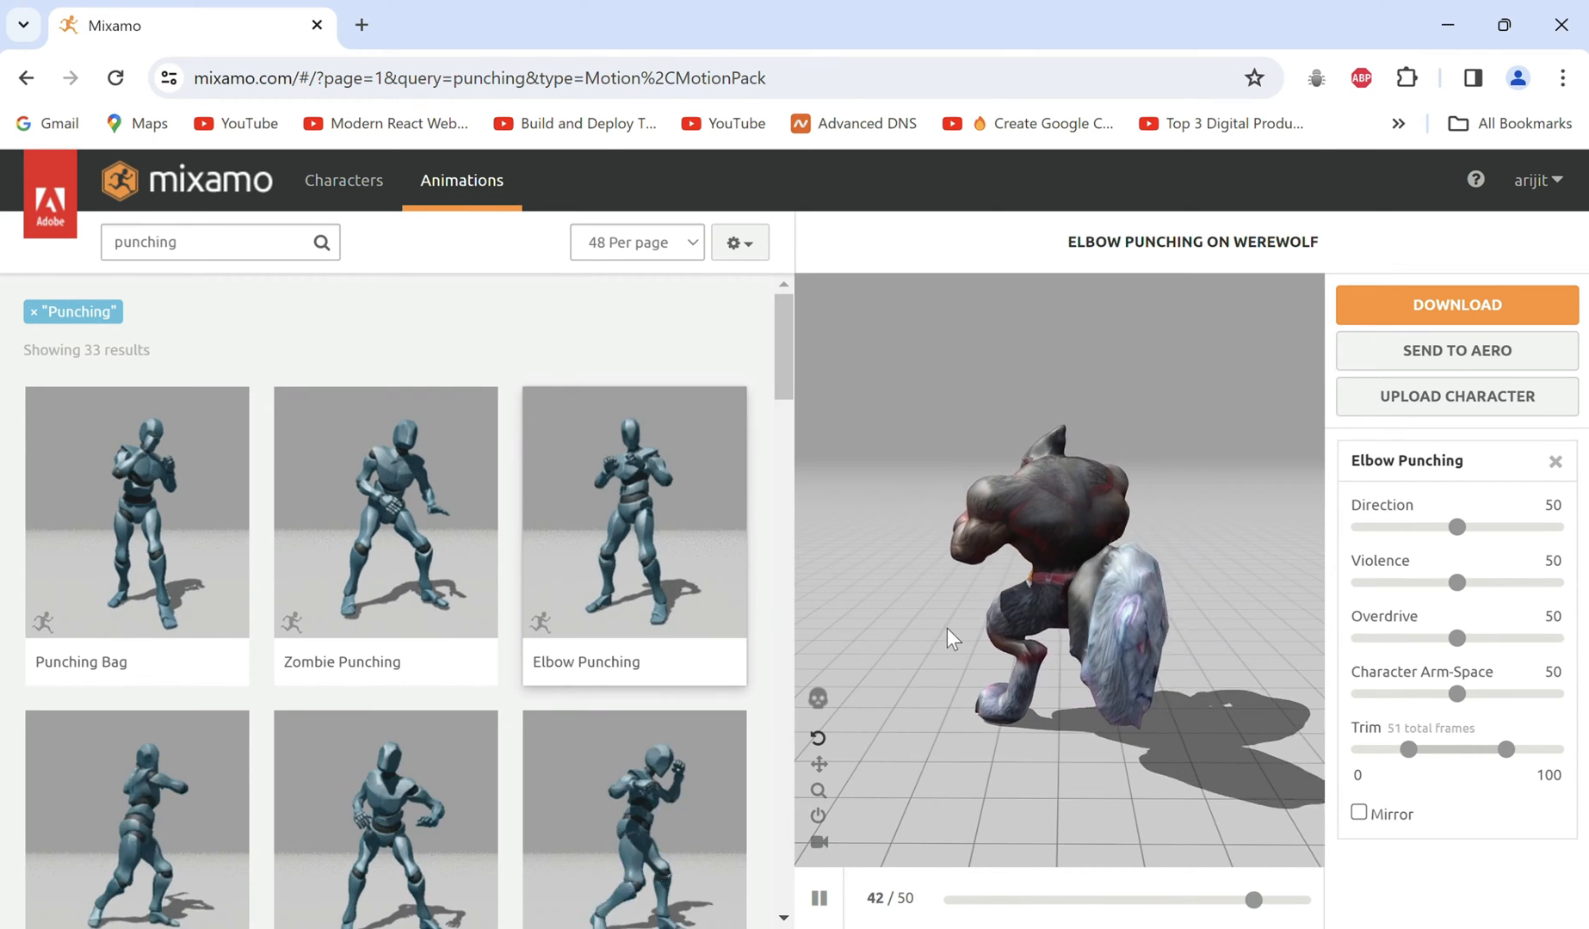
pyautogui.click(136, 511)
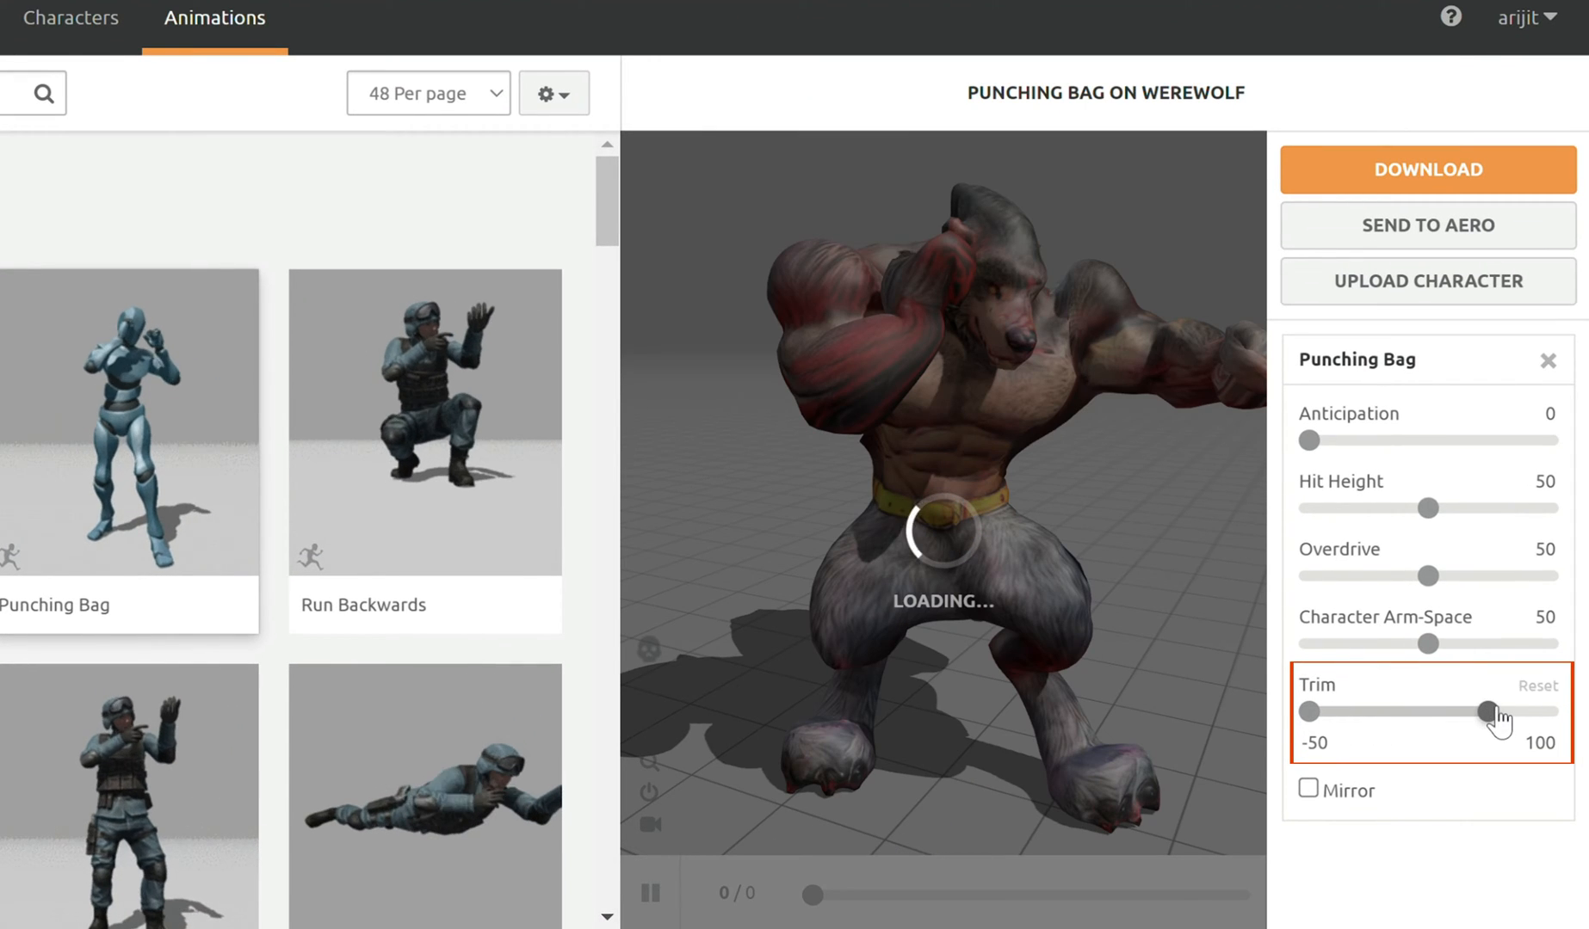
# Download the animated werewolf as FBX Binary, With Skin, 30 fps
pyautogui.click(1427, 168)
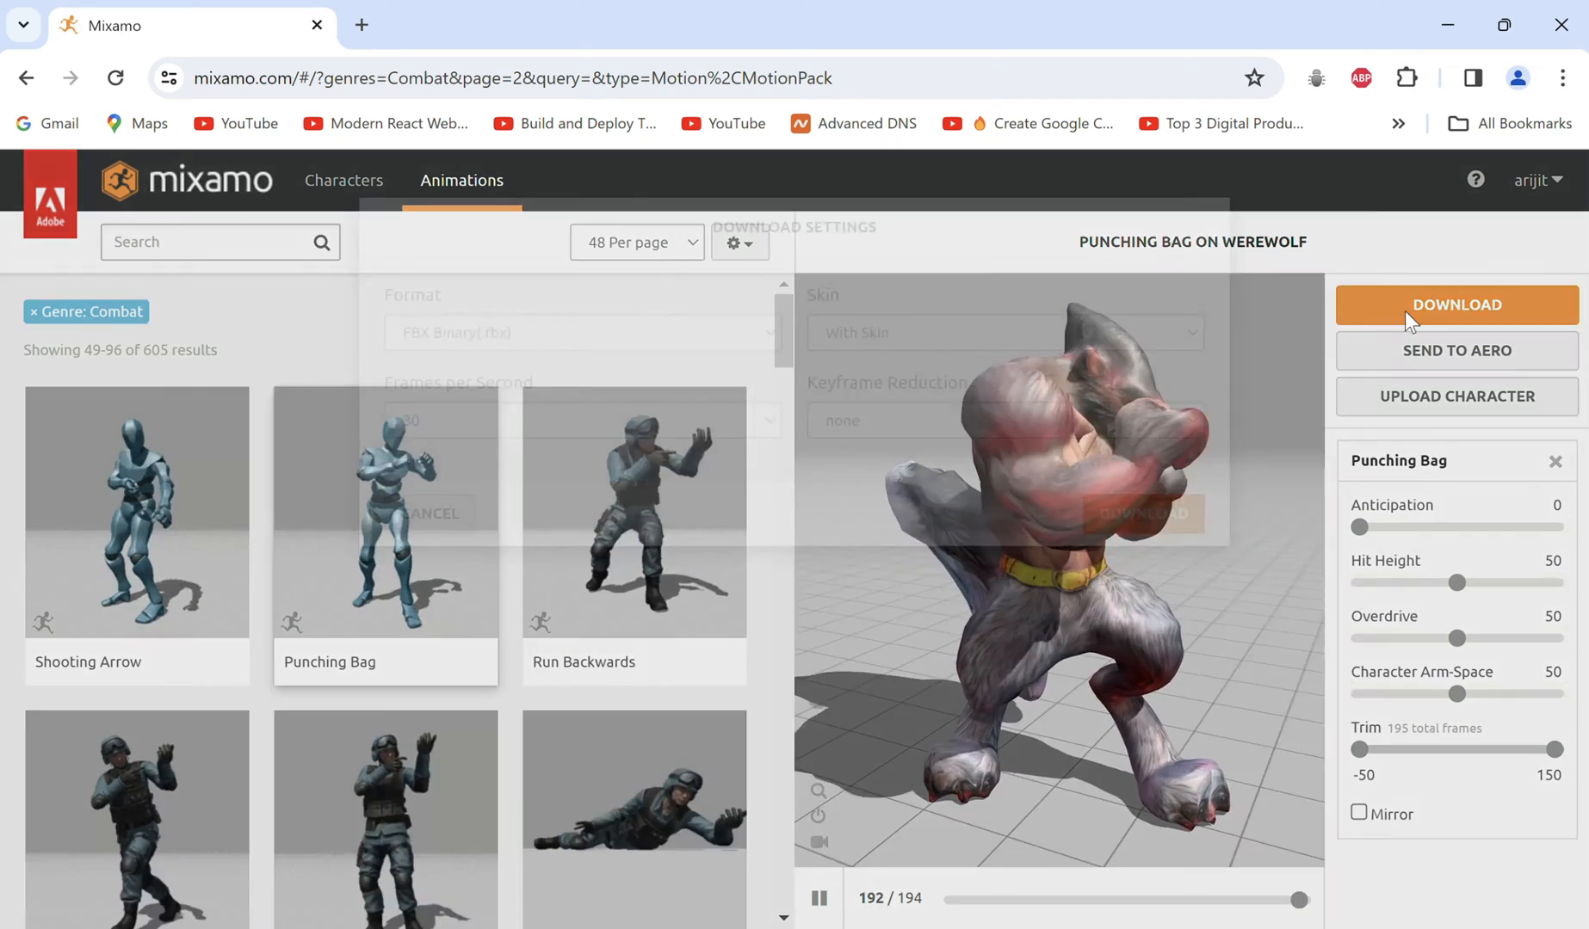
pyautogui.click(1455, 305)
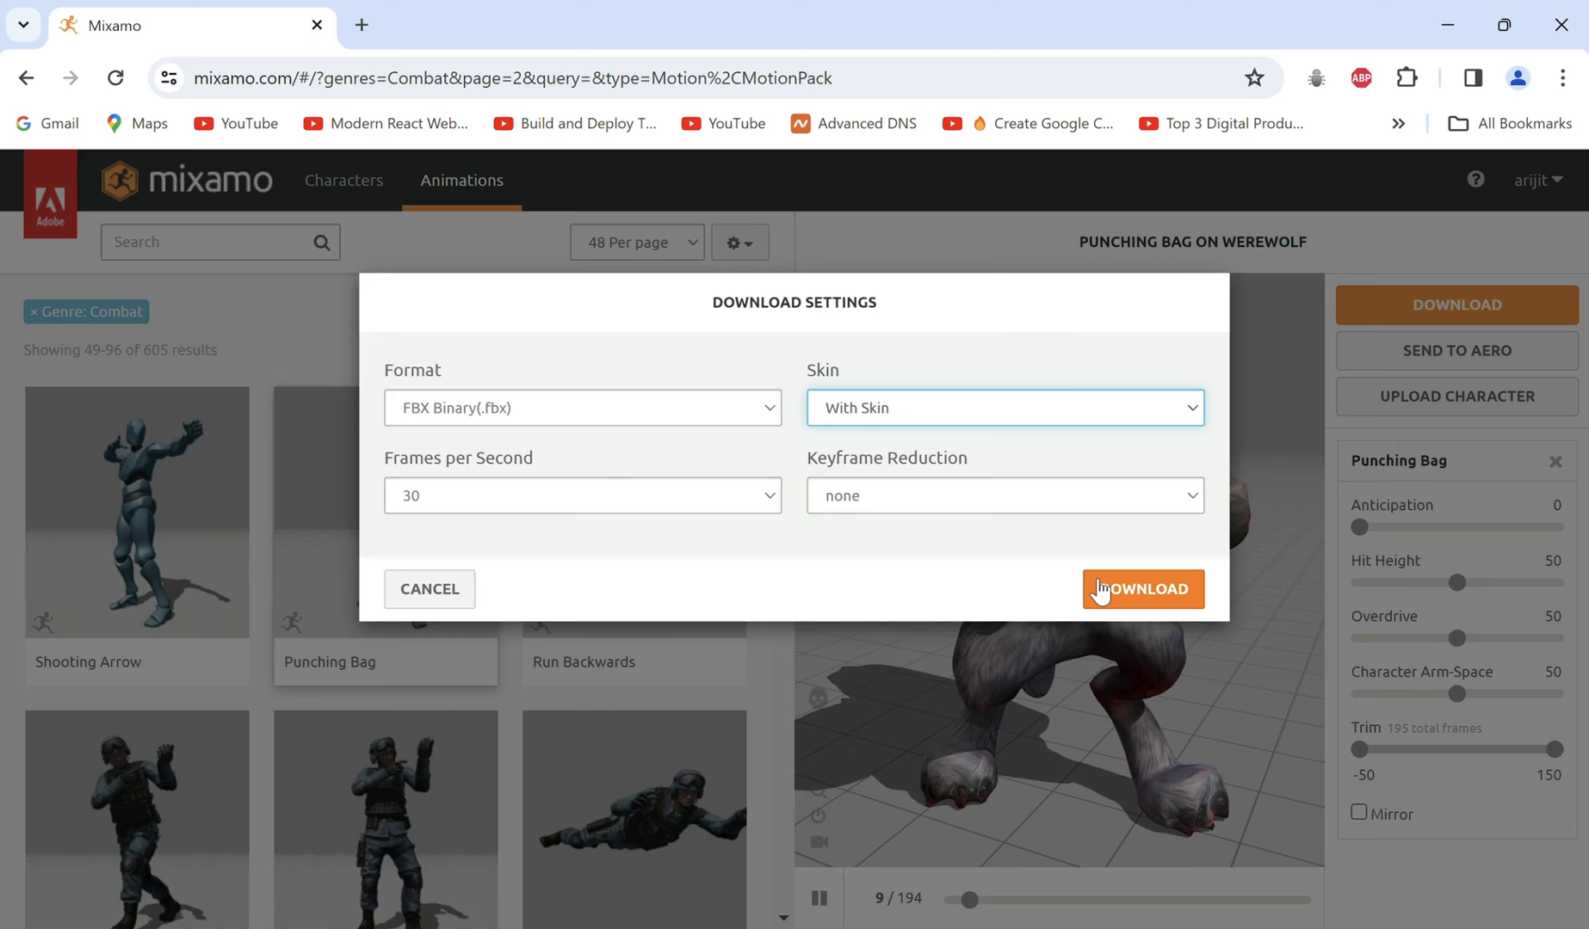
pyautogui.click(1141, 588)
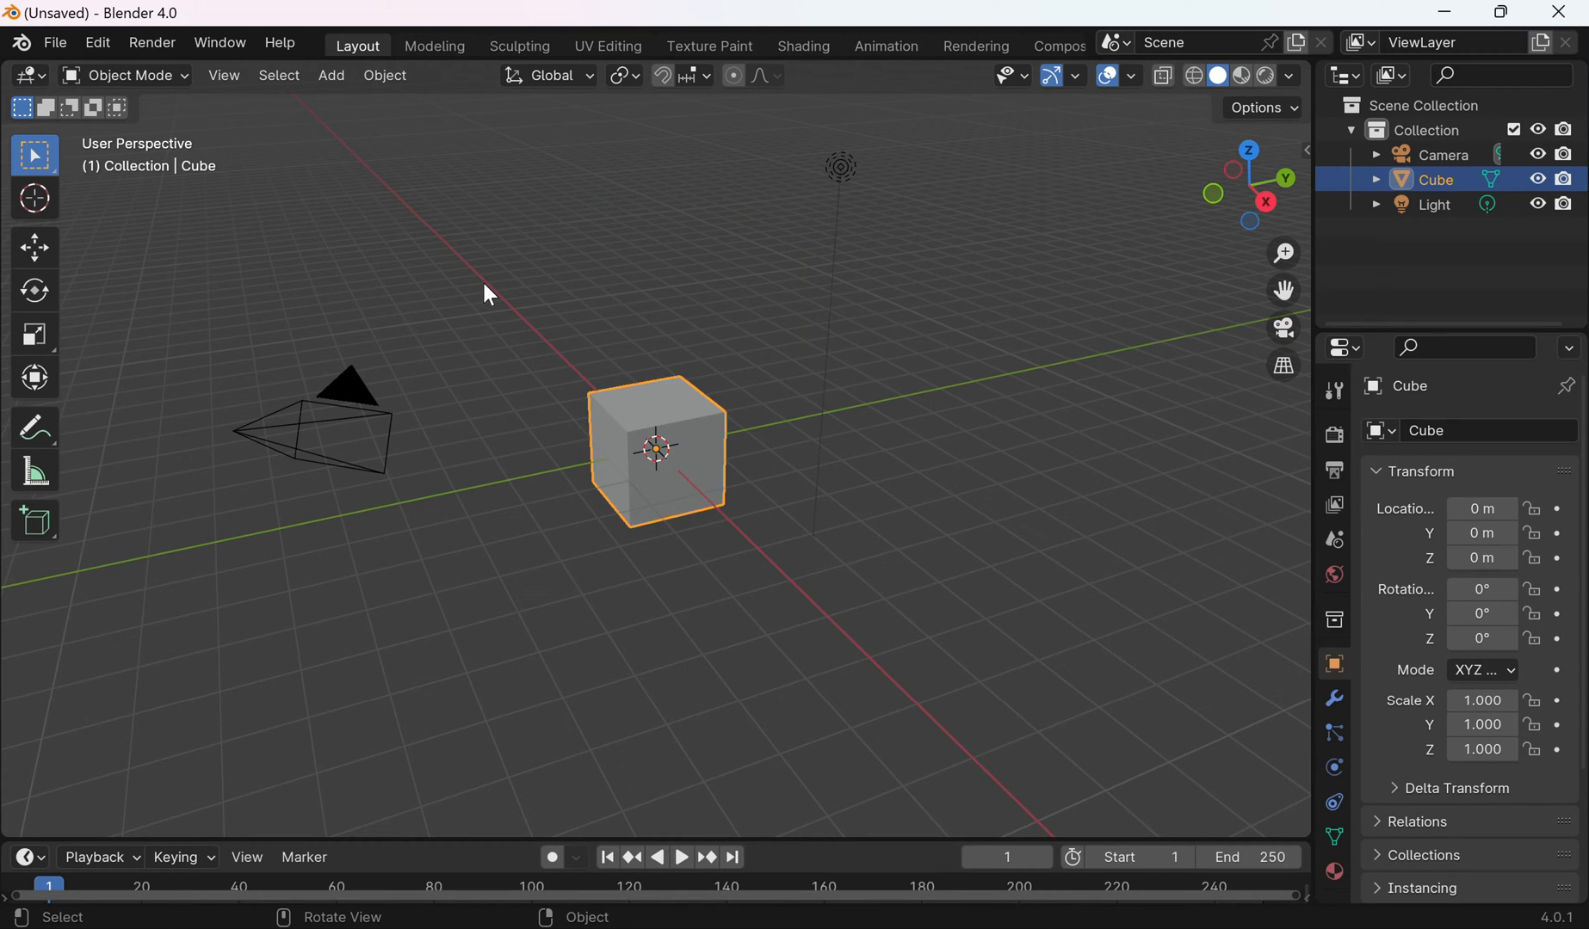
# Import beach_summer_assets_kit.glb into the Blender scene via the glTF 2.0 importer
pyautogui.click(53, 43)
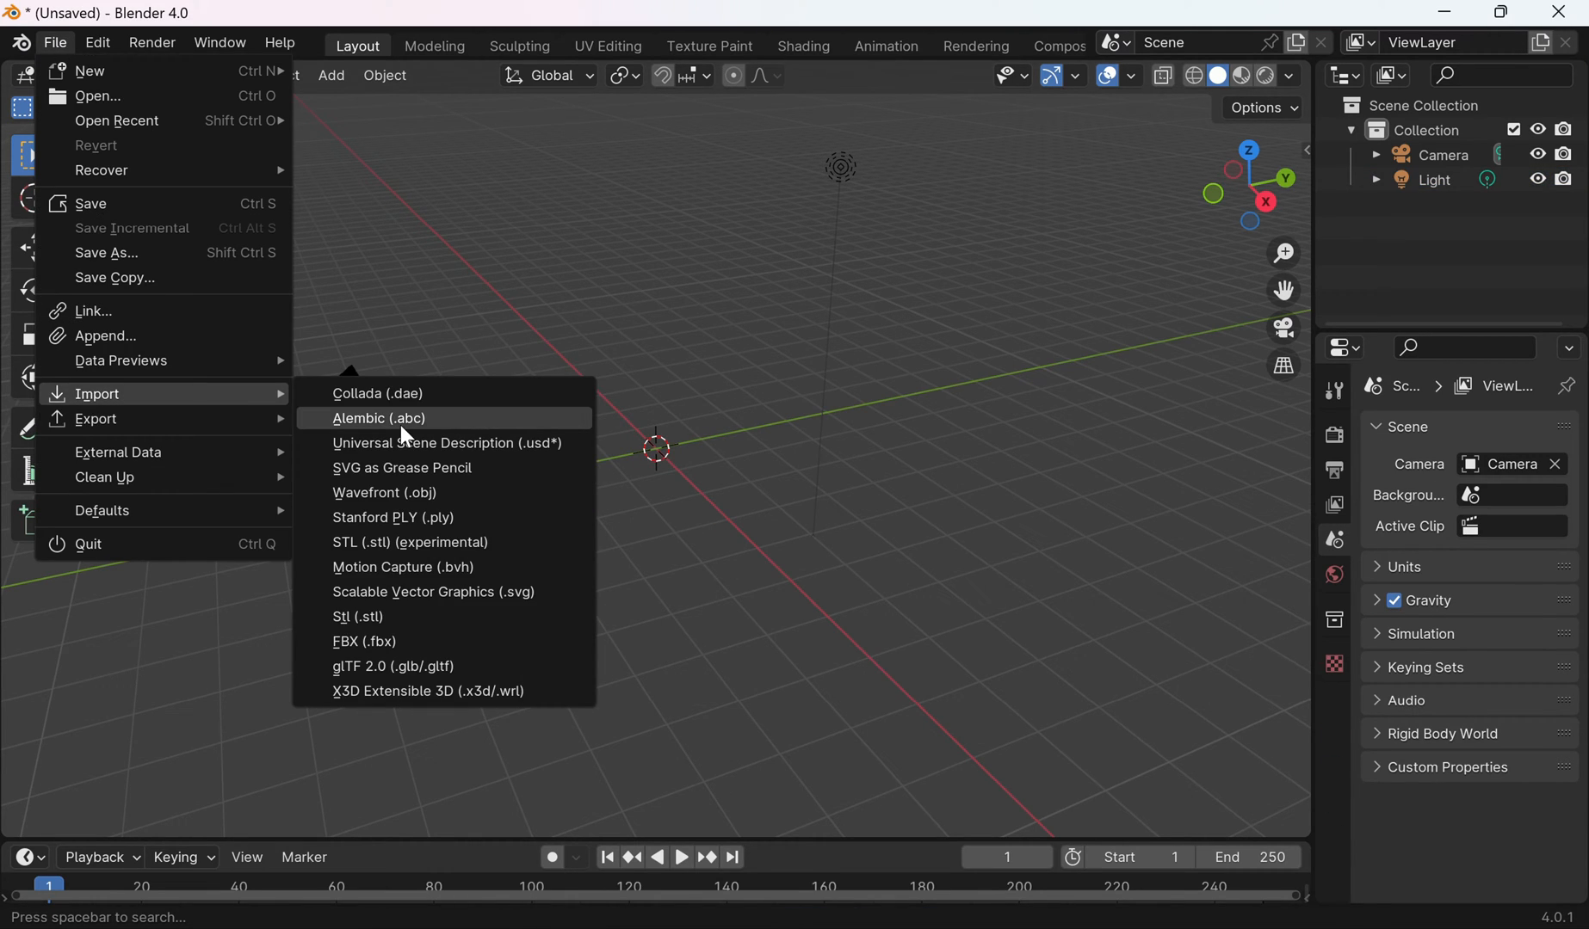
pyautogui.moveTo(392, 666)
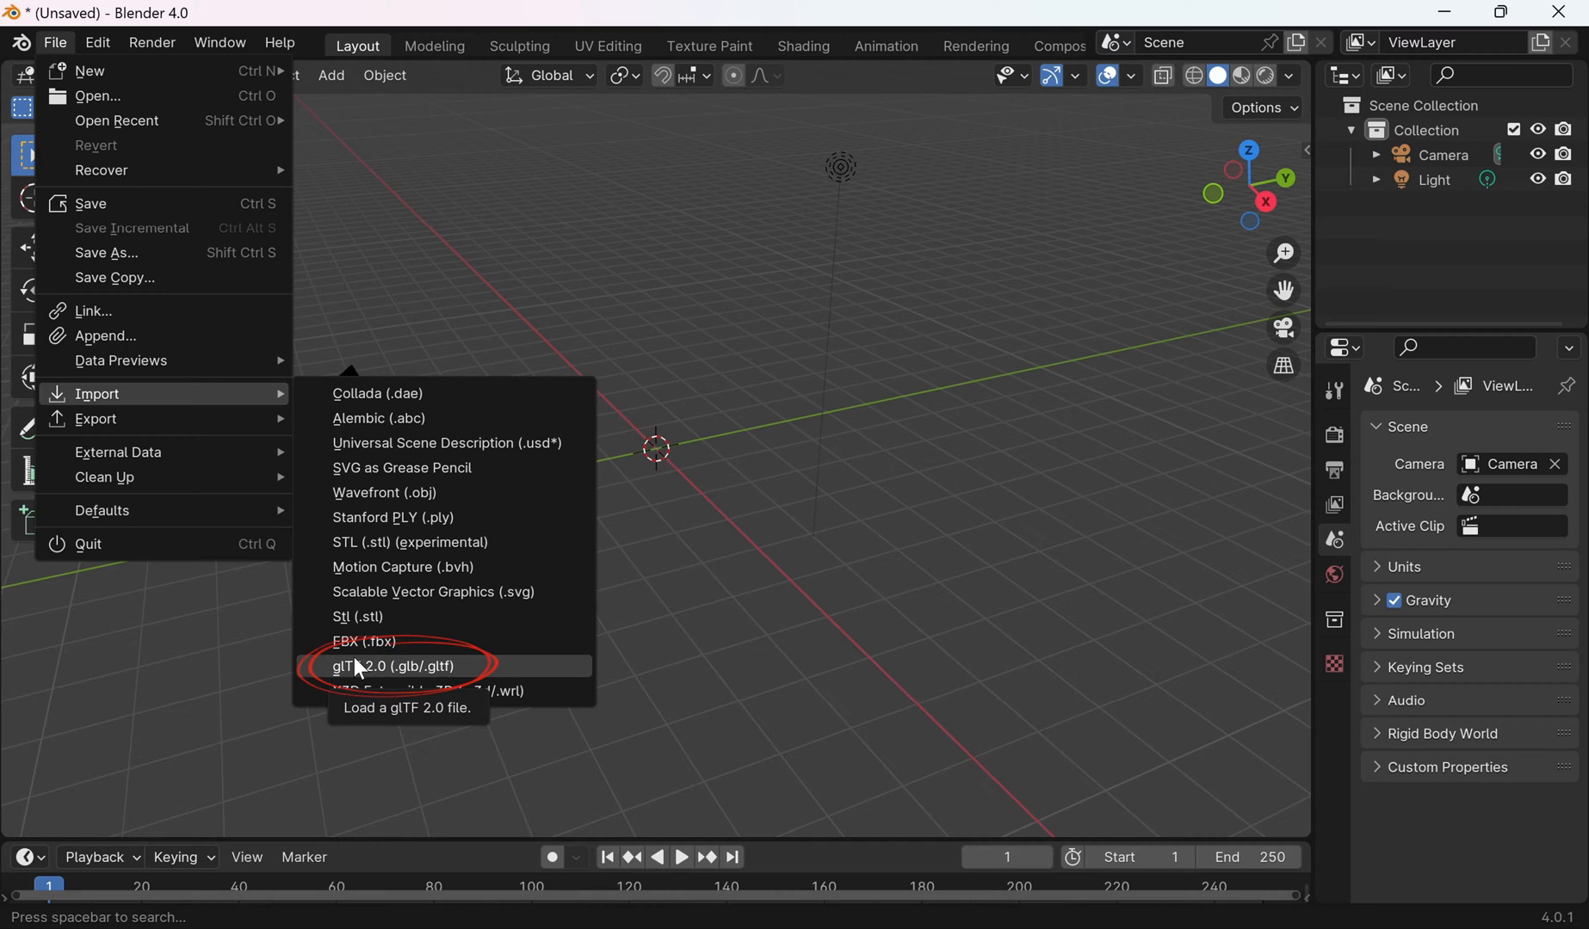
pyautogui.click(393, 666)
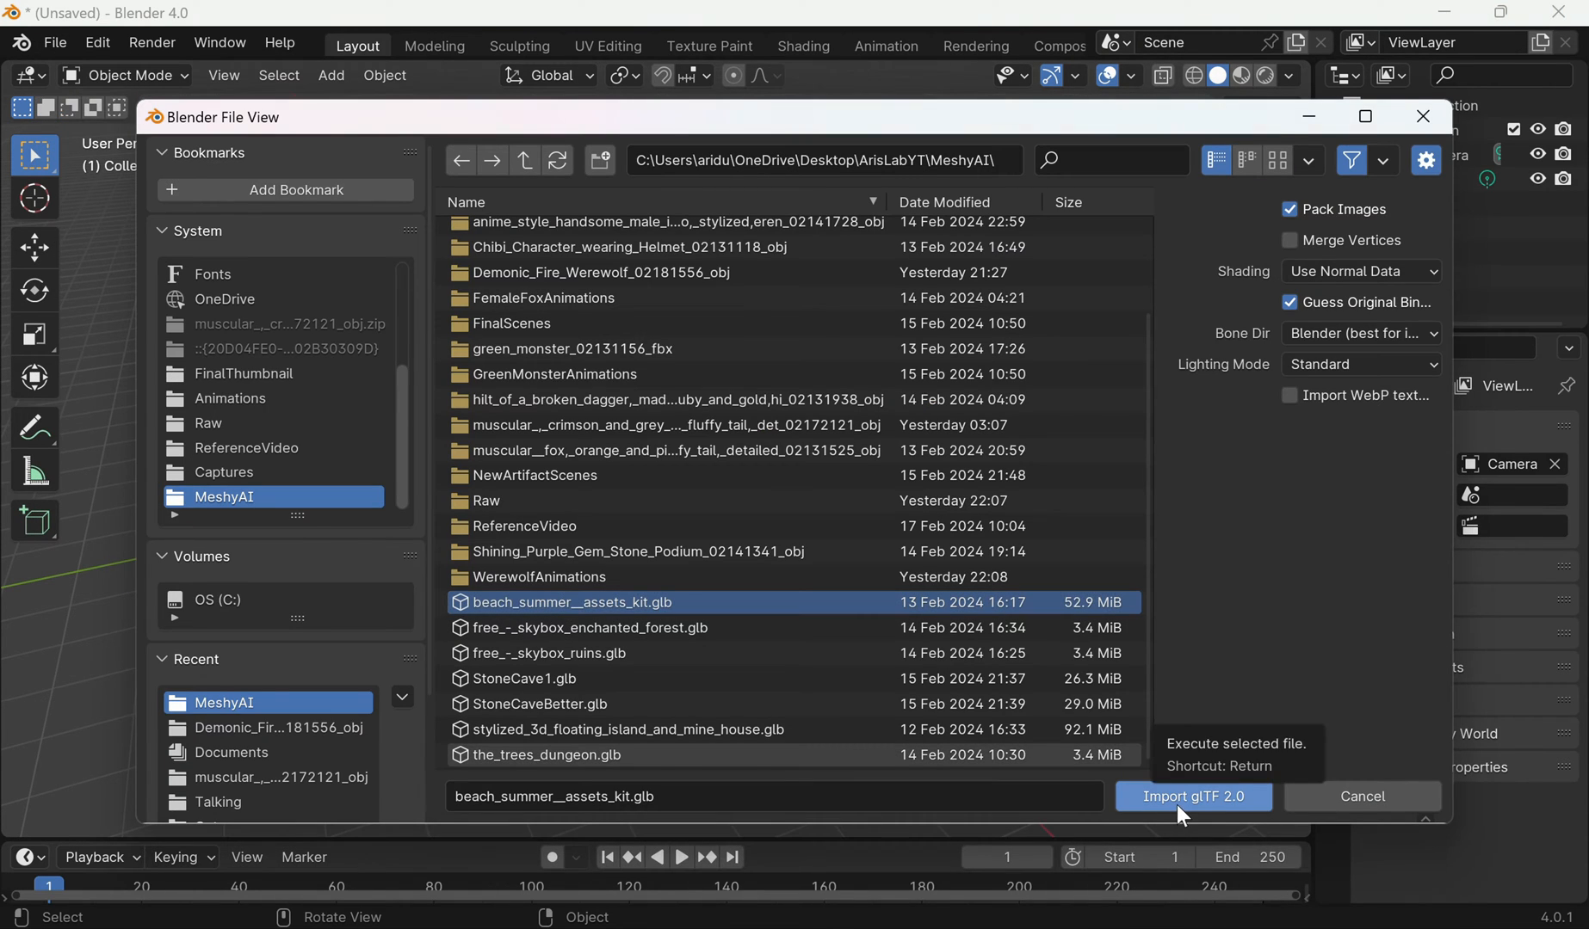
pyautogui.click(1193, 797)
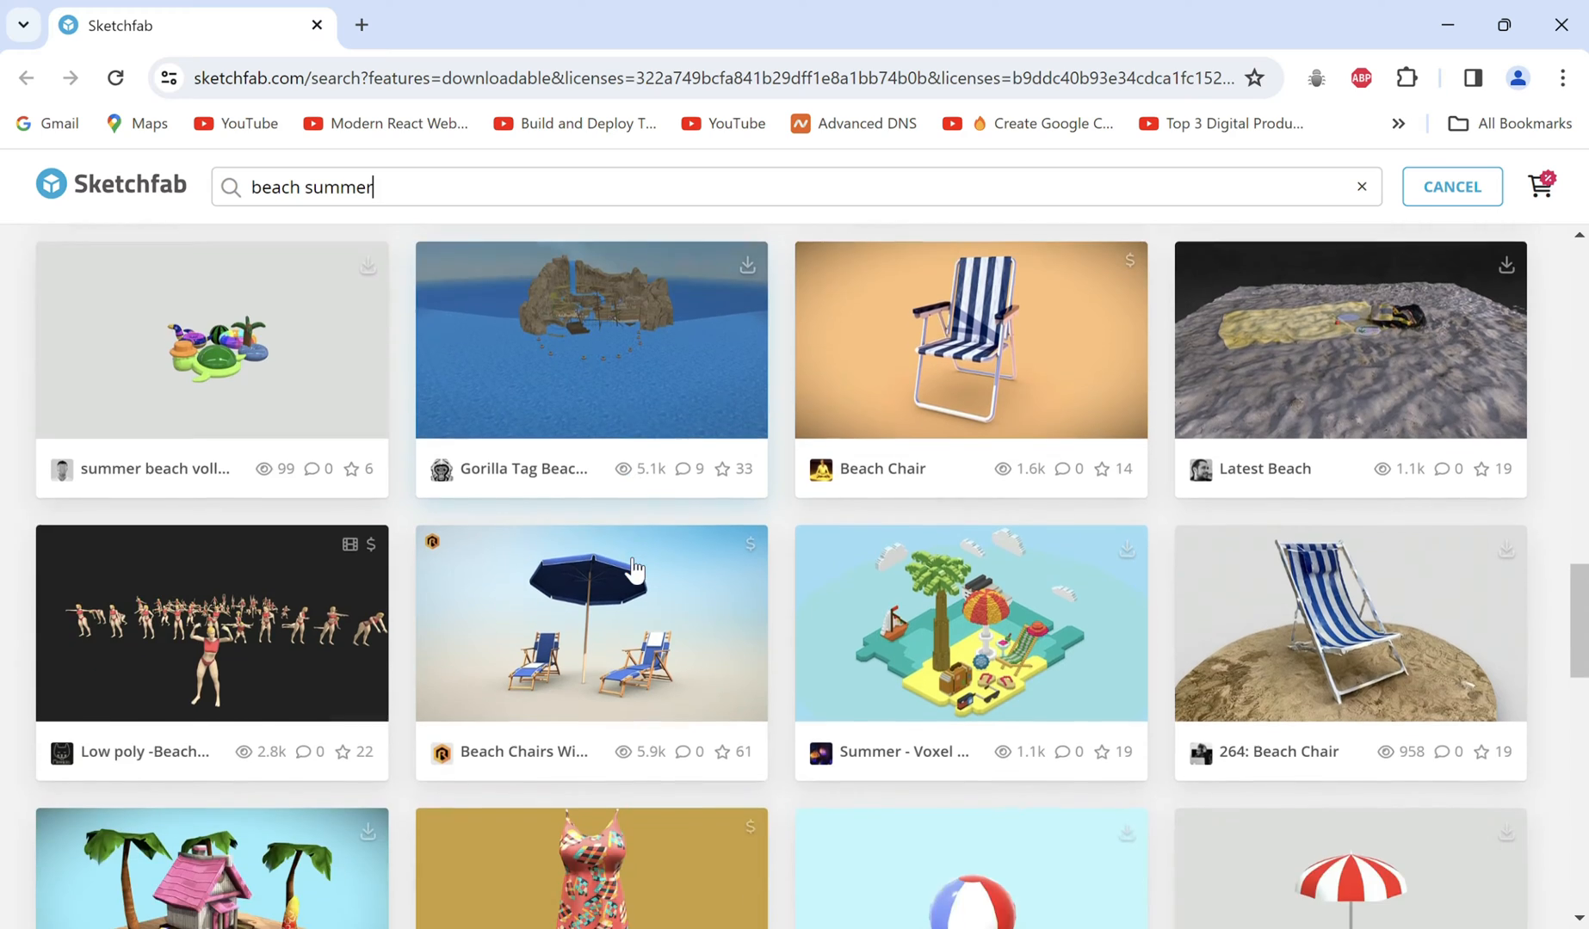
# Browse the FBX importer to the FemaleFoxAnimations files for the male sitting pose
pyautogui.scroll(-3)
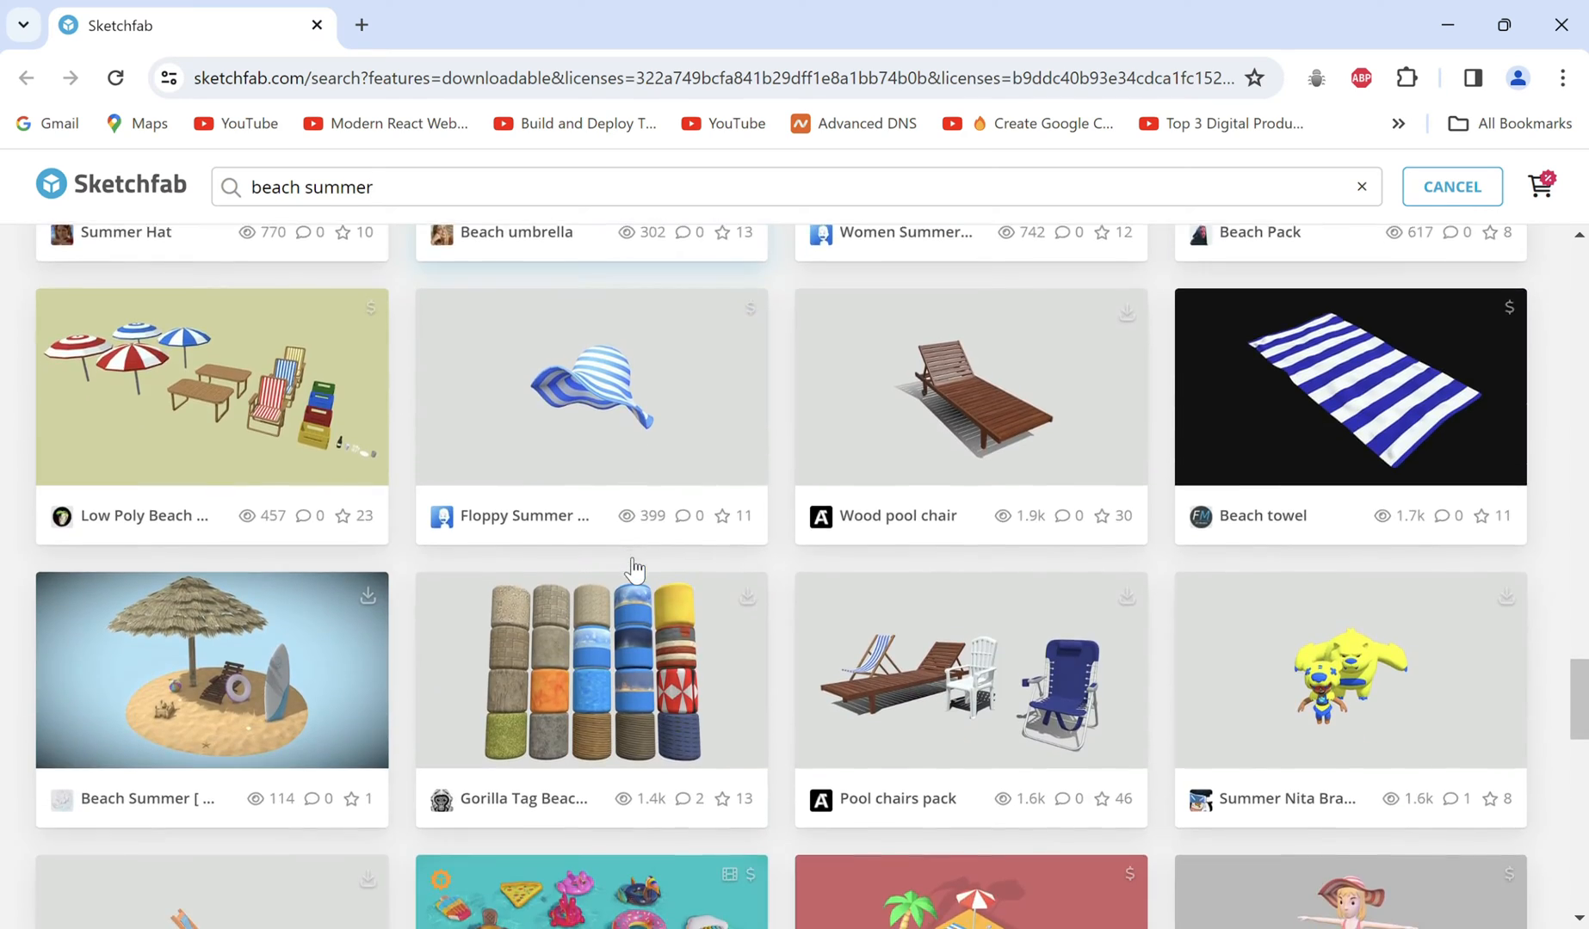
pyautogui.click(210, 669)
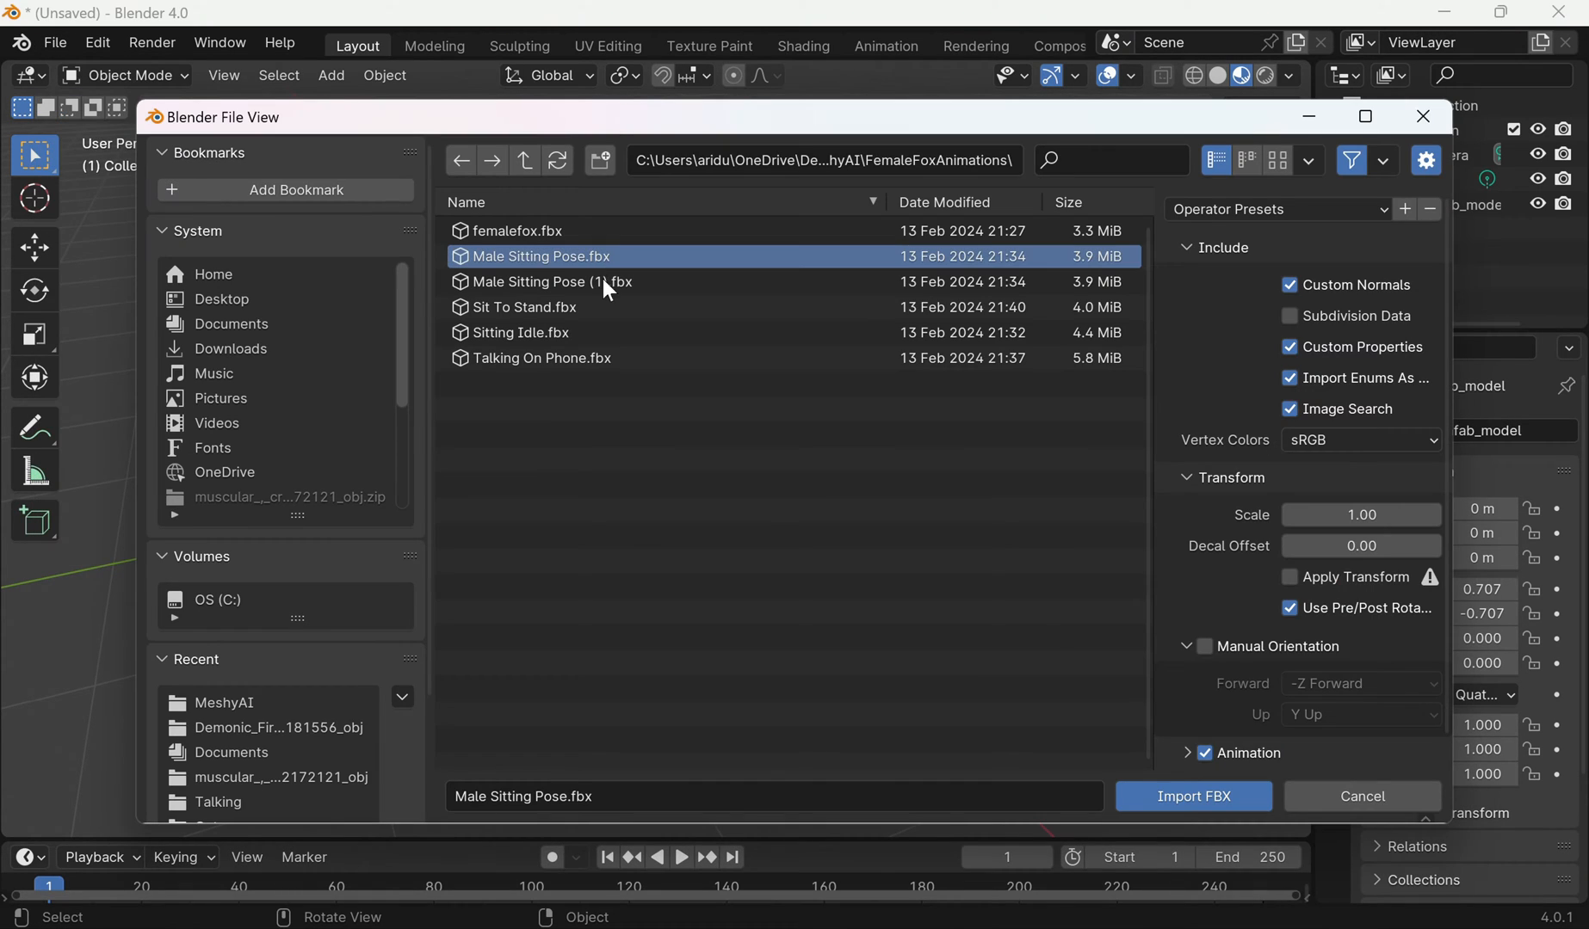
# Import Male Sitting Pose.fbx, move the fox armature onto the lounger and frame it from the camera
pyautogui.click(1192, 795)
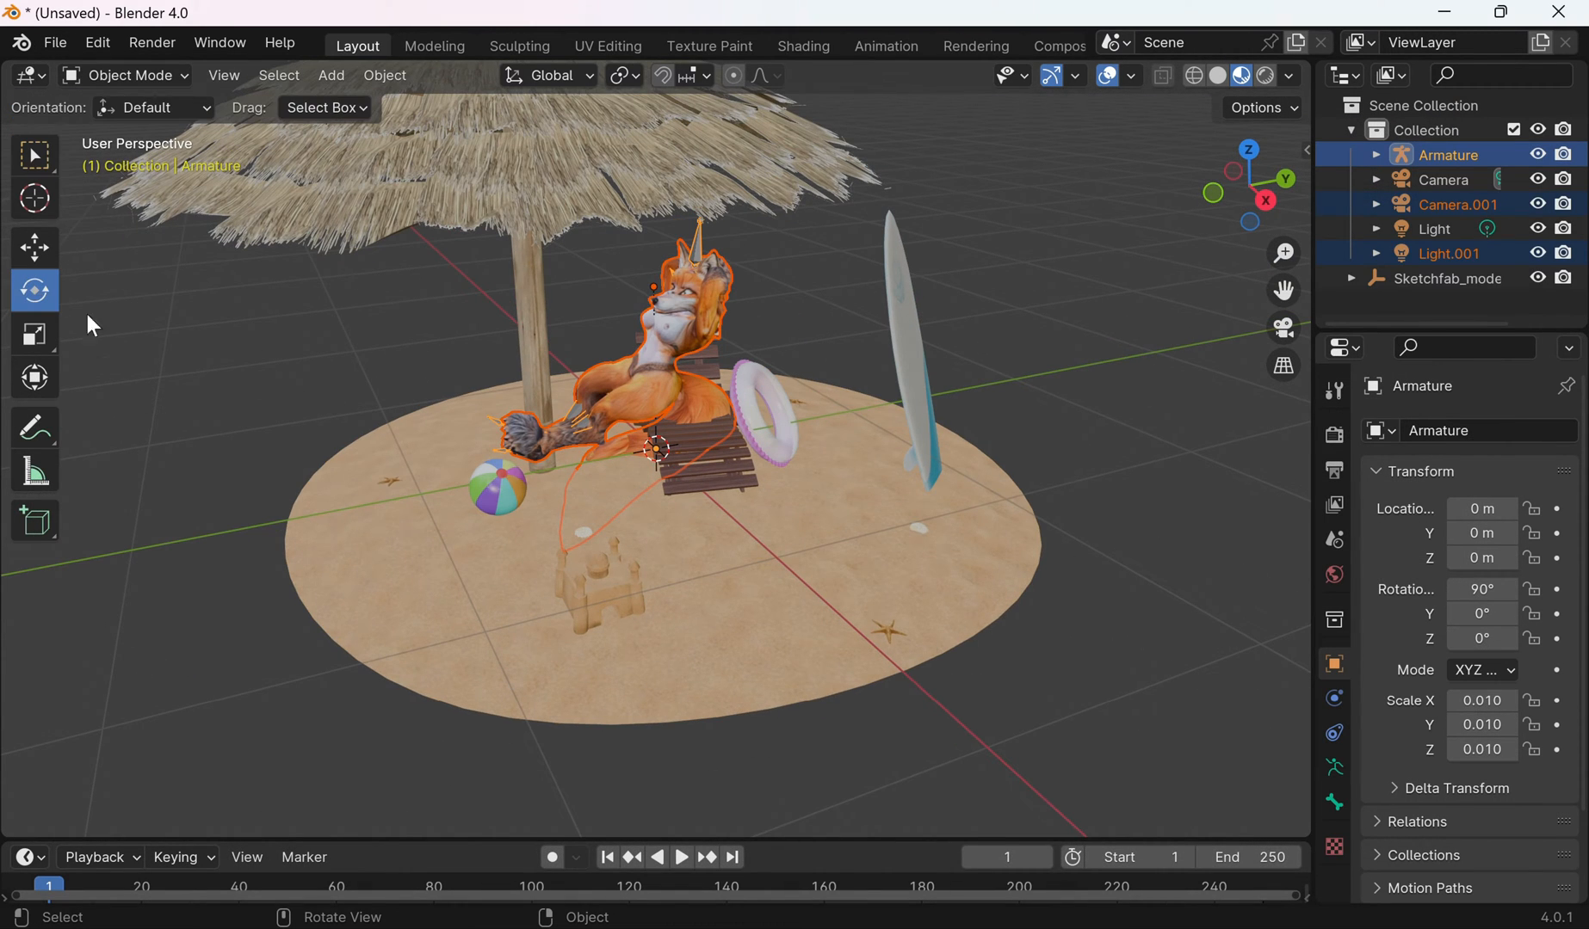
pyautogui.click(34, 247)
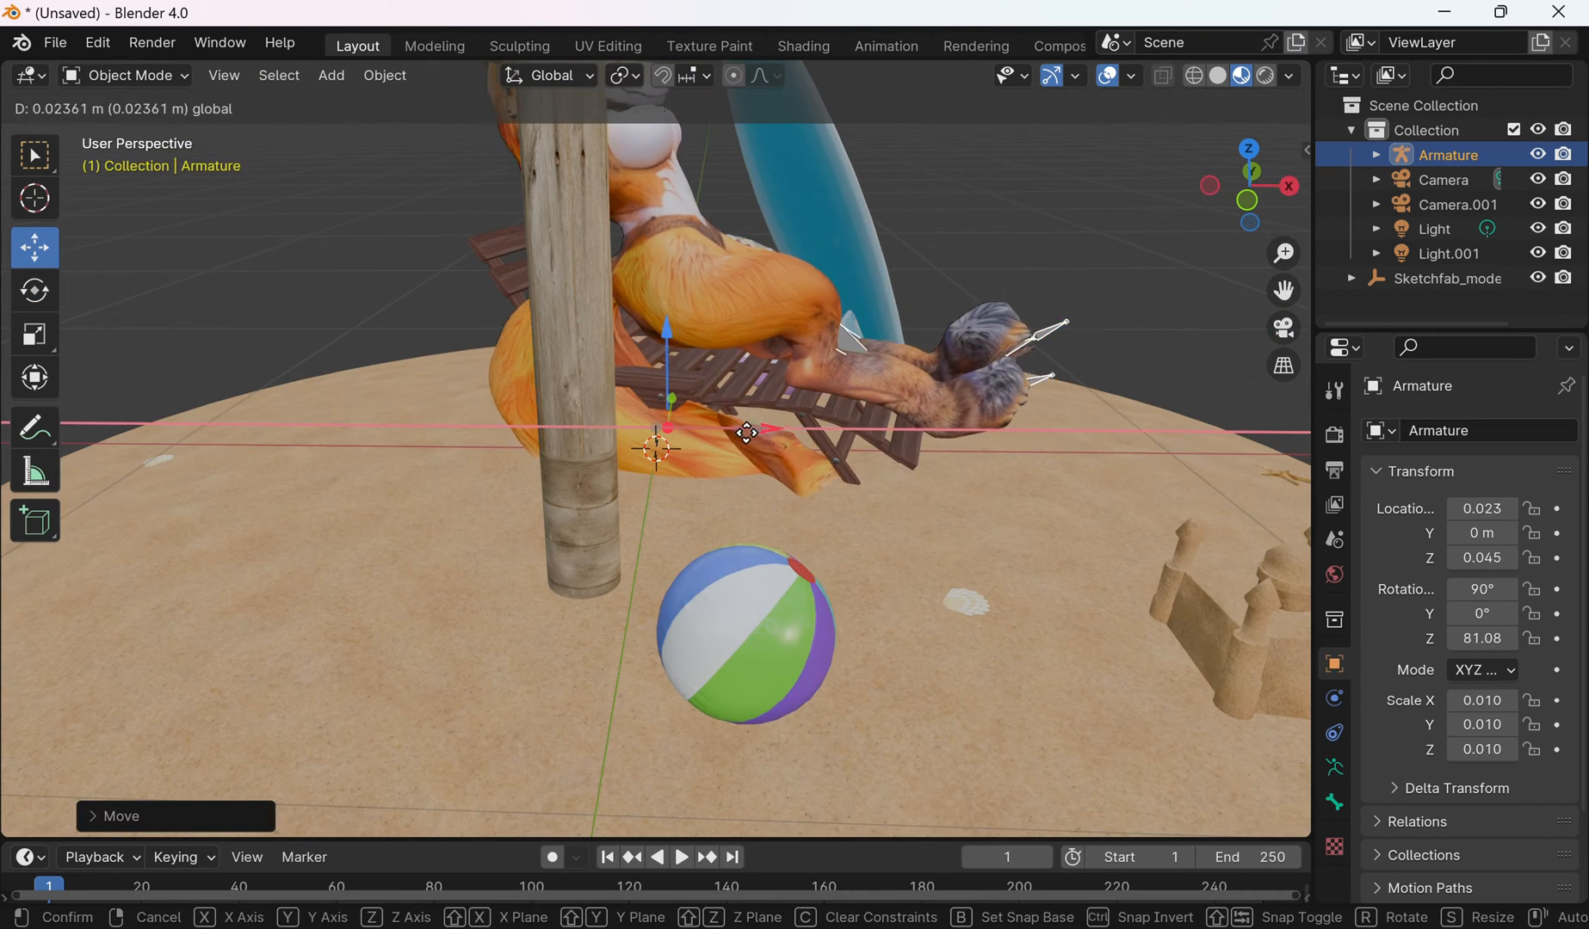
pyautogui.click(1282, 328)
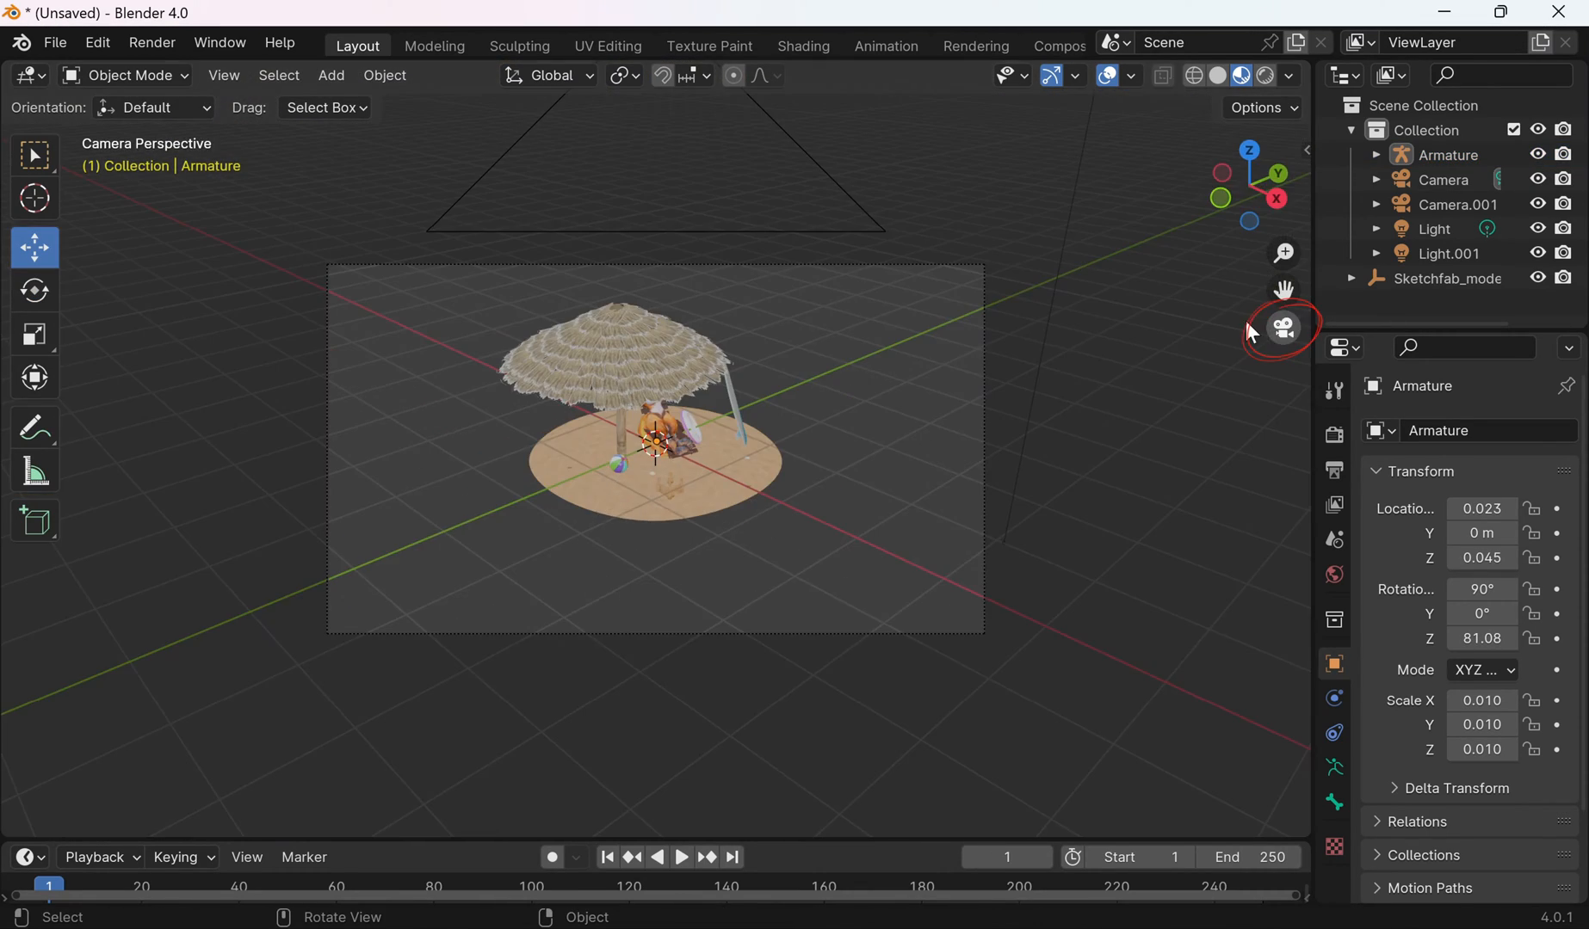
pyautogui.press('s')
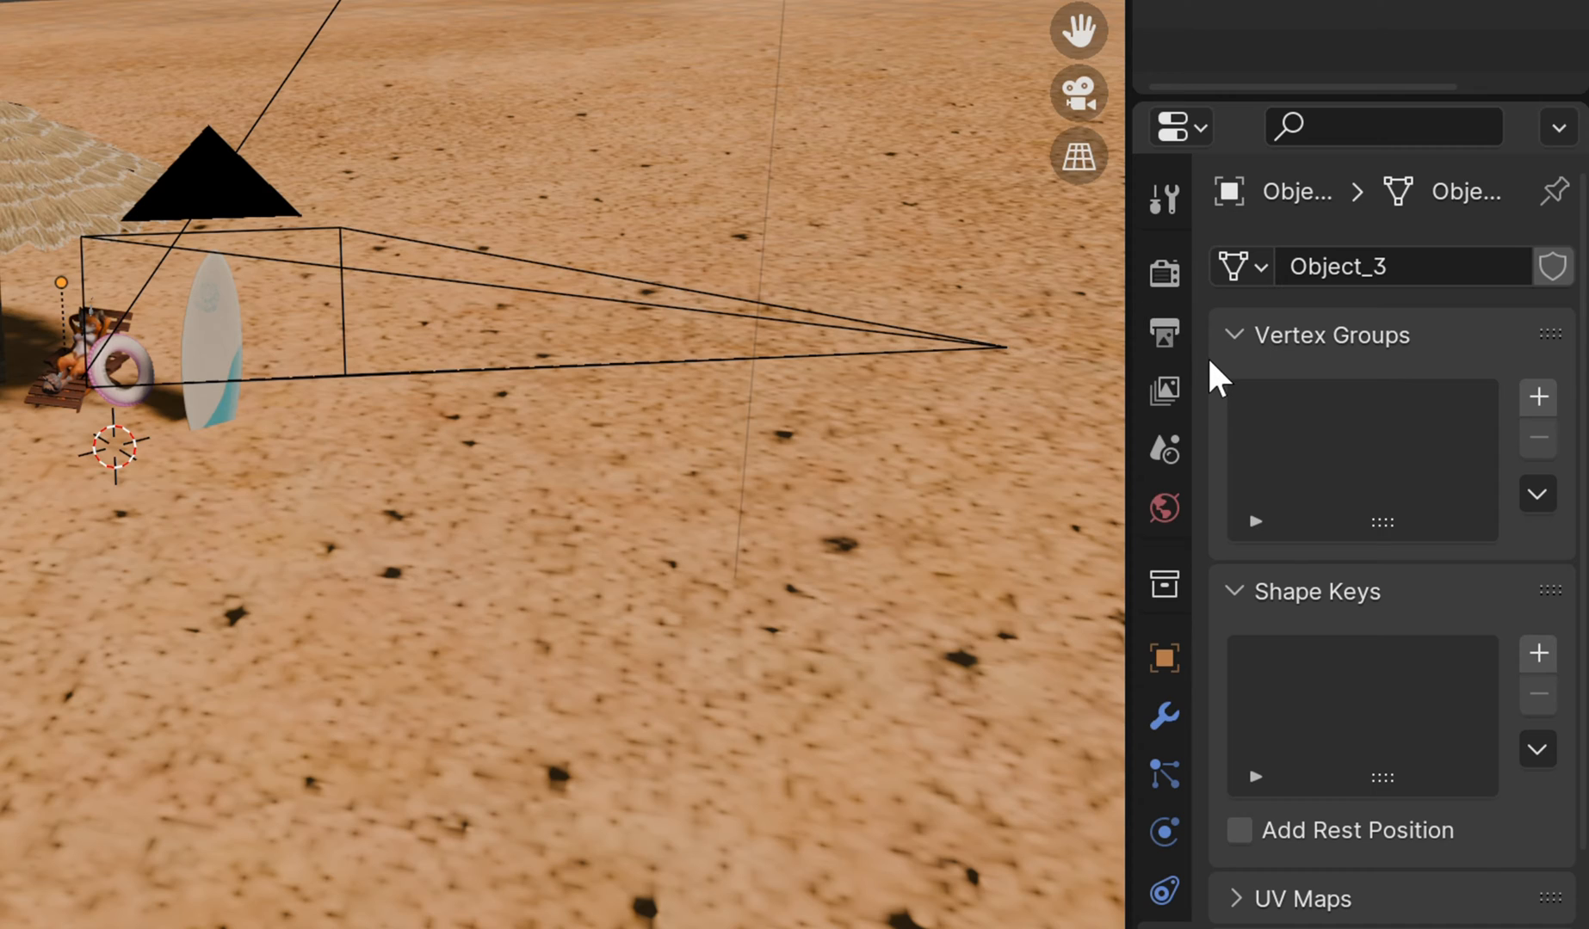
pyautogui.moveTo(1163, 332)
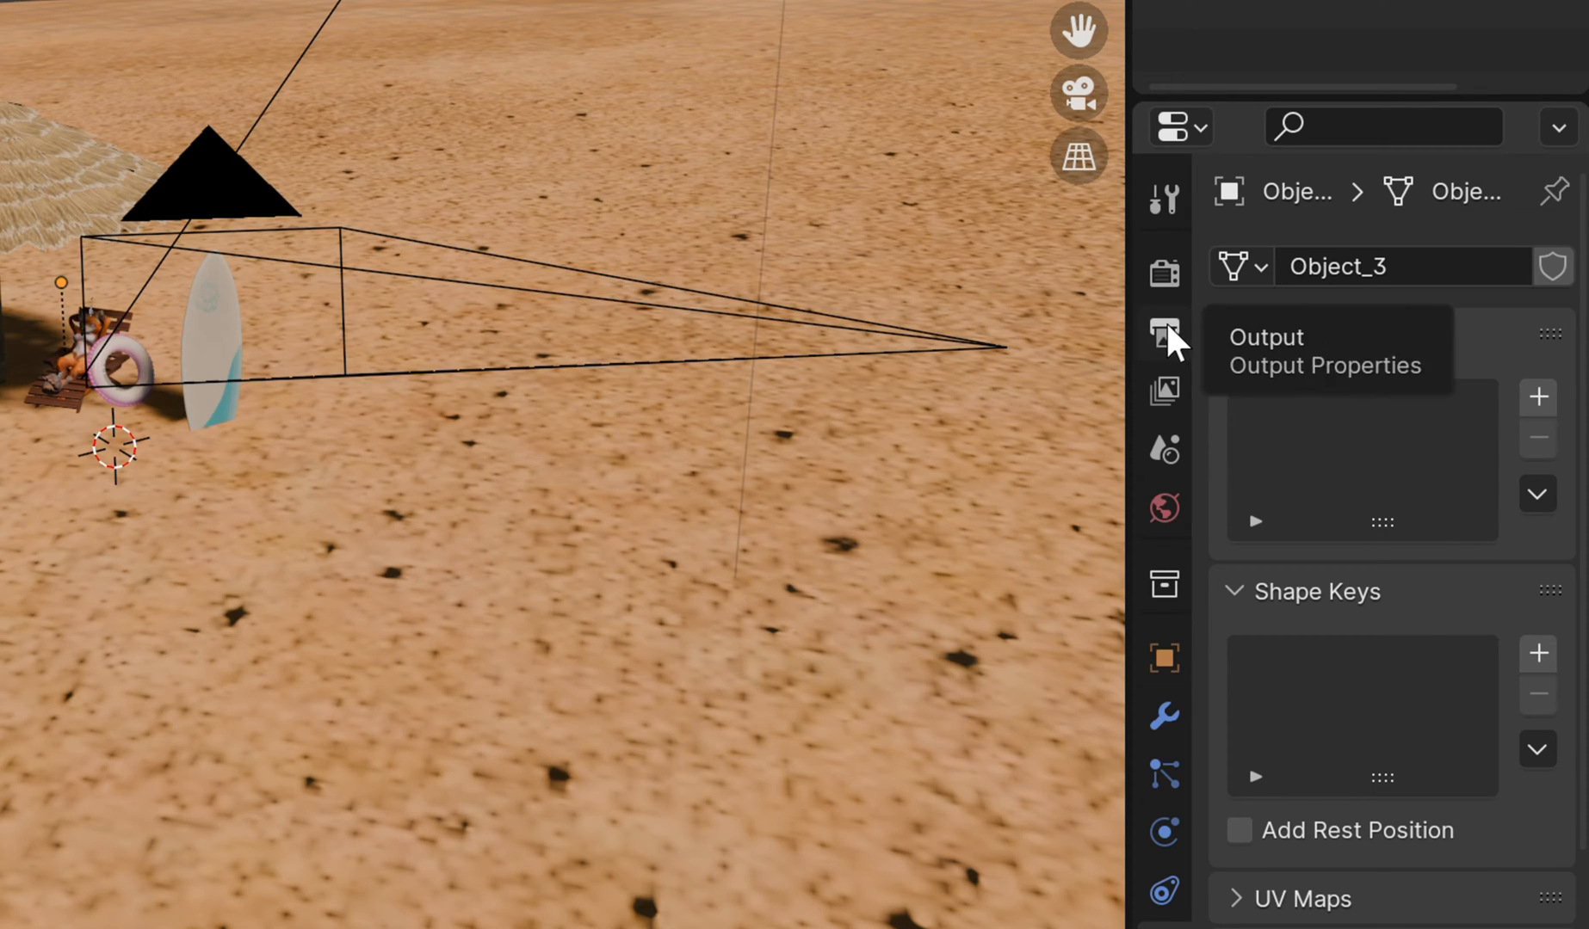
# Set the render output to FFmpeg video in a QuickTime container and place Armature.001 beside the fox
pyautogui.click(1164, 332)
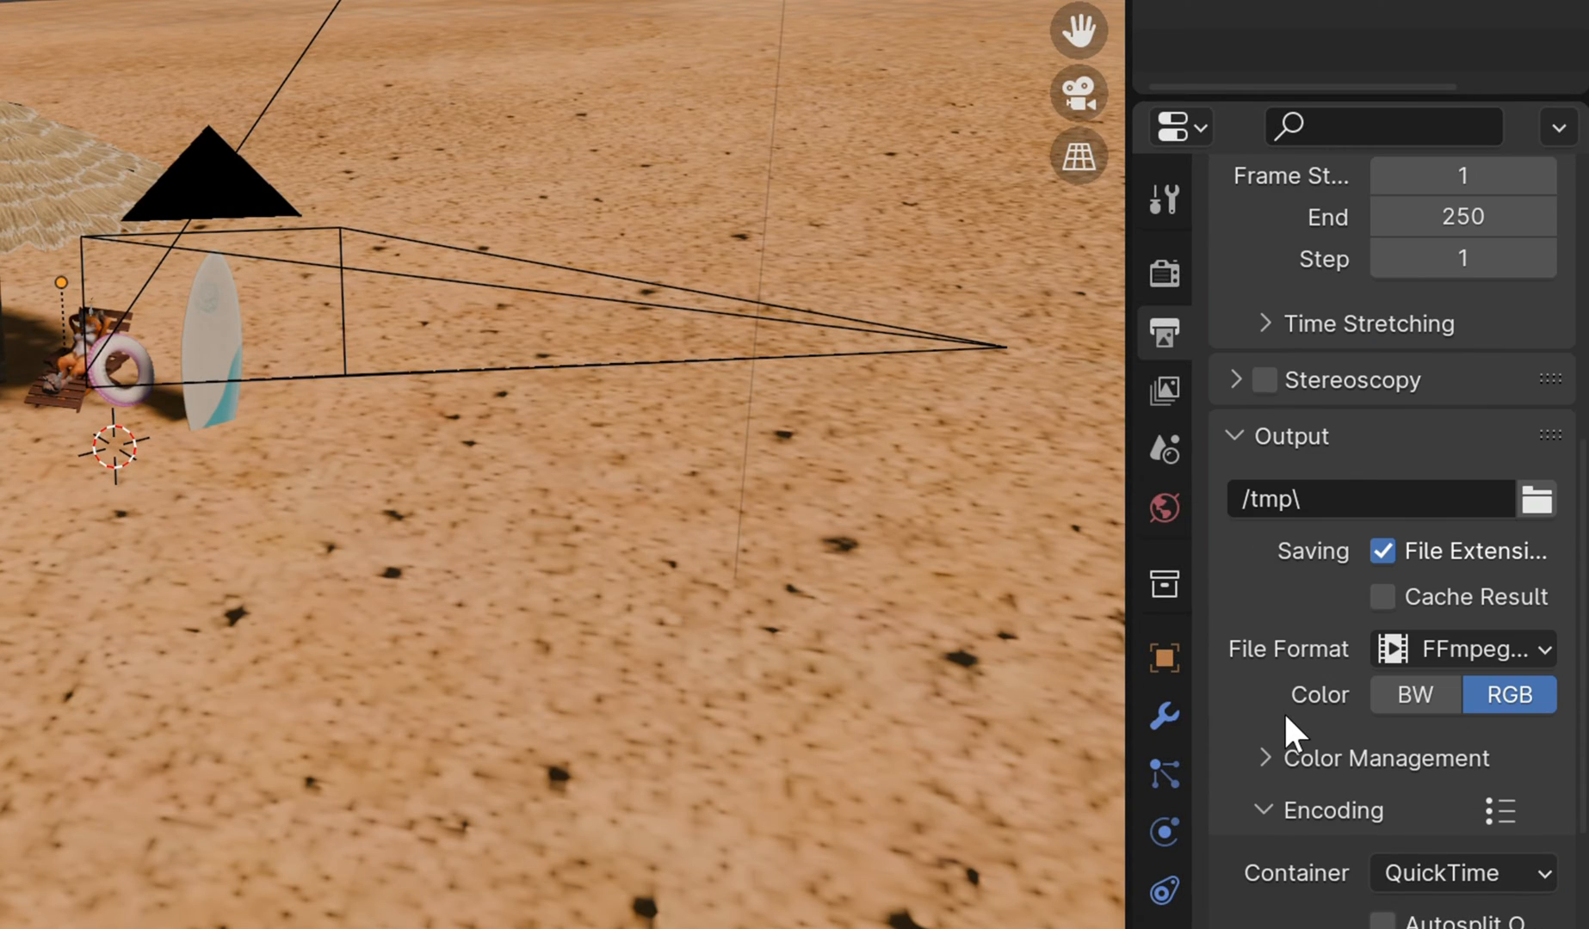
pyautogui.scroll(3)
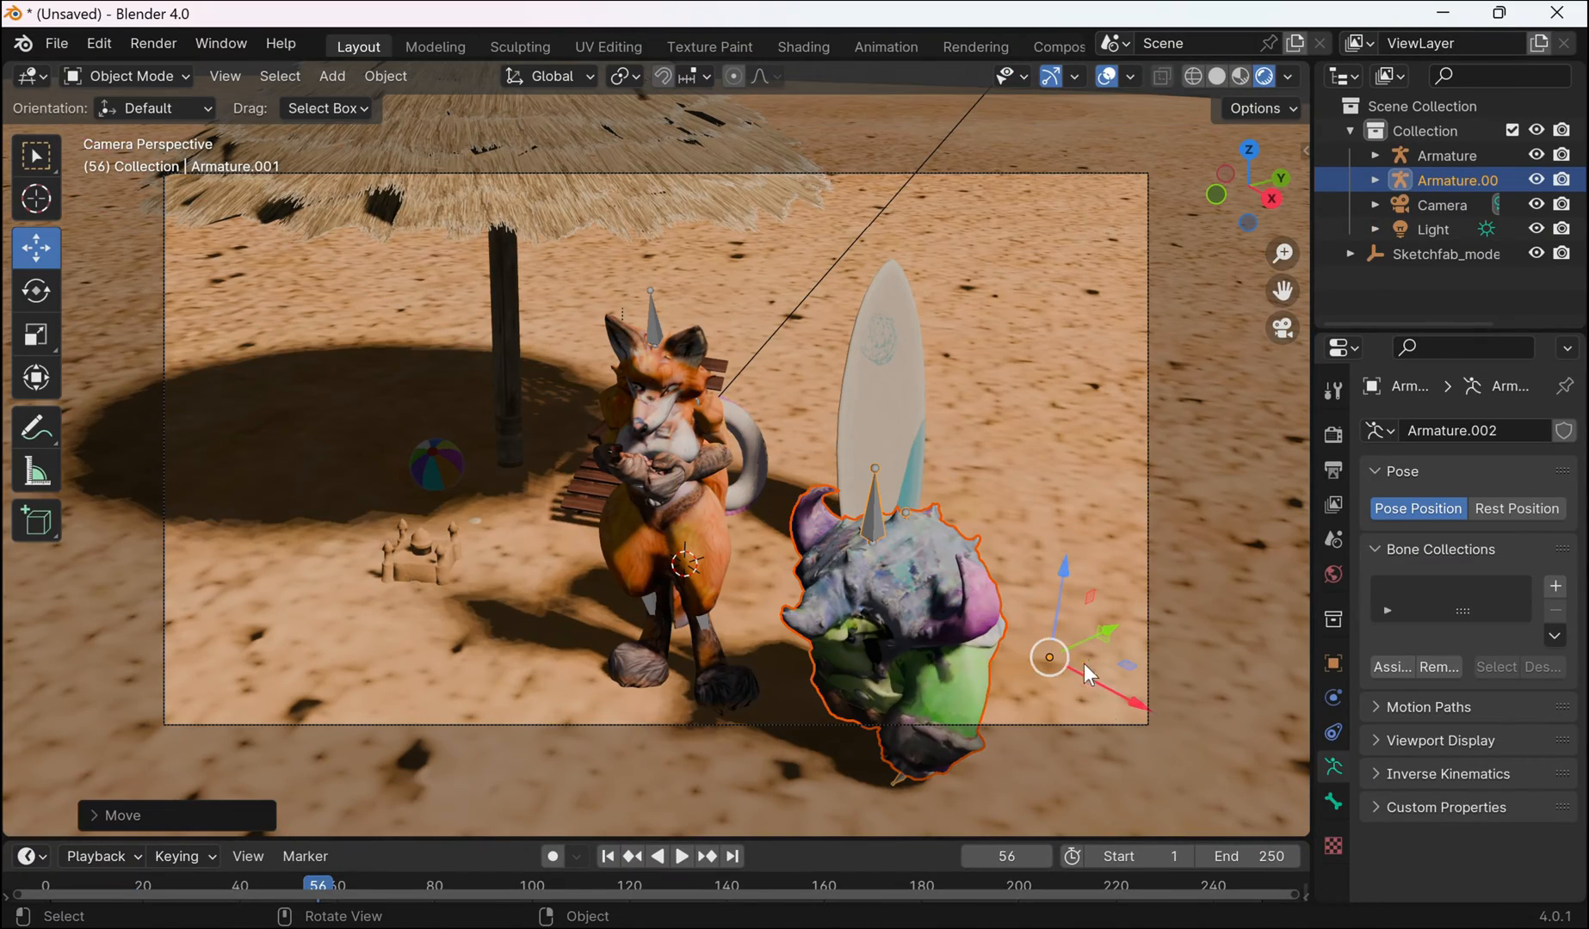
# Import the gem stone podium model.obj into the cave scene as a Wavefront OBJ
pyautogui.click(679, 857)
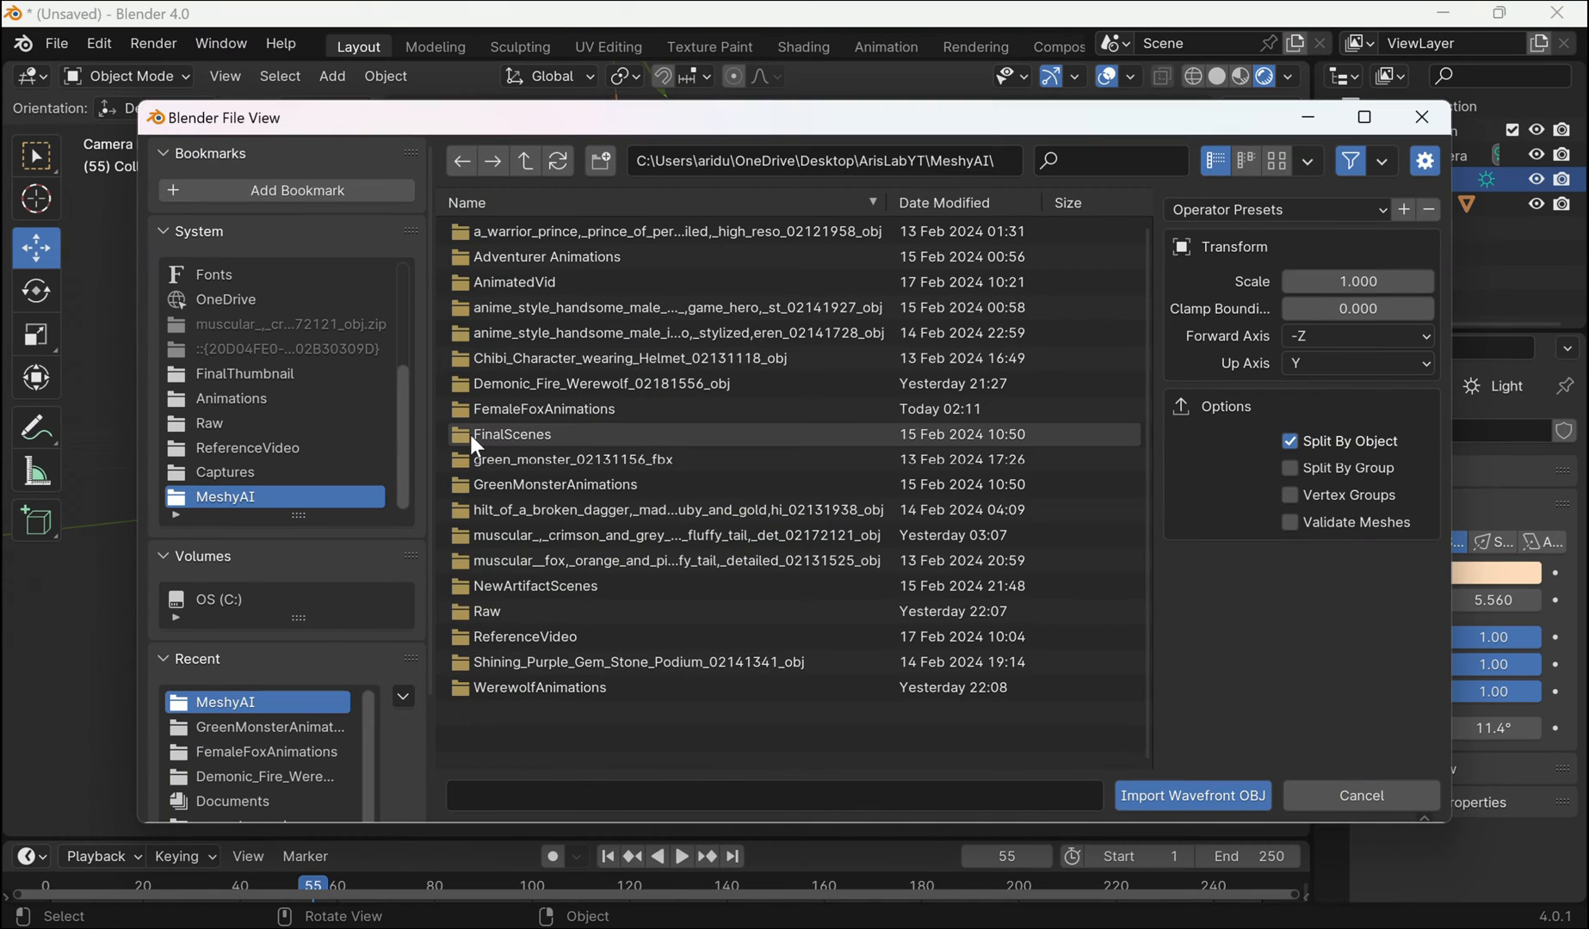
pyautogui.doubleClick(639, 662)
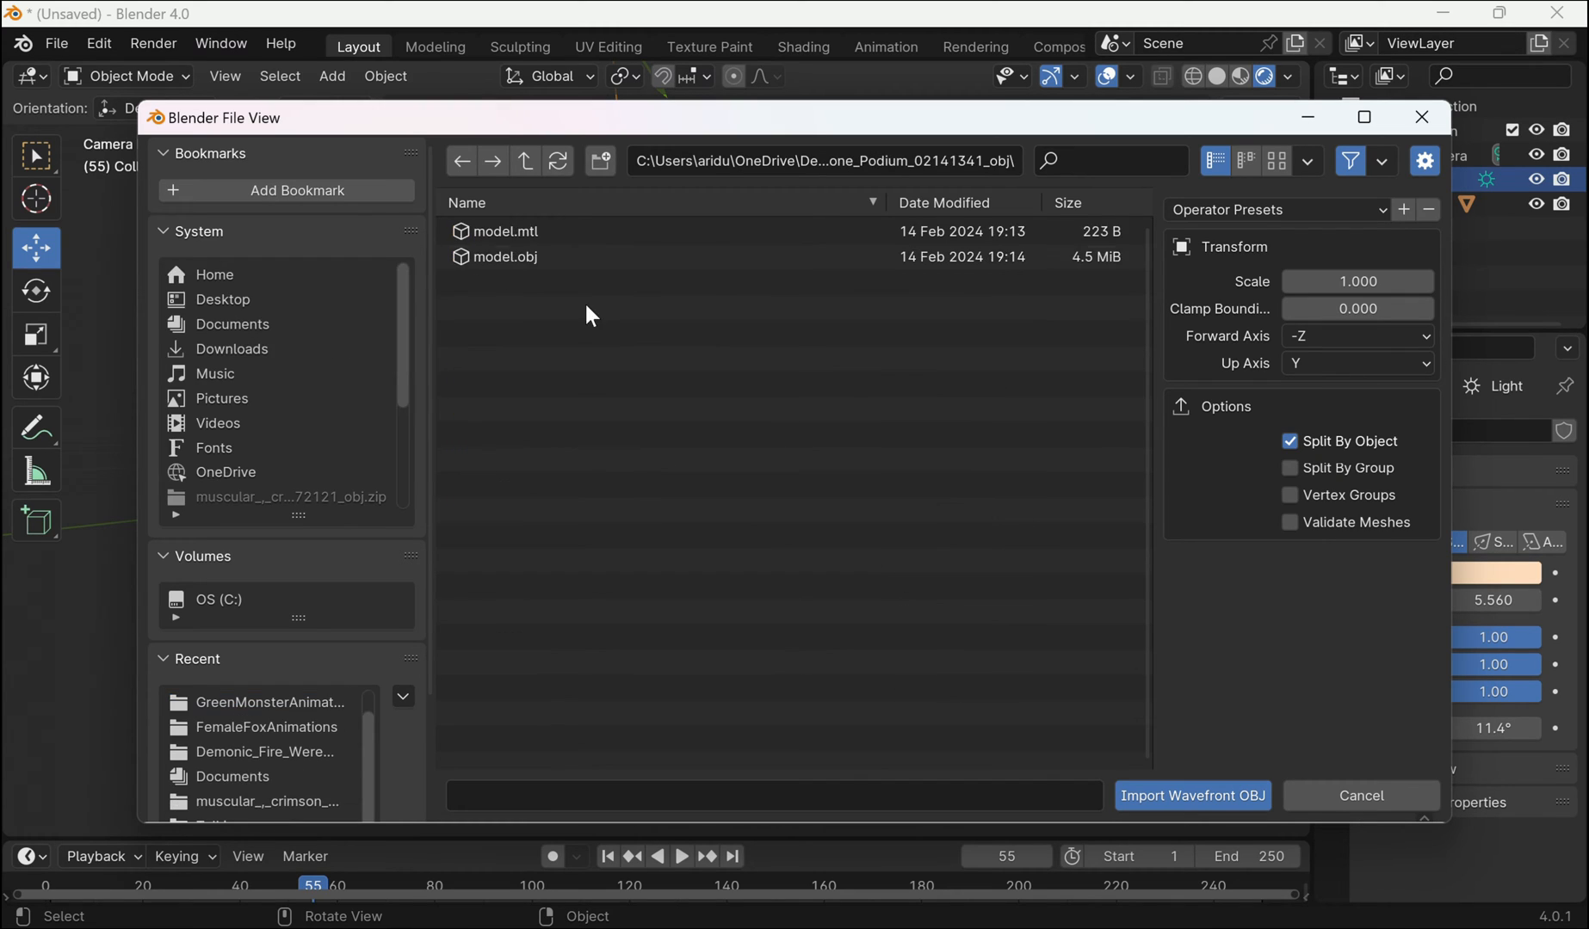
pyautogui.click(1192, 795)
pyautogui.write('#fra')
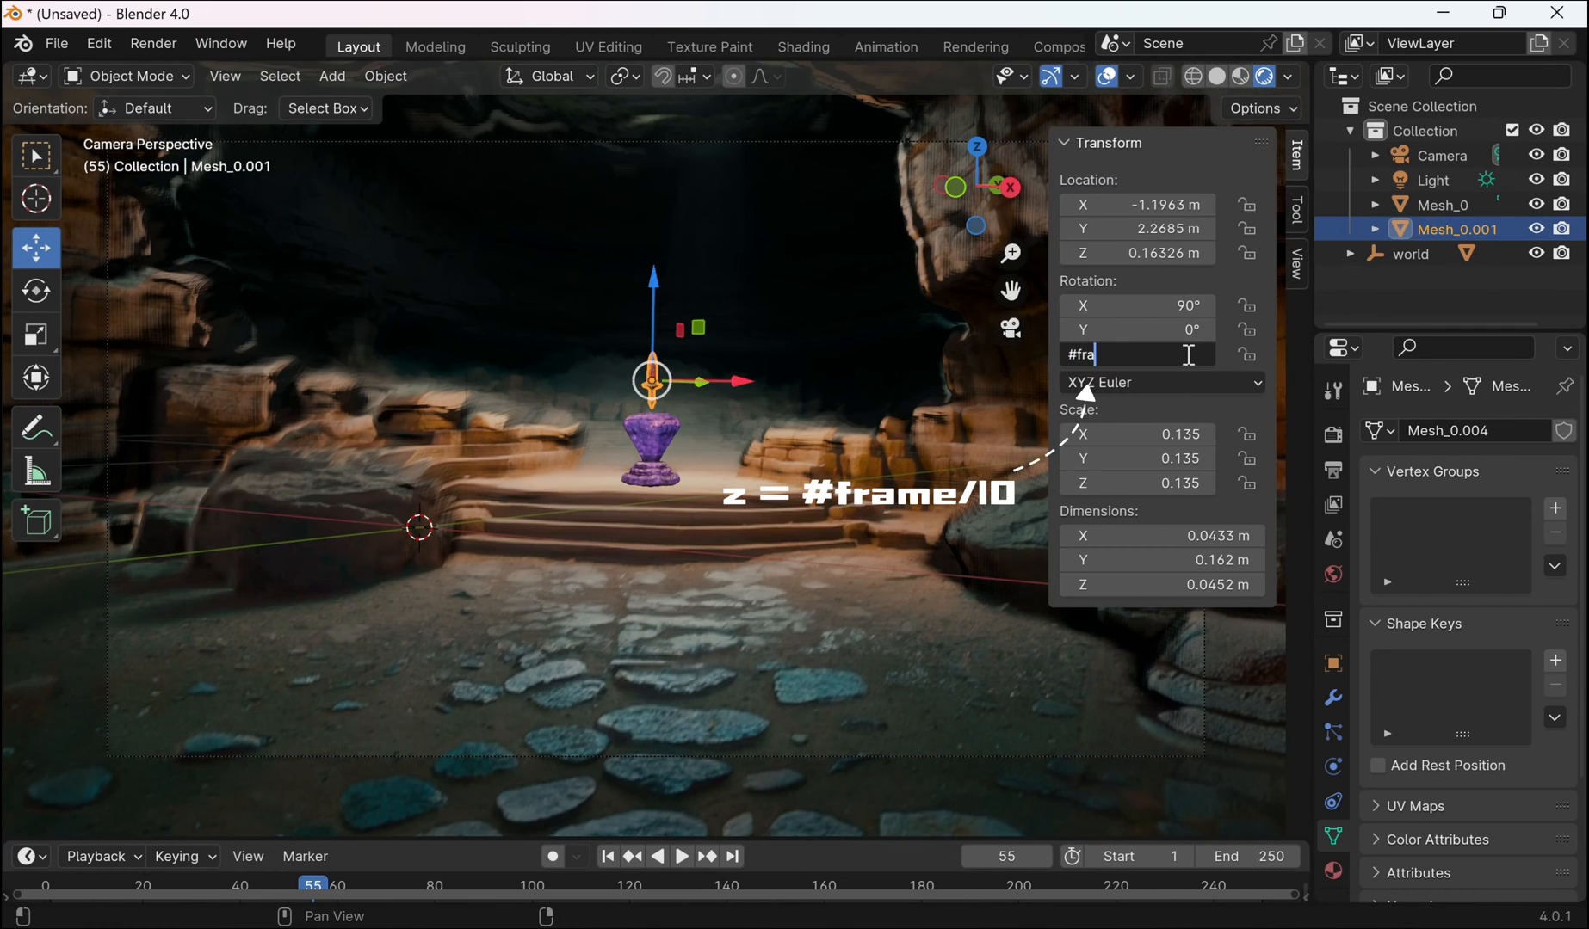
# Drive the podium's Z rotation with #frame/10 and rotate the adventurer armature into place
pyautogui.click(682, 857)
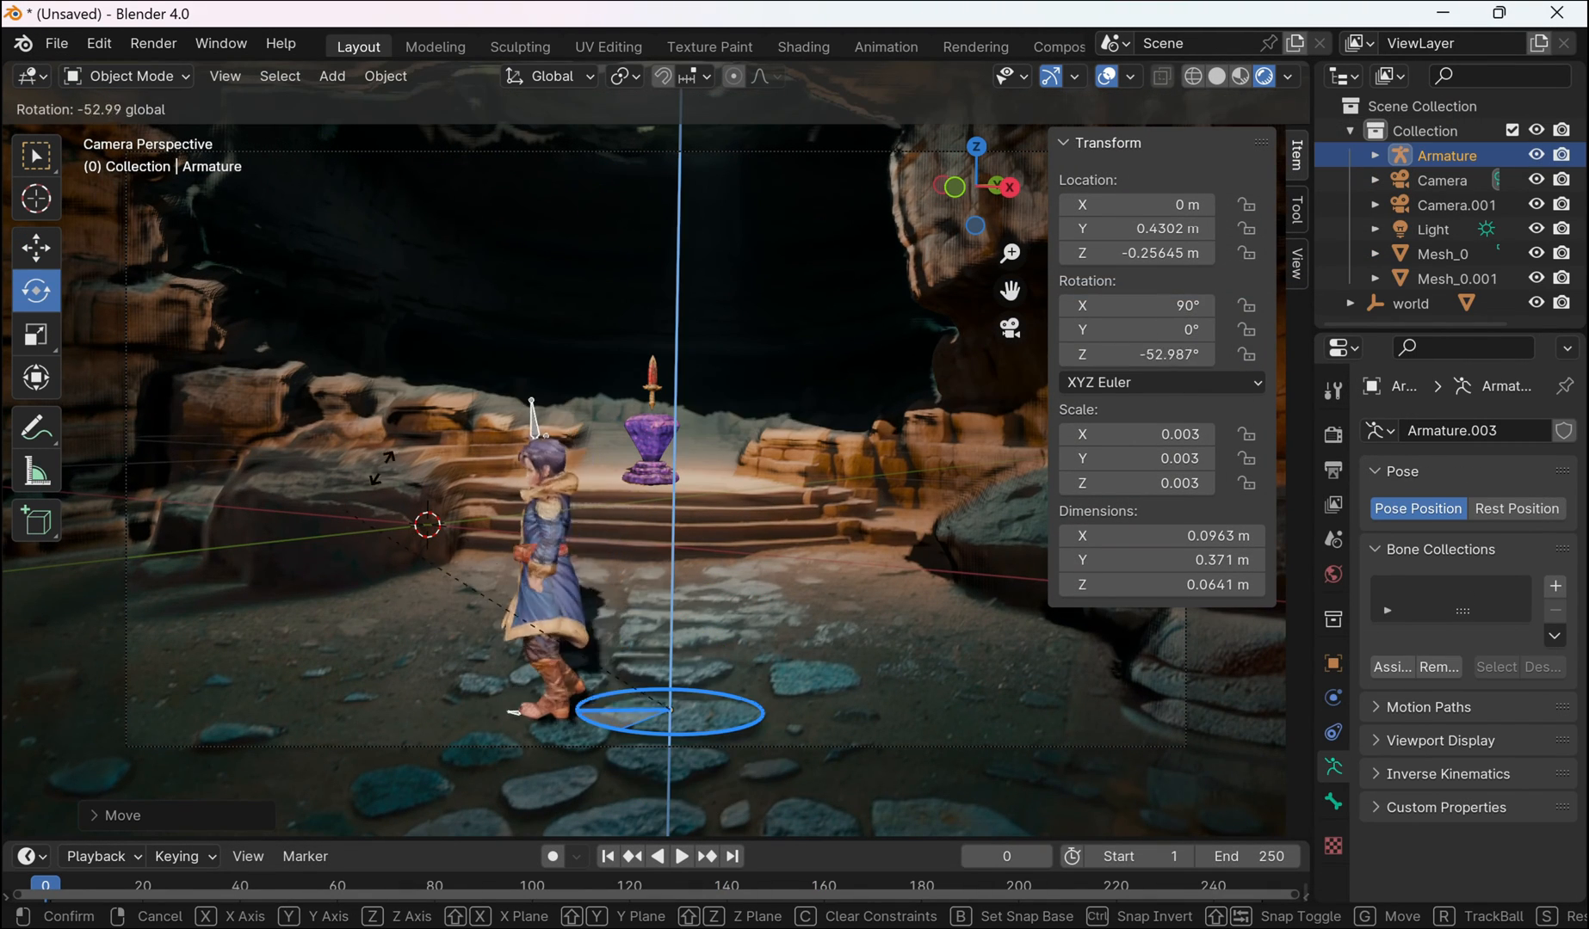
pyautogui.click(682, 858)
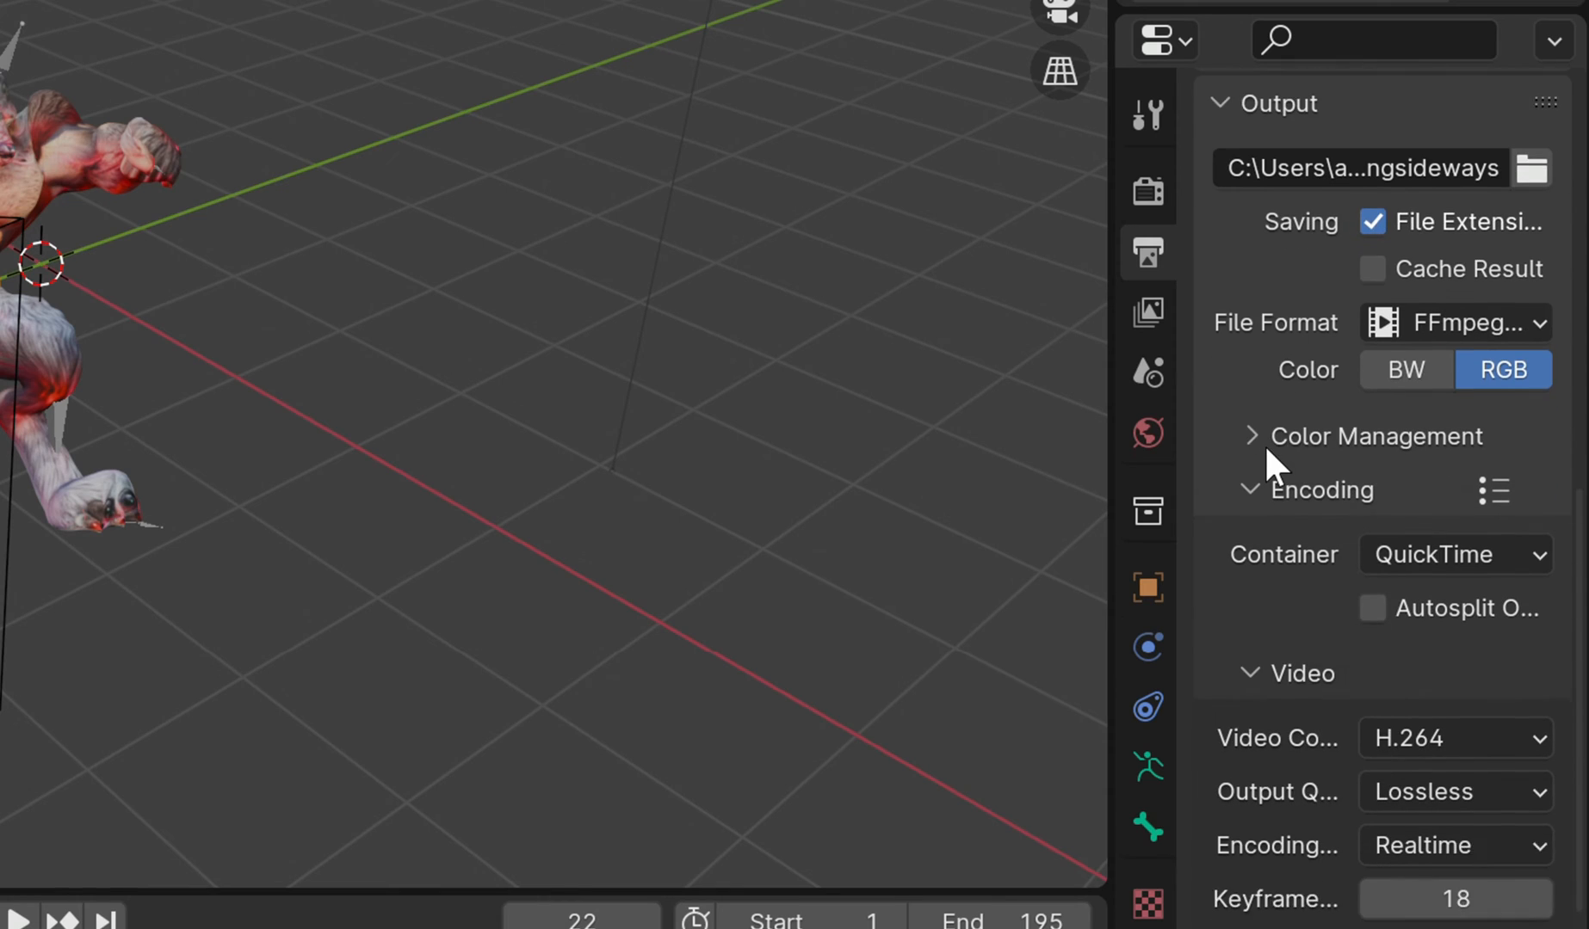
# Keep H.264 as the video codec and start rendering the animation
pyautogui.click(1454, 738)
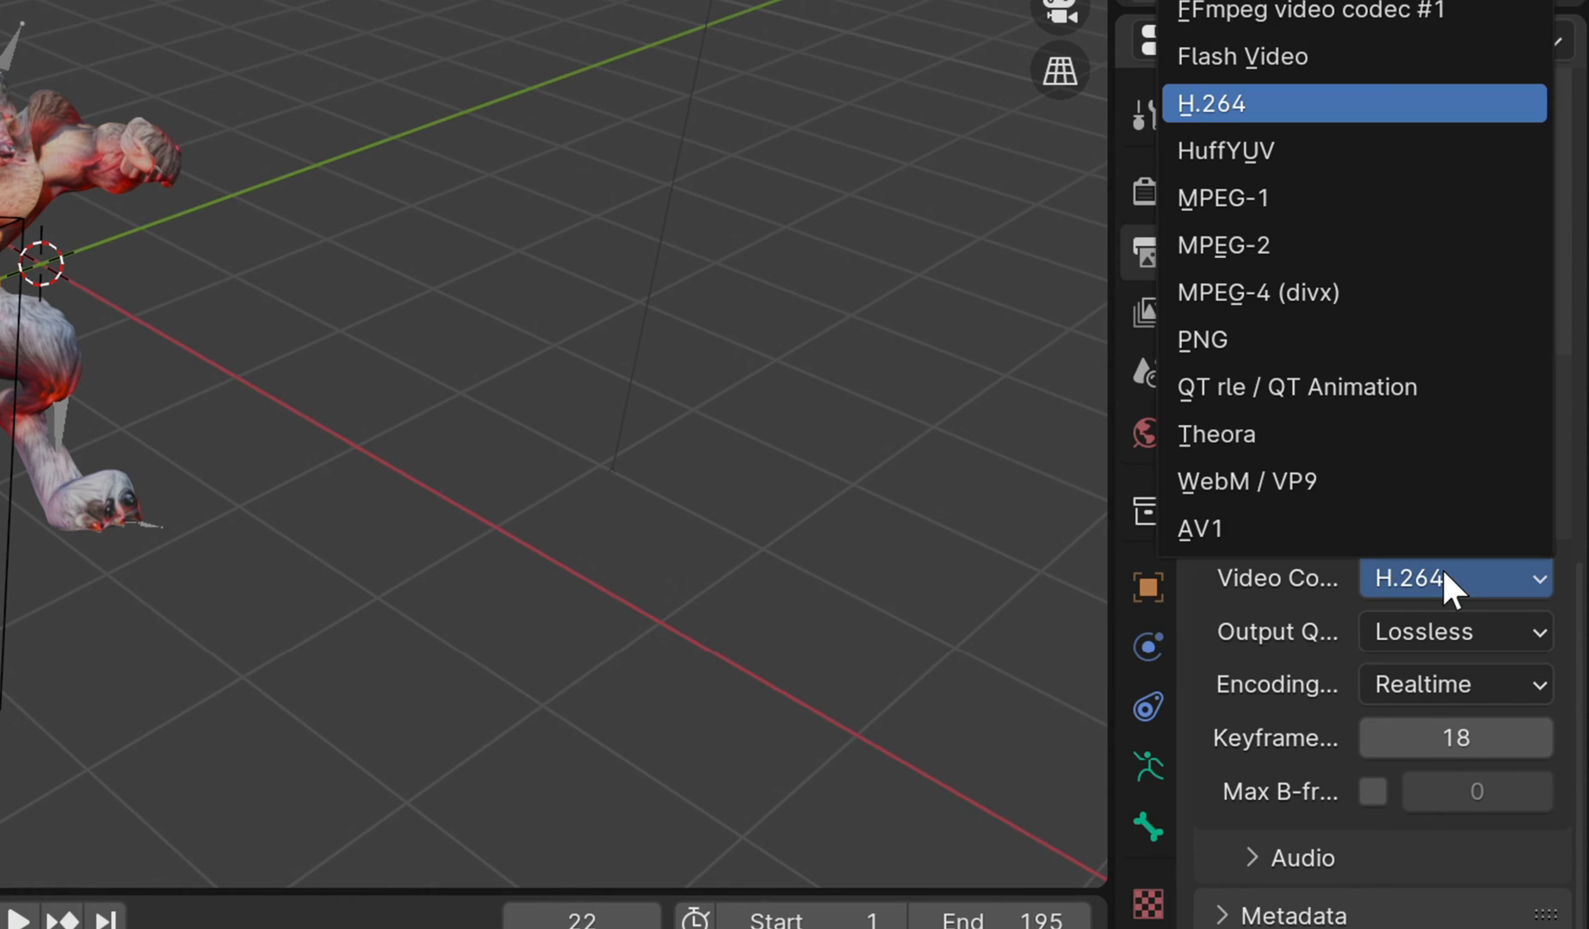
pyautogui.click(1297, 386)
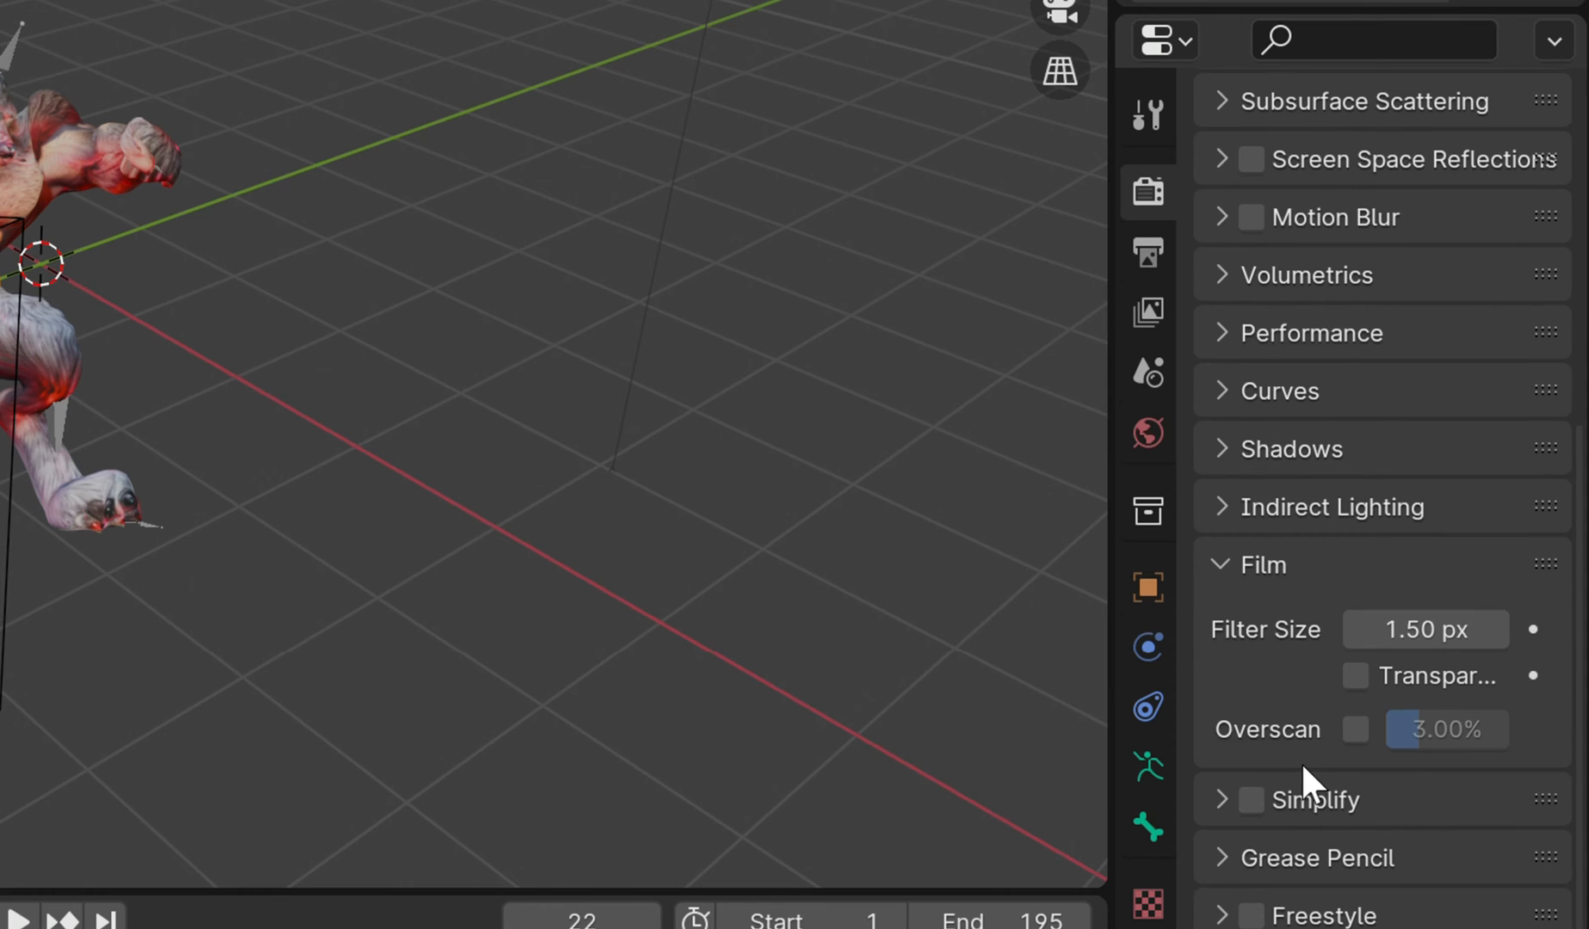
pyautogui.press('F12')
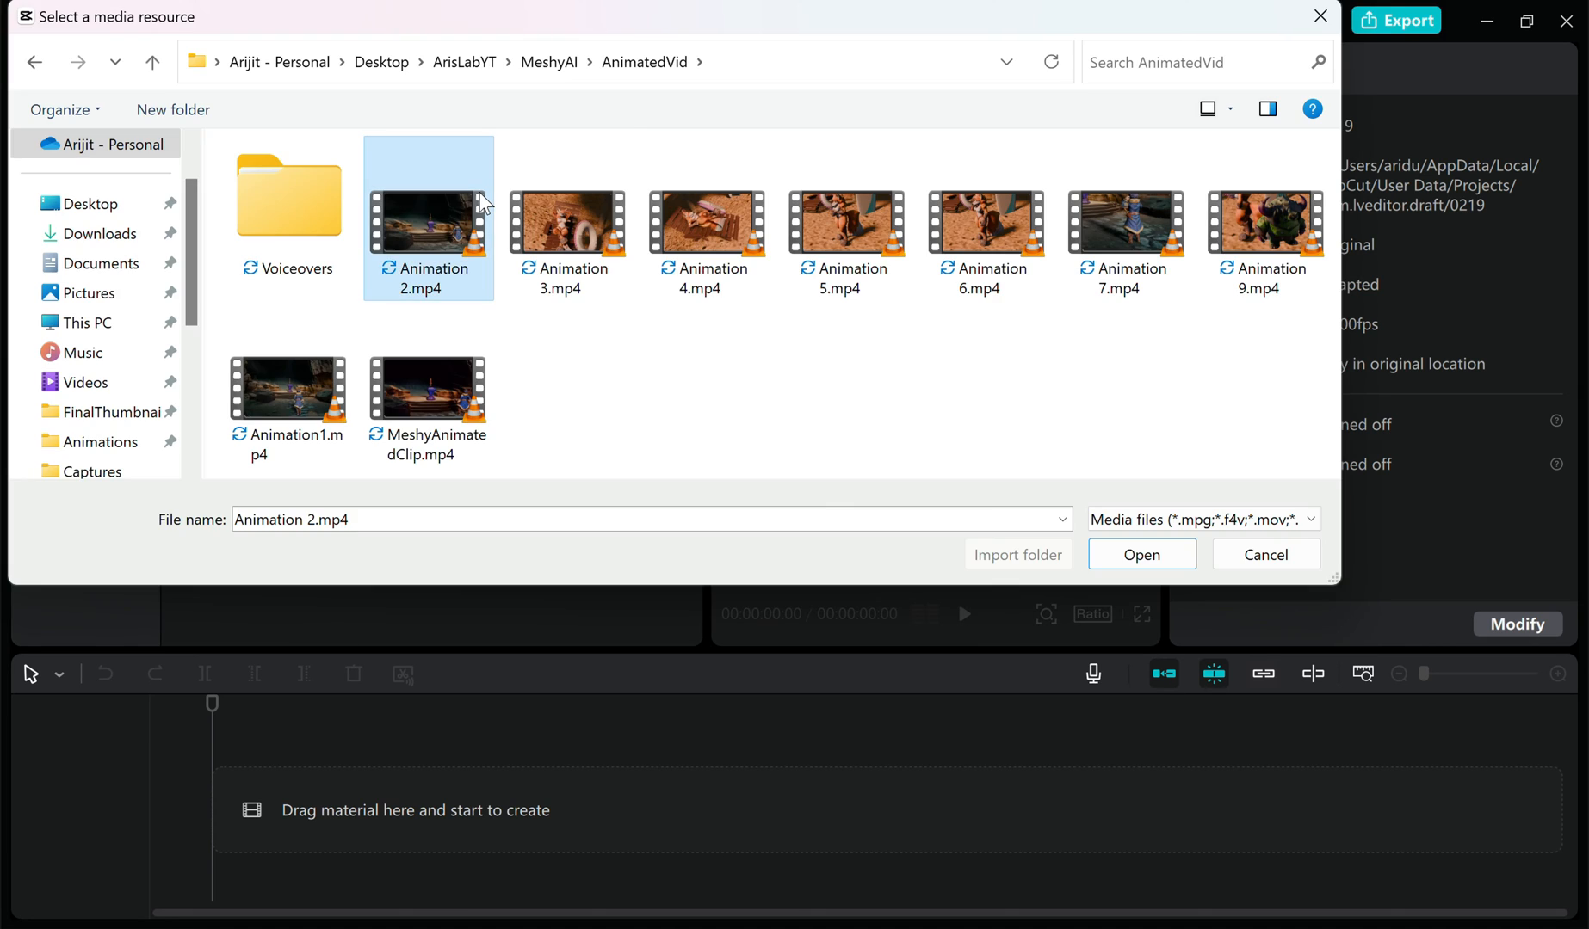
# Import the AnimatedVid clips, layer effects, filters and natural-thunder.mp3, and adjust Animation 2.mp4's volume
pyautogui.click(1139, 554)
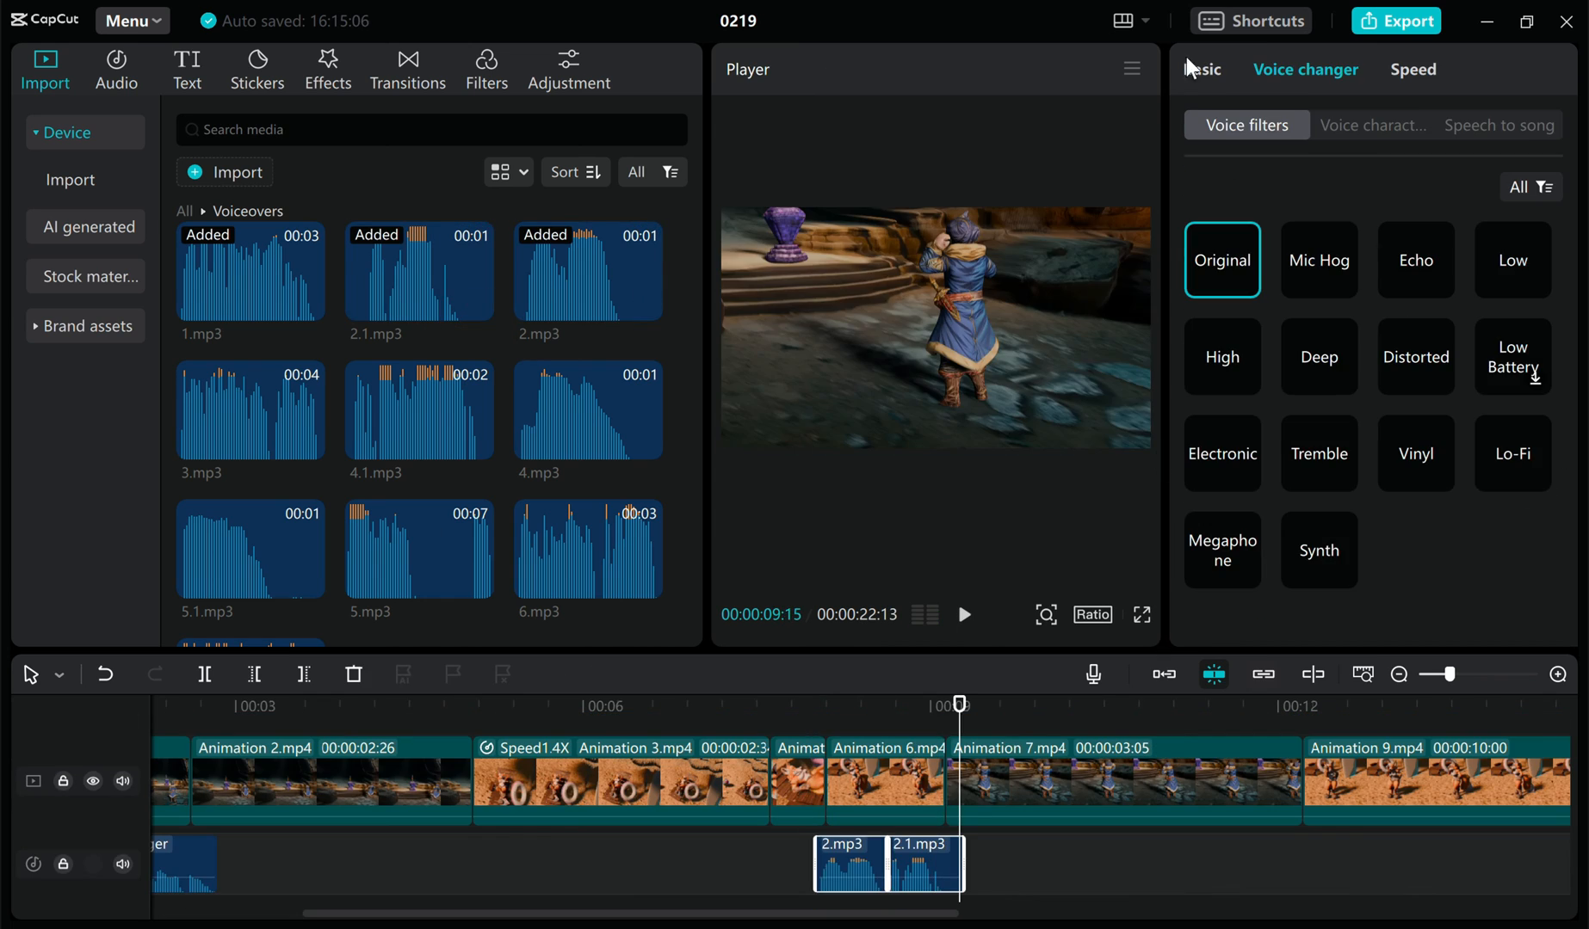
pyautogui.click(327, 69)
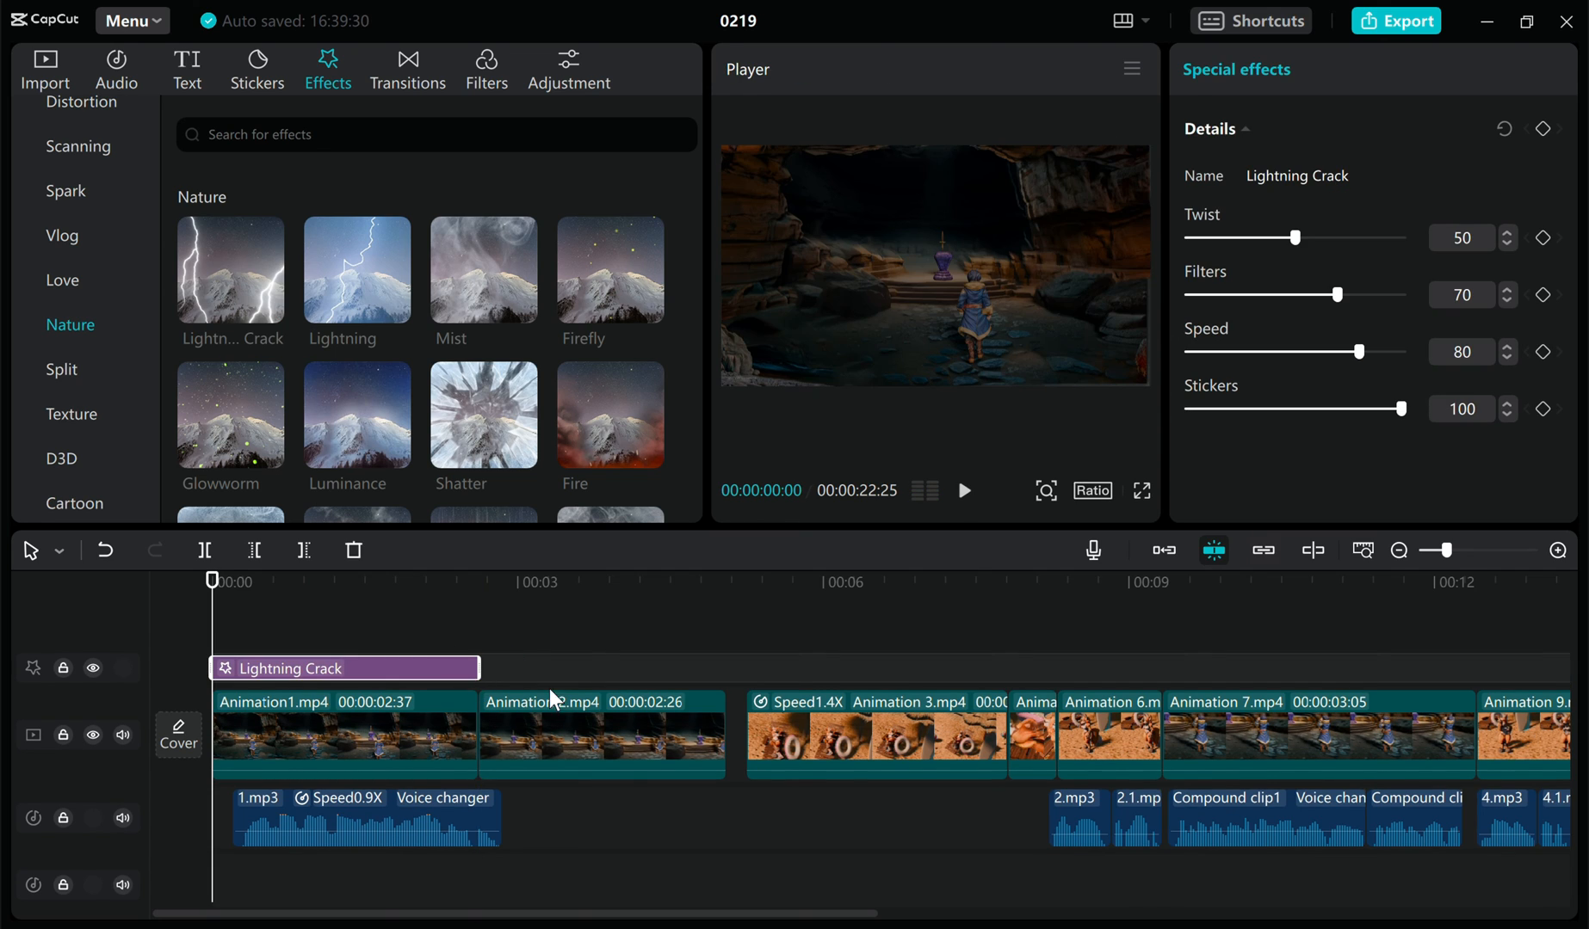
pyautogui.click(487, 69)
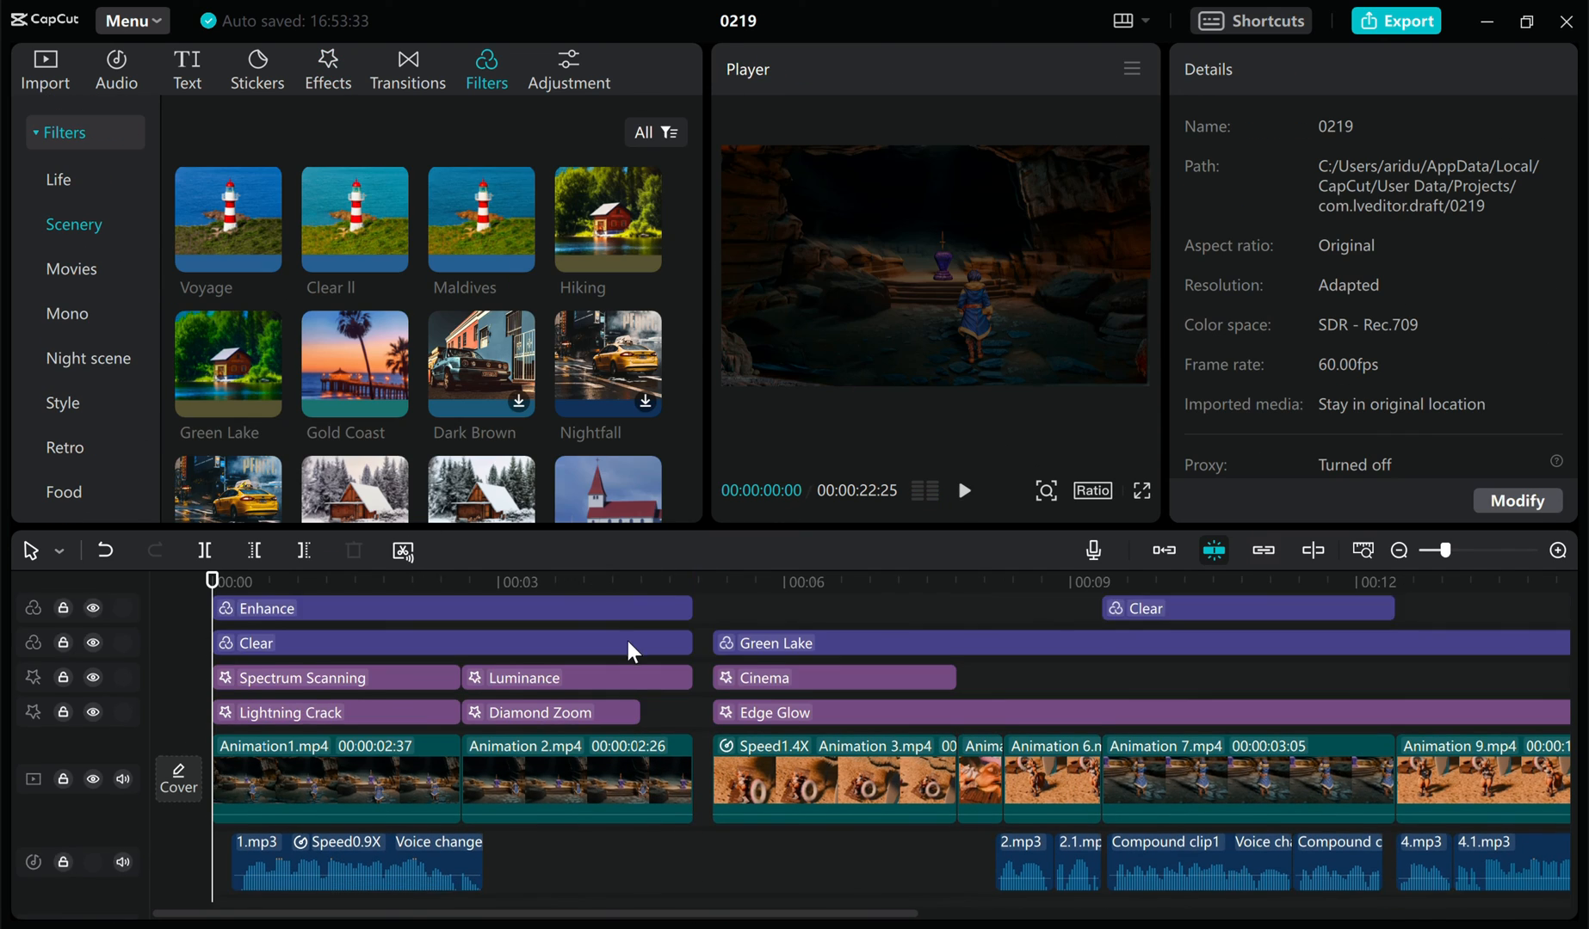
pyautogui.click(45, 69)
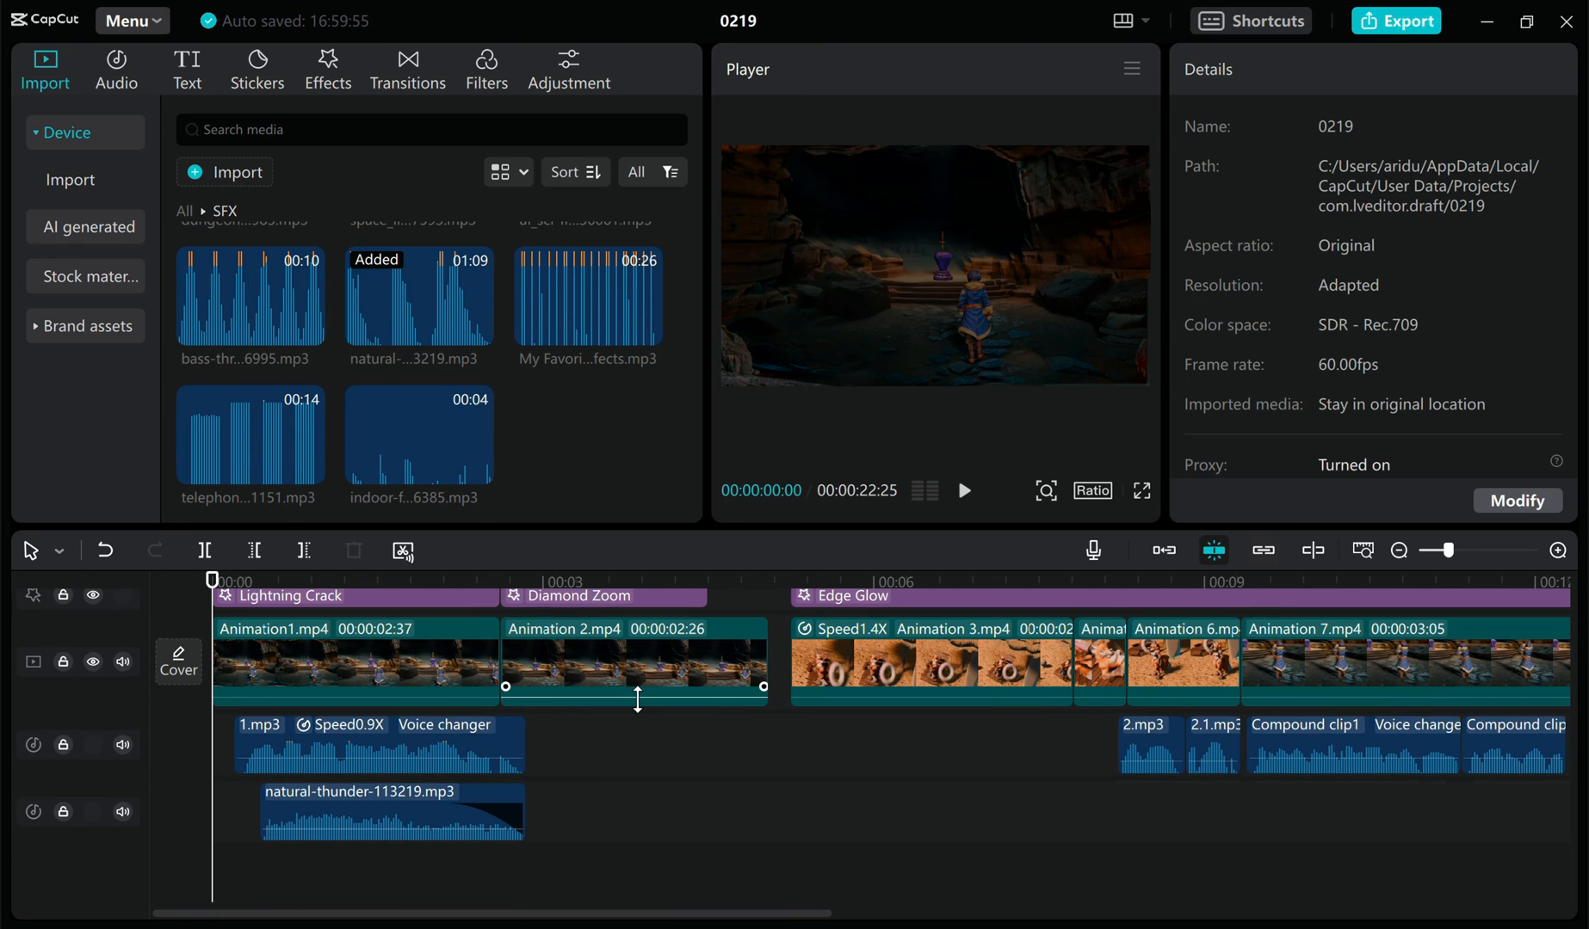
pyautogui.click(962, 491)
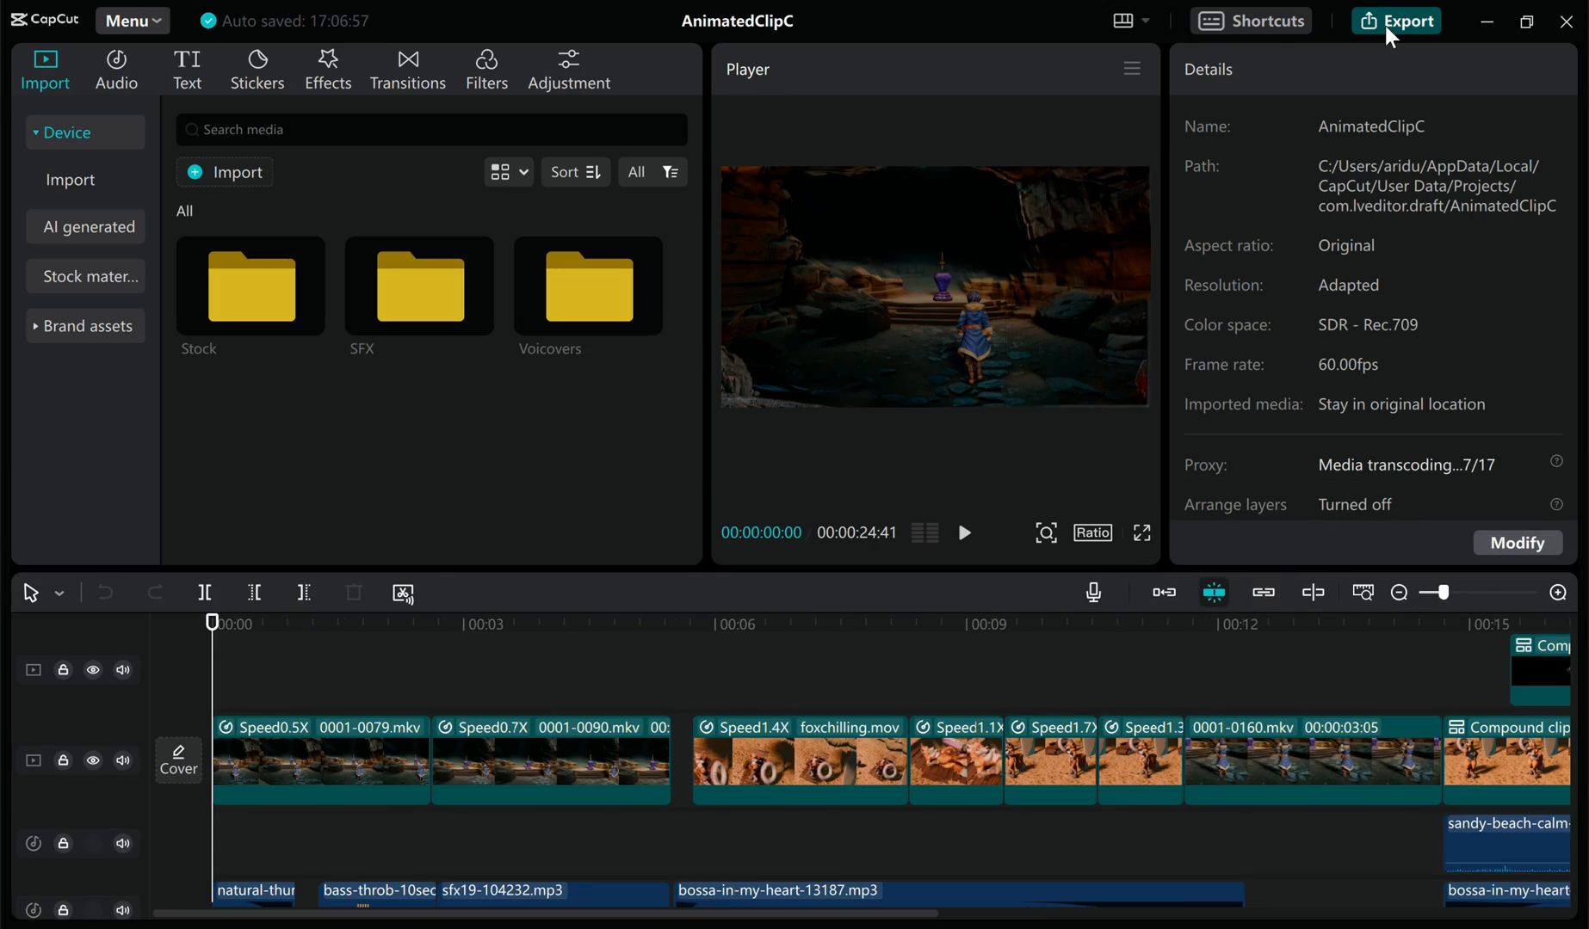
# Export the video at 4K, Higher bit rate, H.264, mp4, 60 fps
pyautogui.click(1406, 21)
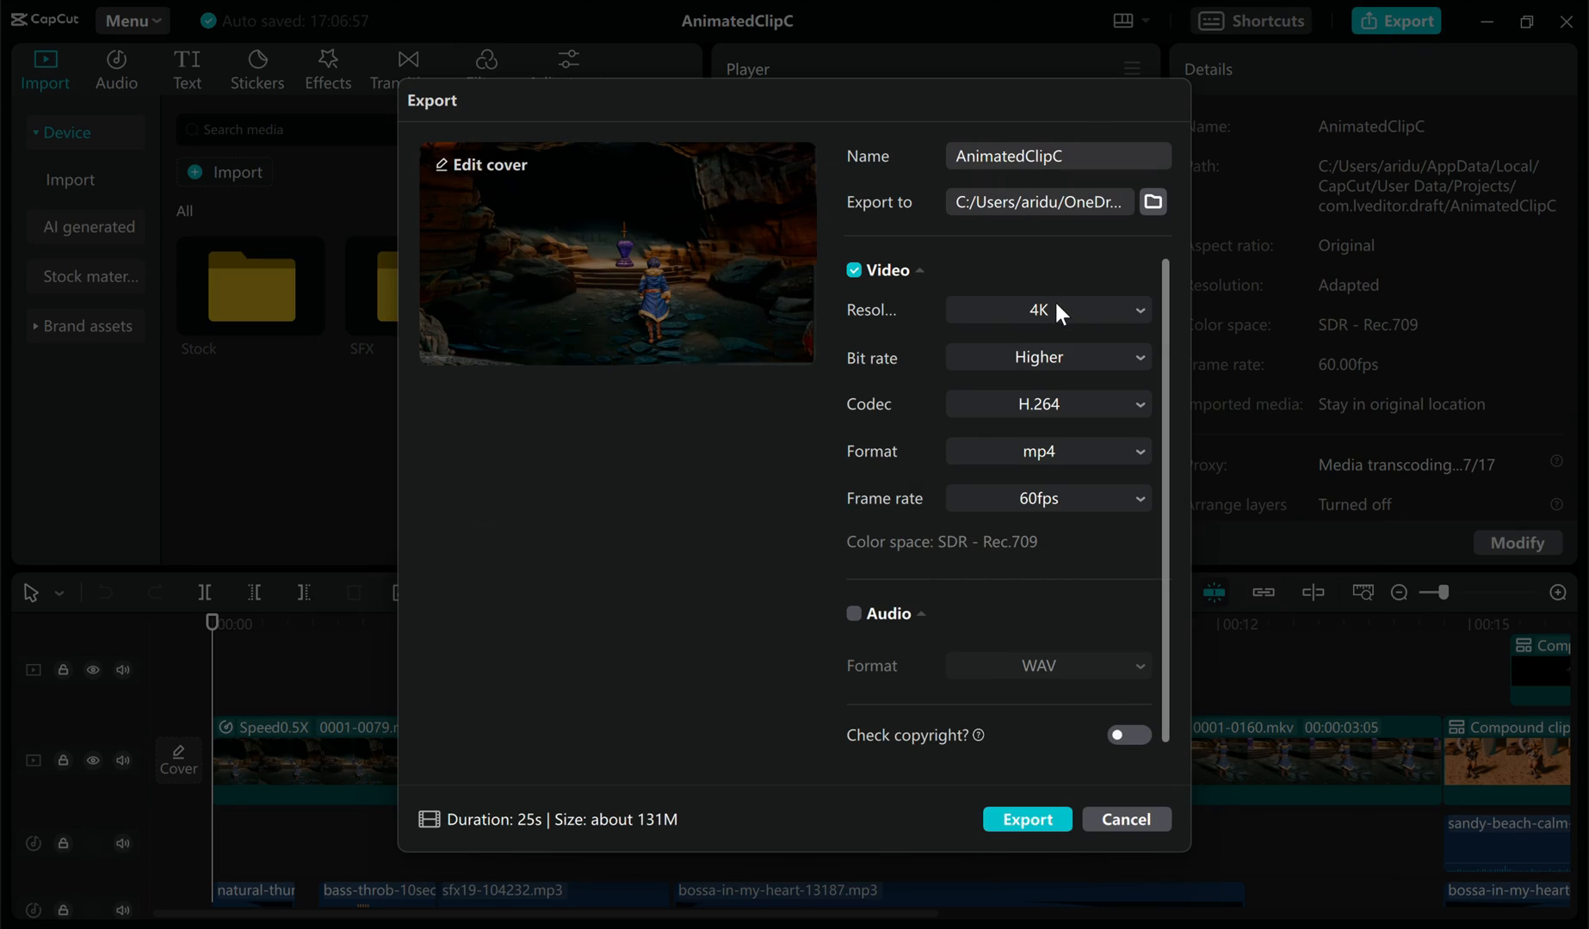
pyautogui.click(1026, 820)
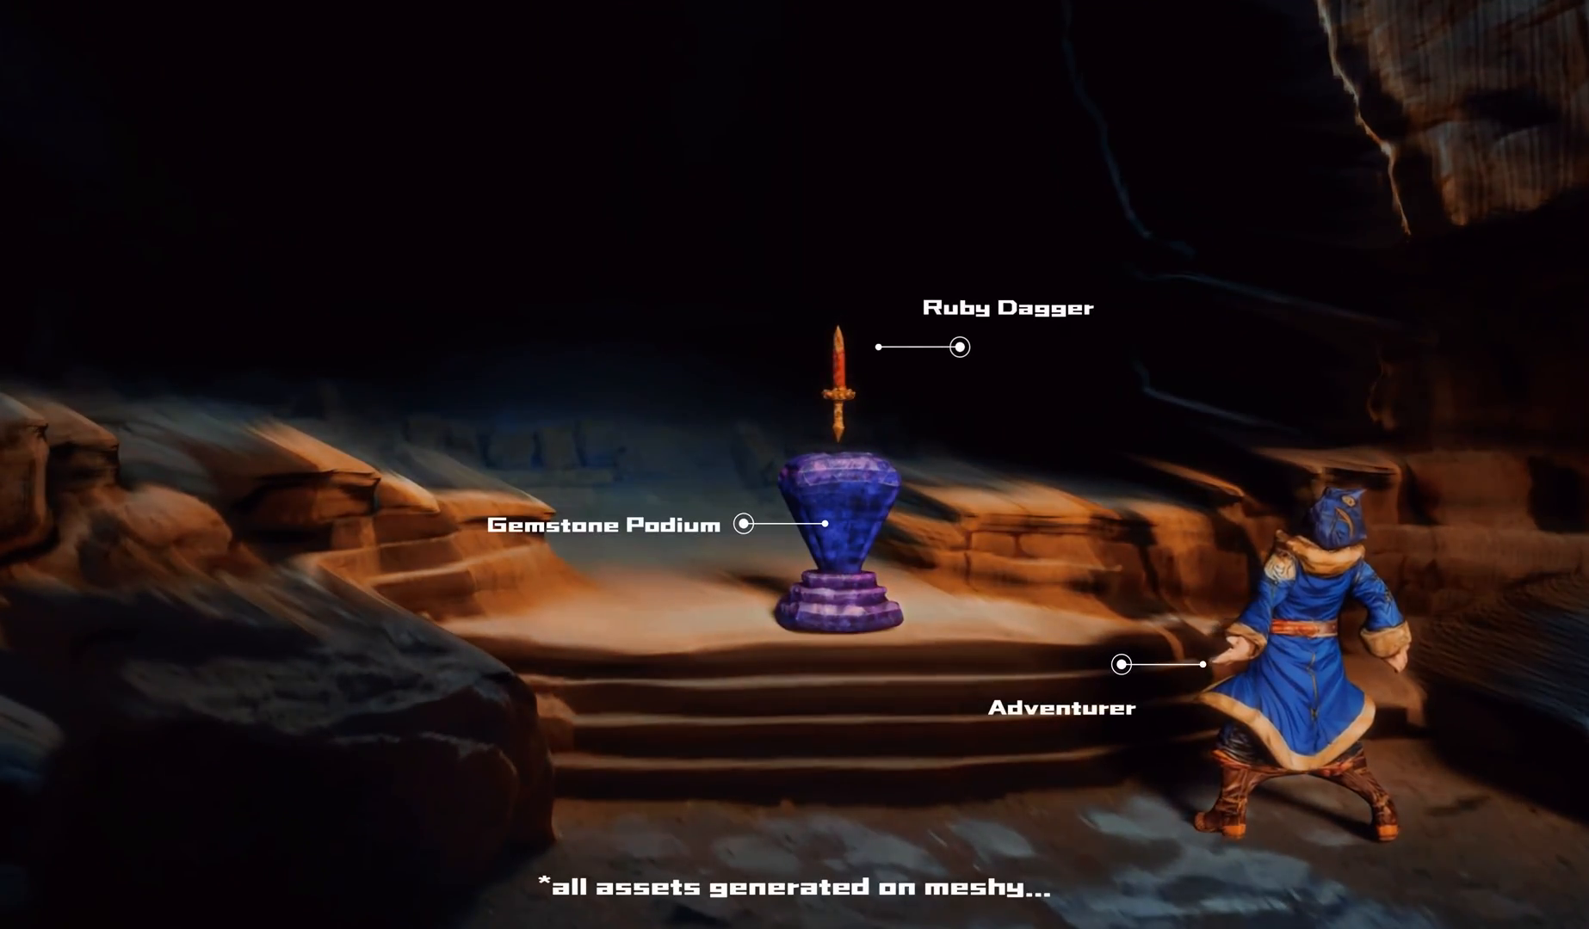